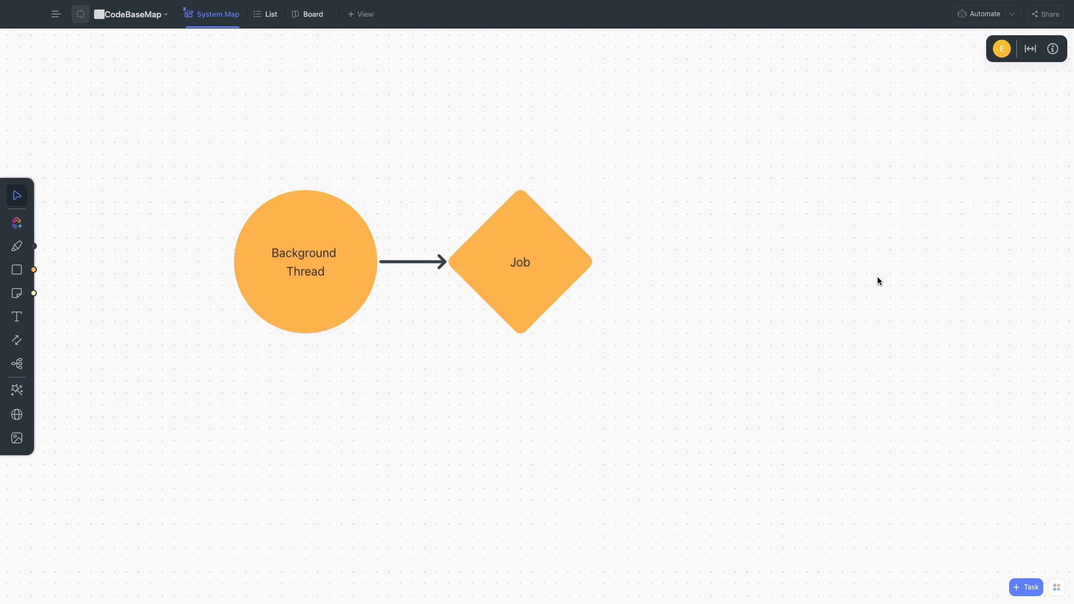
pyautogui.moveTo(657, 372)
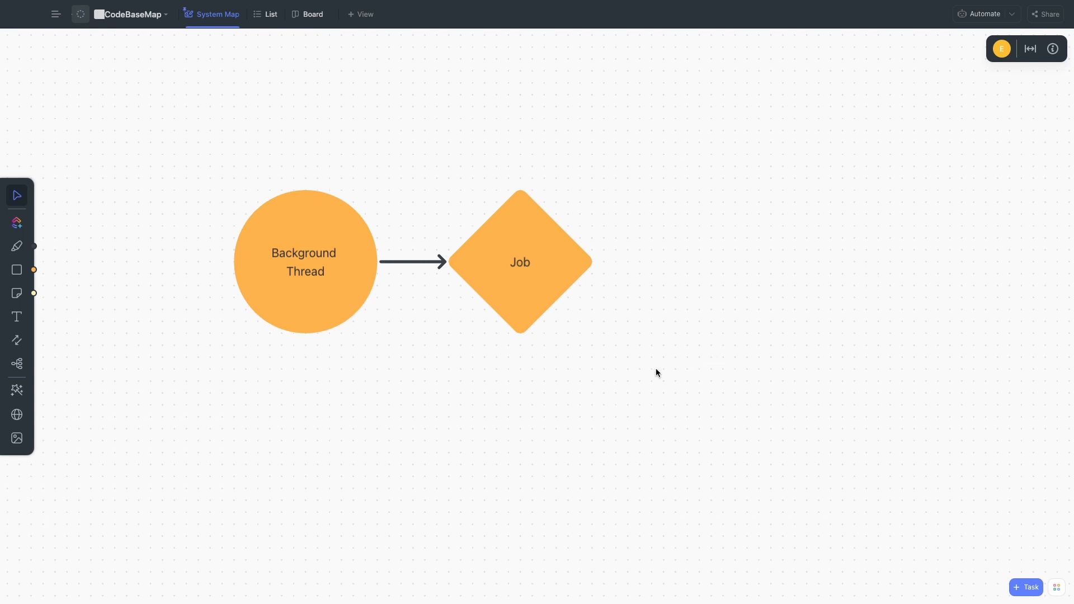
pyautogui.moveTo(476, 348)
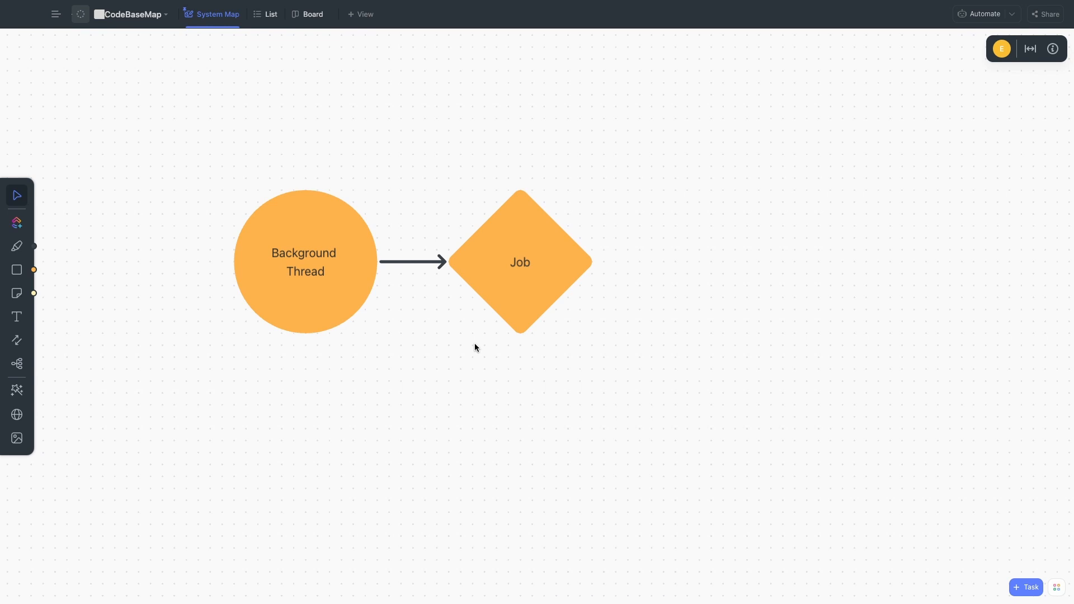
pyautogui.moveTo(487, 320)
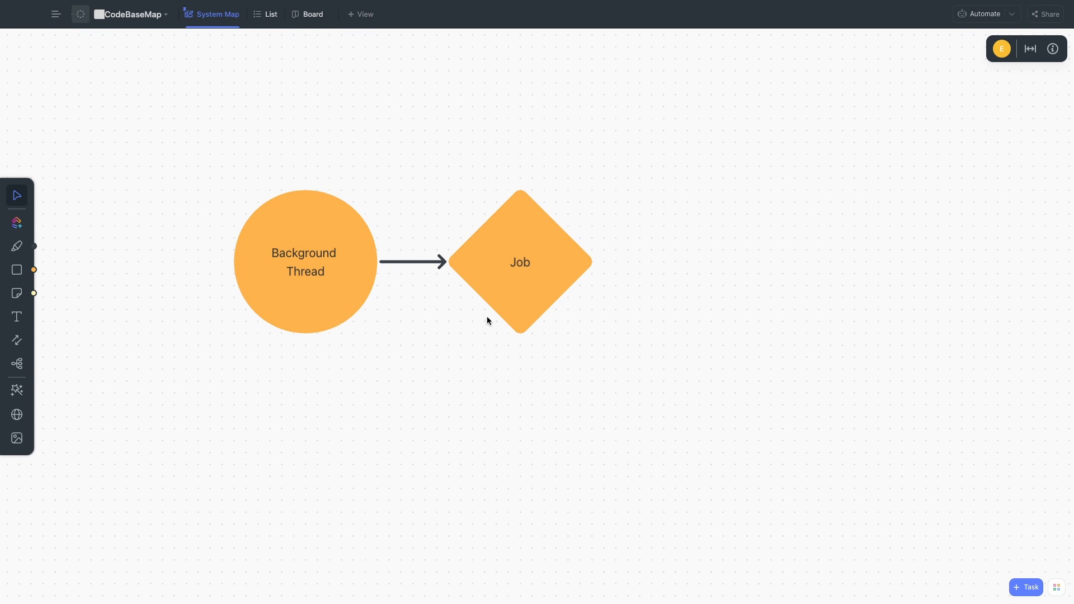
pyautogui.moveTo(474, 329)
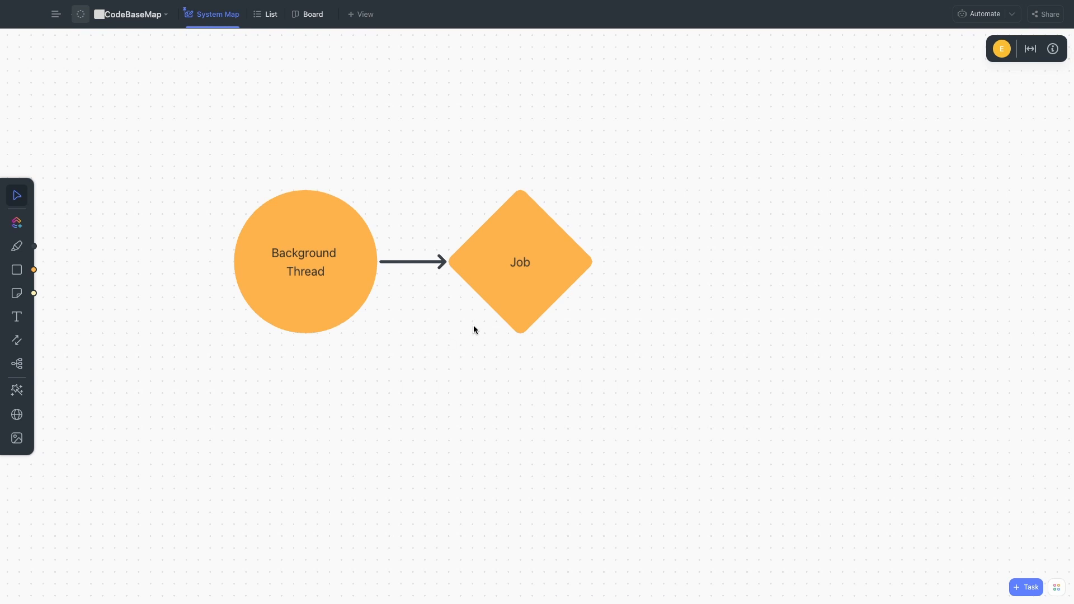
pyautogui.moveTo(468, 350)
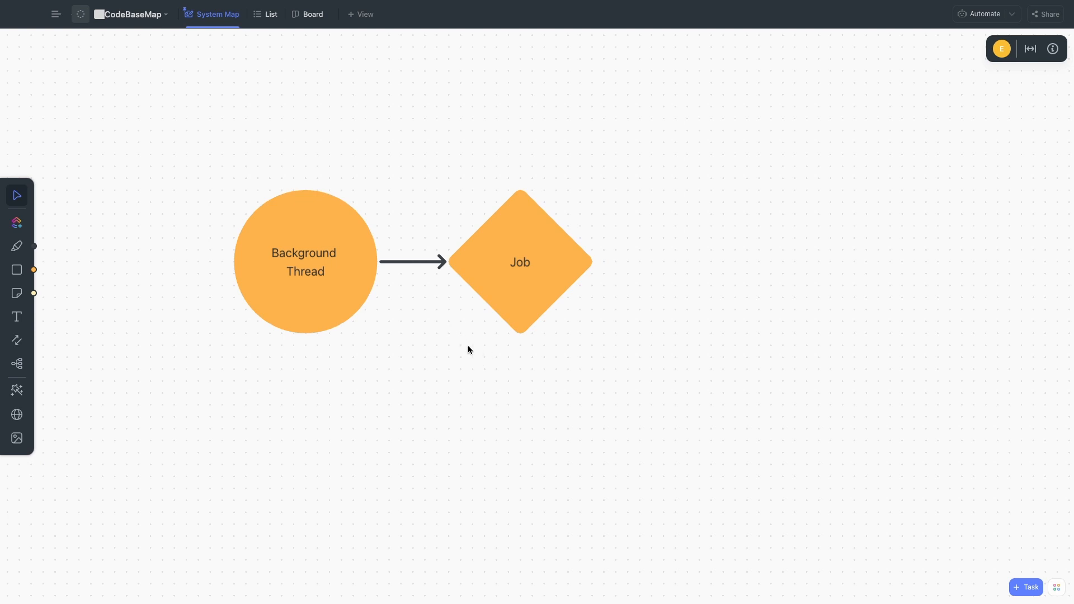
pyautogui.moveTo(427, 336)
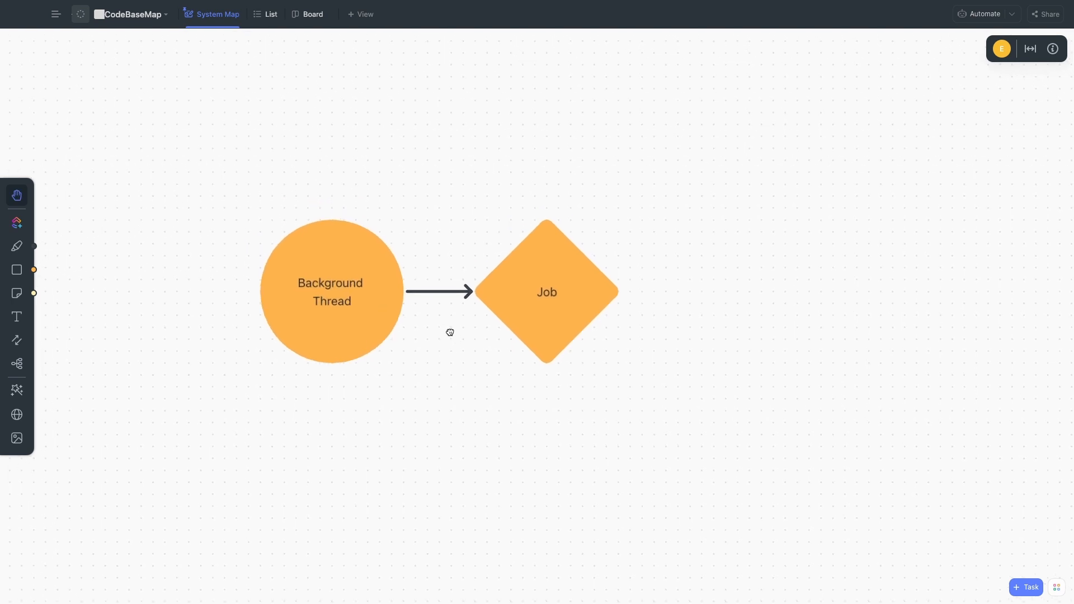
# - Shift the Job diamond slightly right of the Background Thread circle on the System Map
pyautogui.click(17, 196)
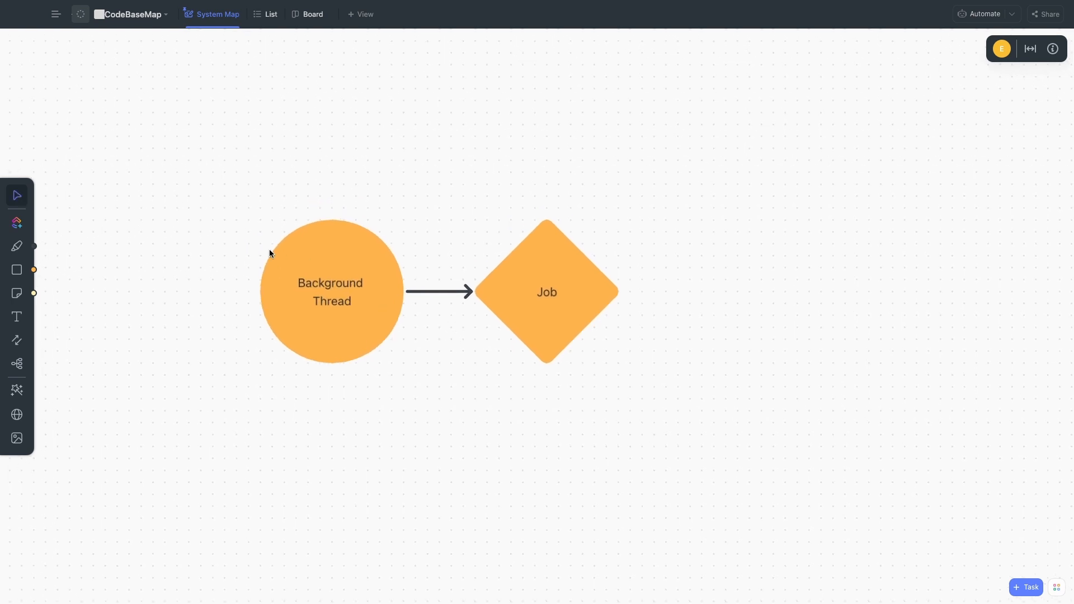
pyautogui.moveTo(279, 260)
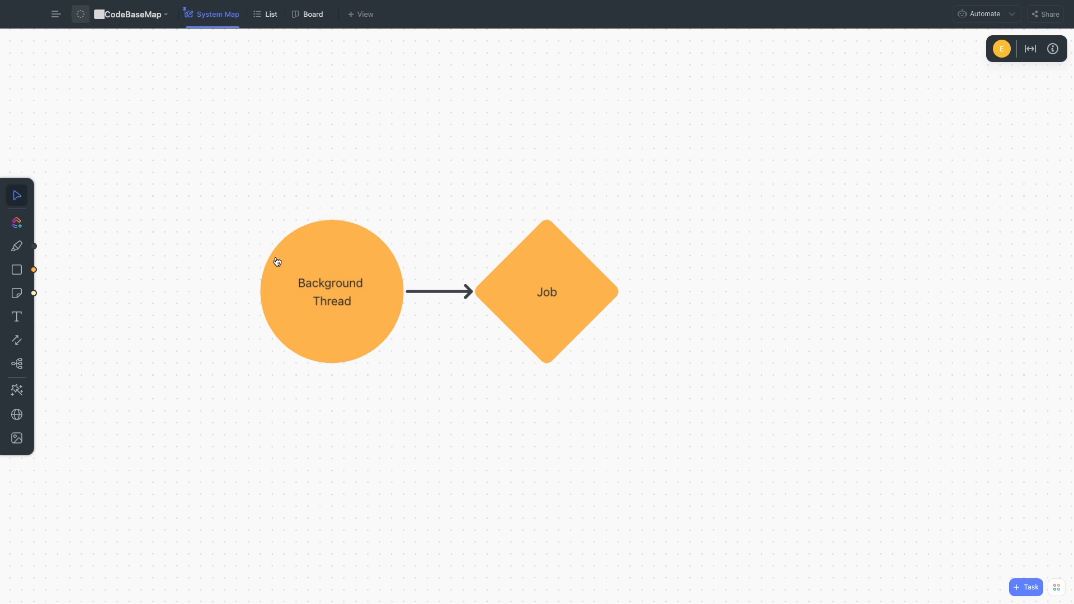
pyautogui.moveTo(243, 262)
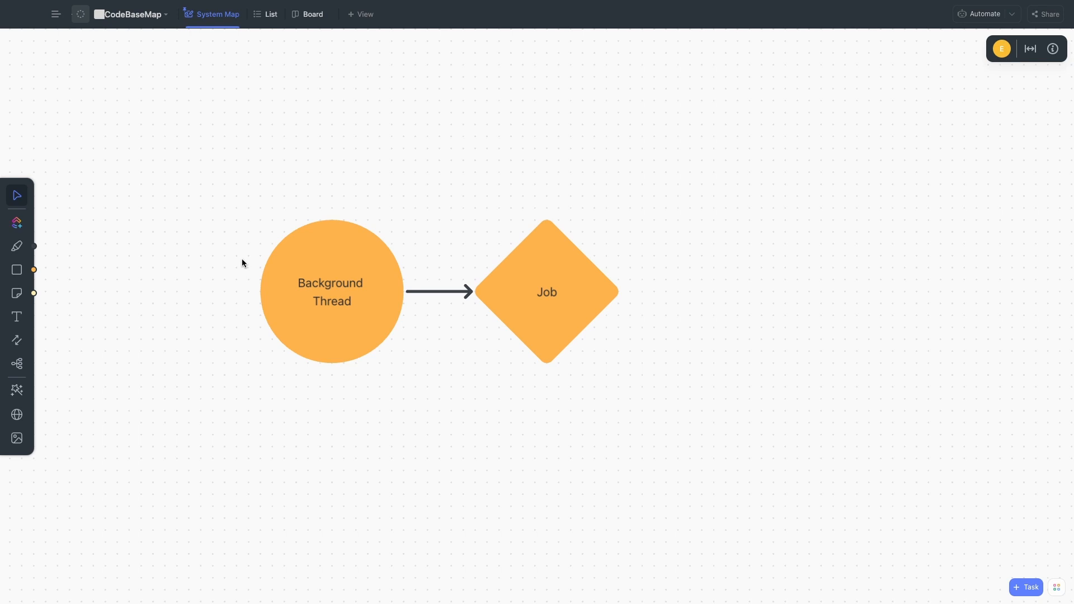
pyautogui.moveTo(490, 313)
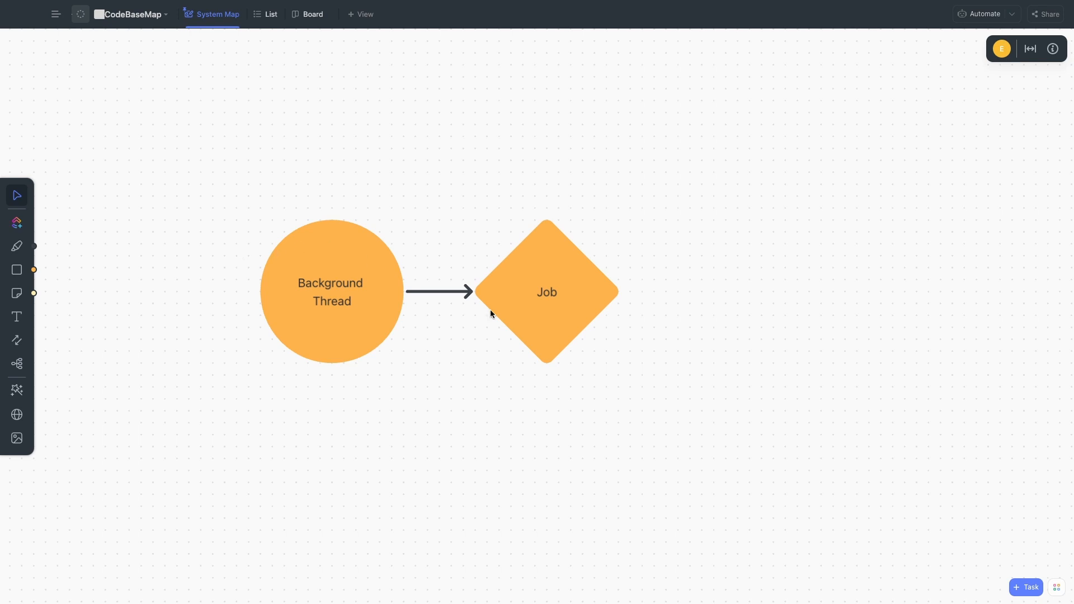
pyautogui.click(551, 317)
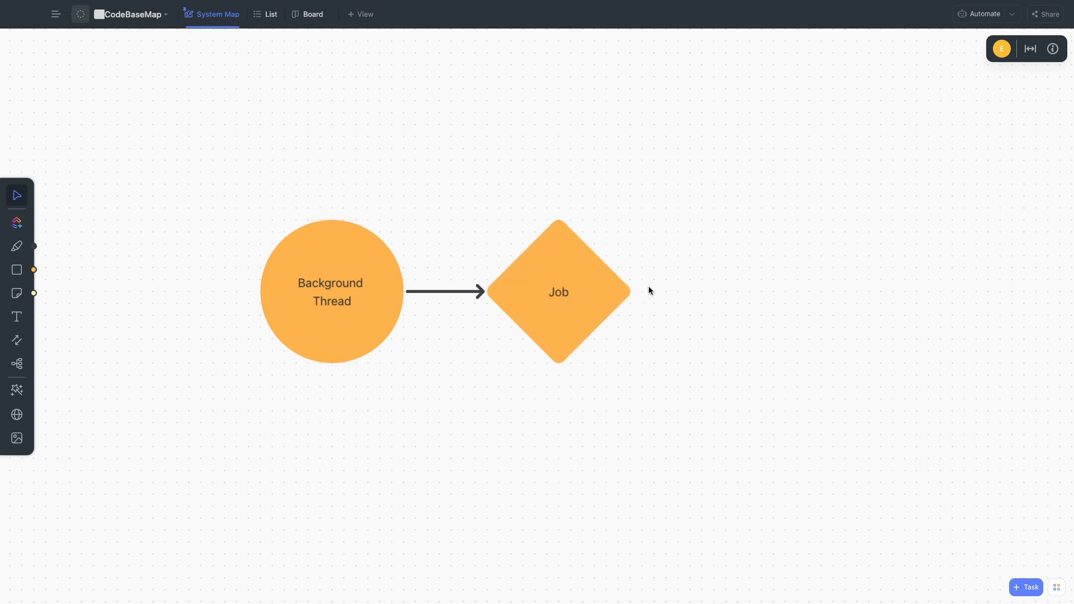
pyautogui.moveTo(574, 279)
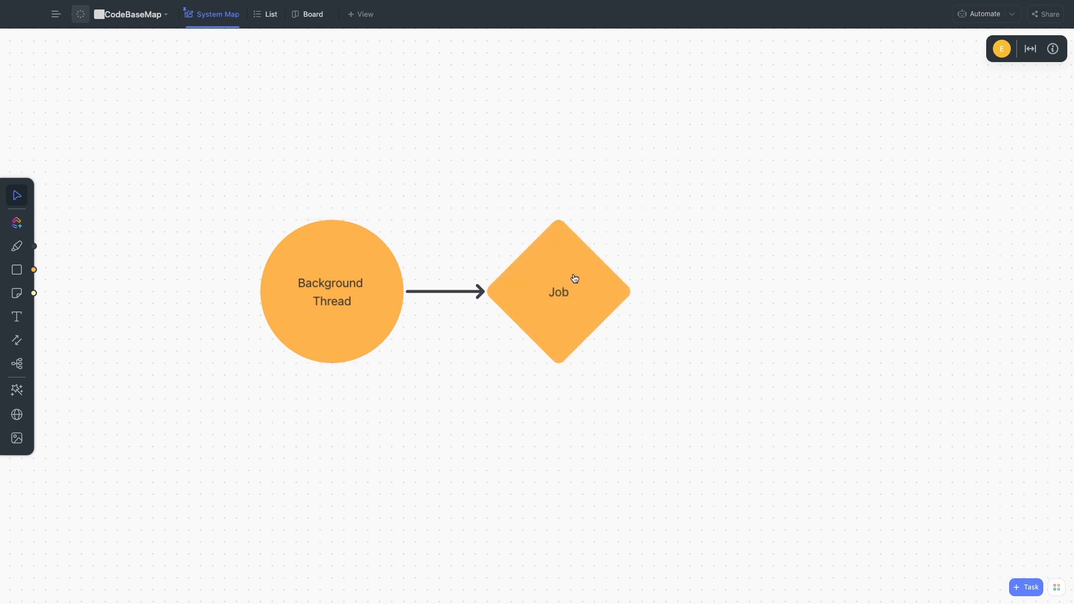
pyautogui.moveTo(547, 334)
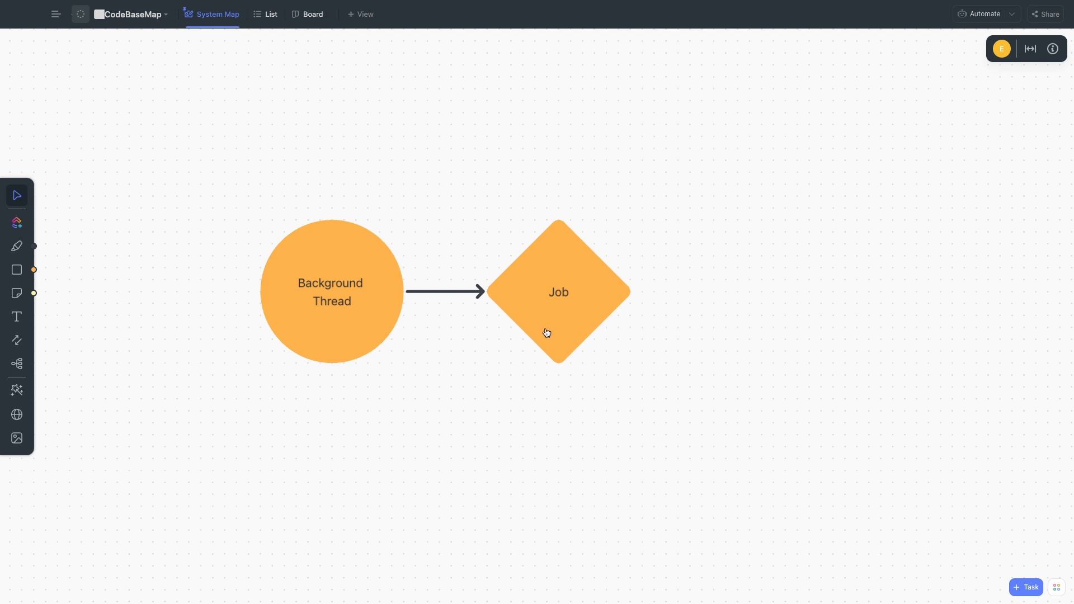
# - Re-enter 'Background Thread' as the orange circle's label
pyautogui.click(331, 291)
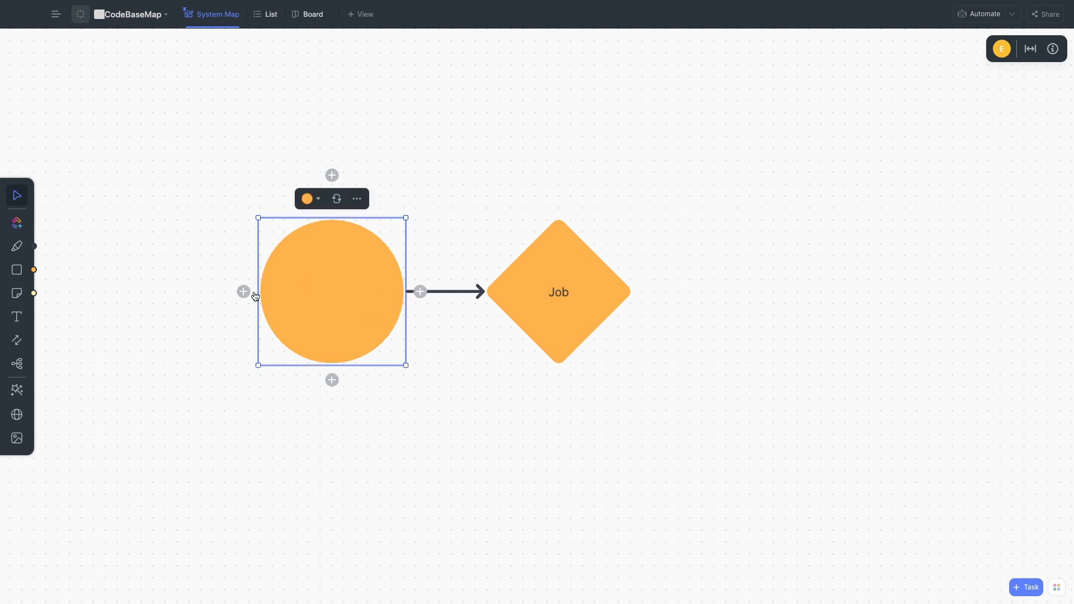
pyautogui.write('Background Thread')
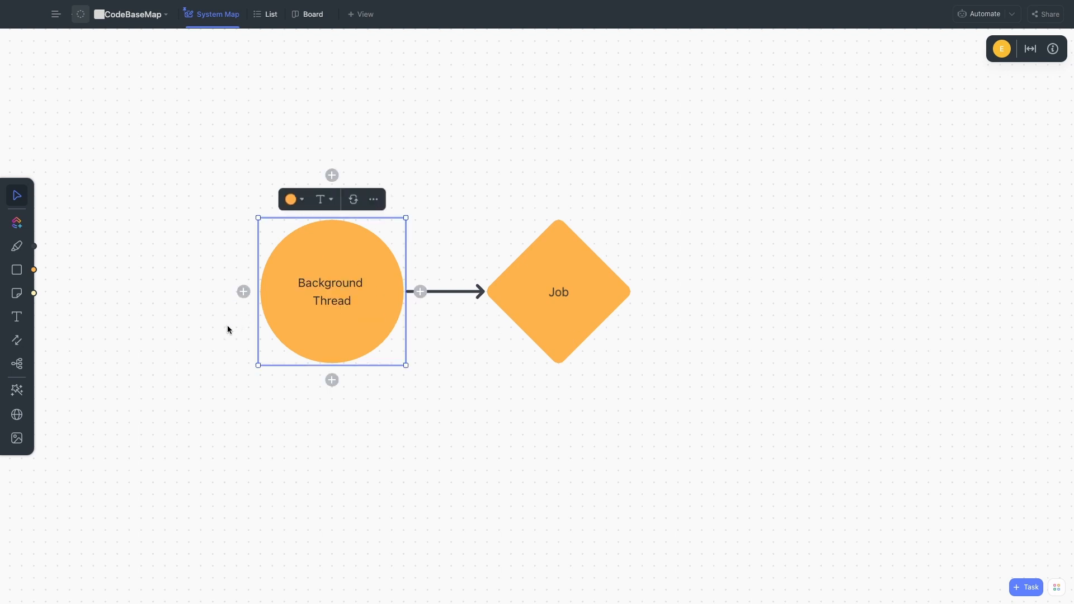
pyautogui.moveTo(573, 316)
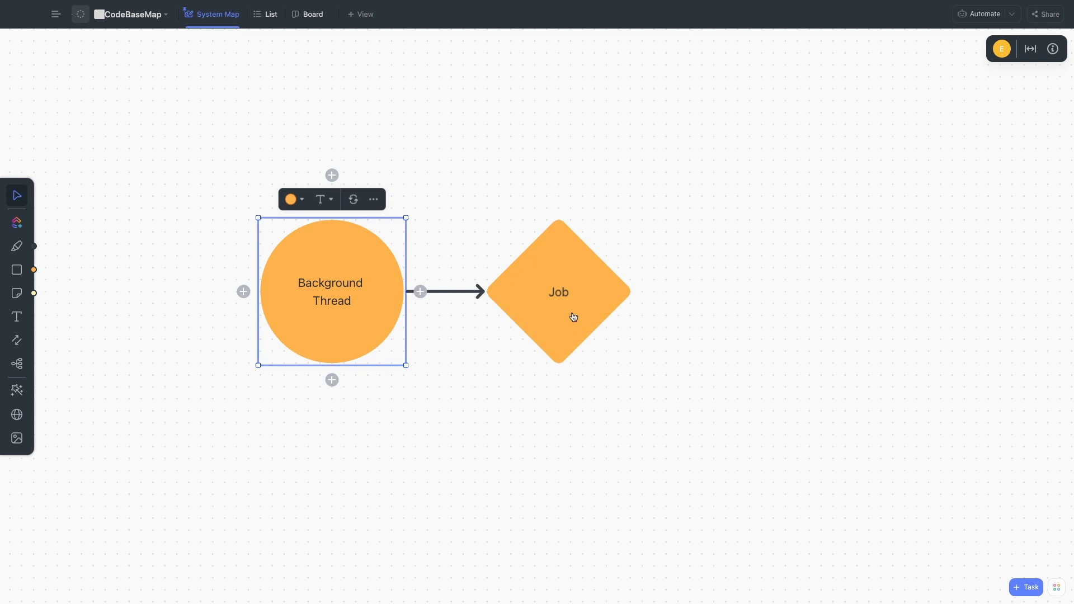
pyautogui.moveTo(473, 347)
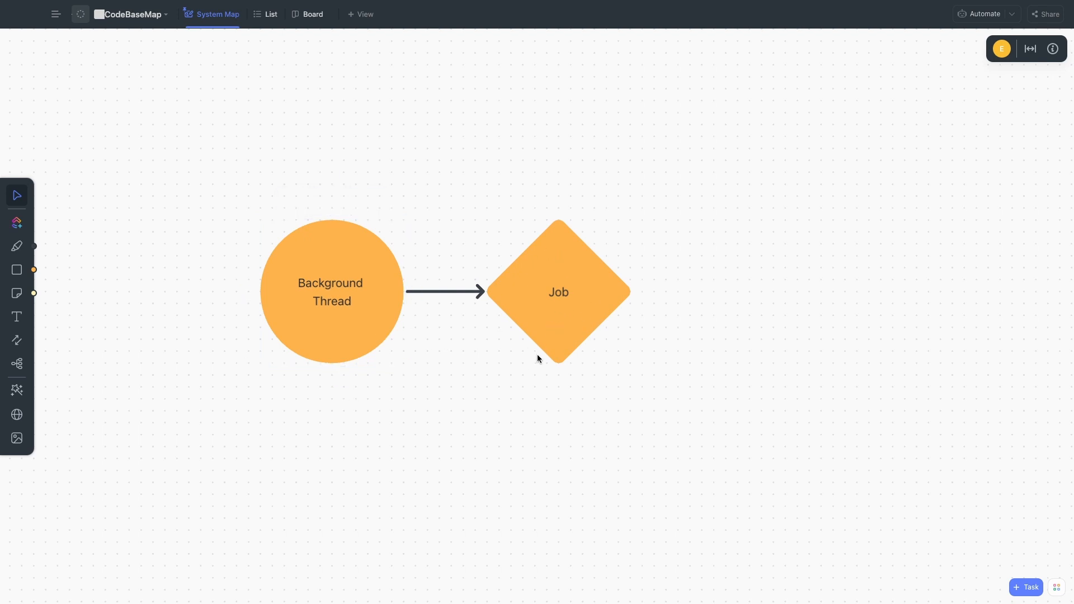
pyautogui.moveTo(476, 344)
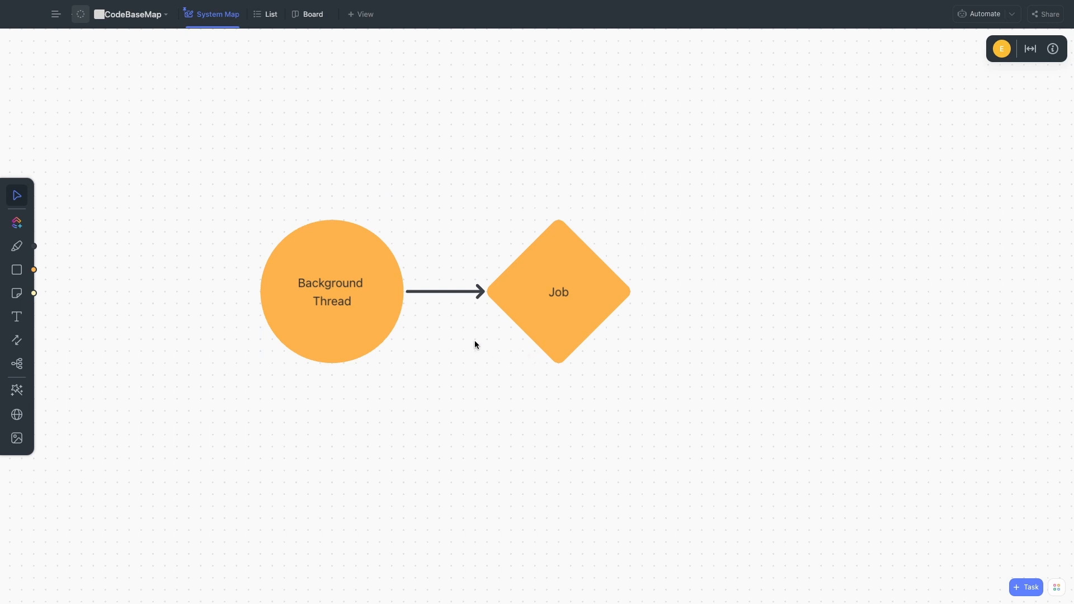
pyautogui.moveTo(454, 313)
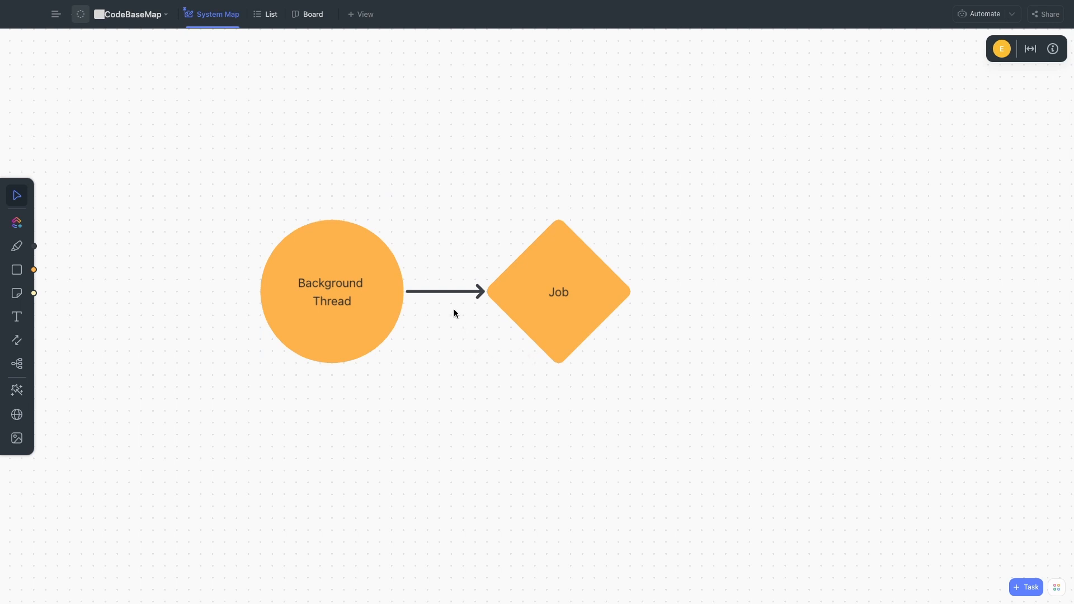
pyautogui.moveTo(452, 308)
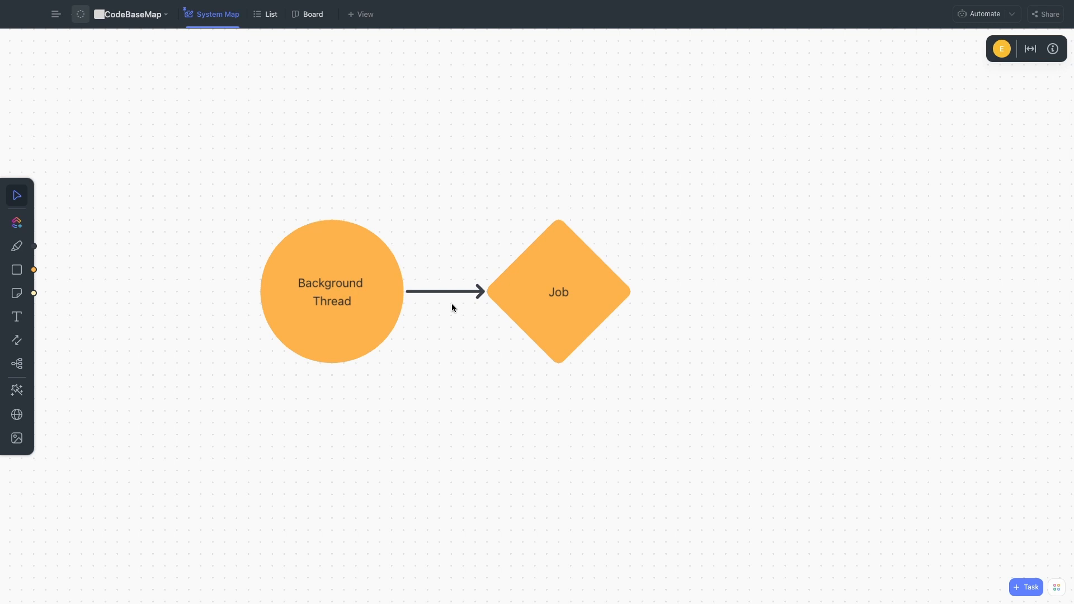
pyautogui.moveTo(828, 387)
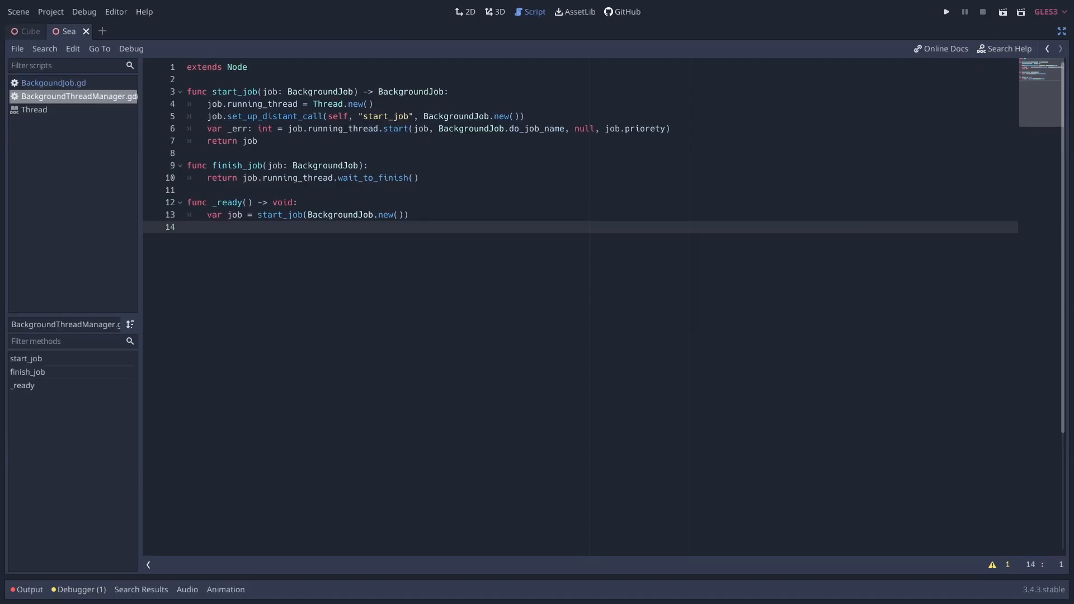
pyautogui.moveTo(508, 258)
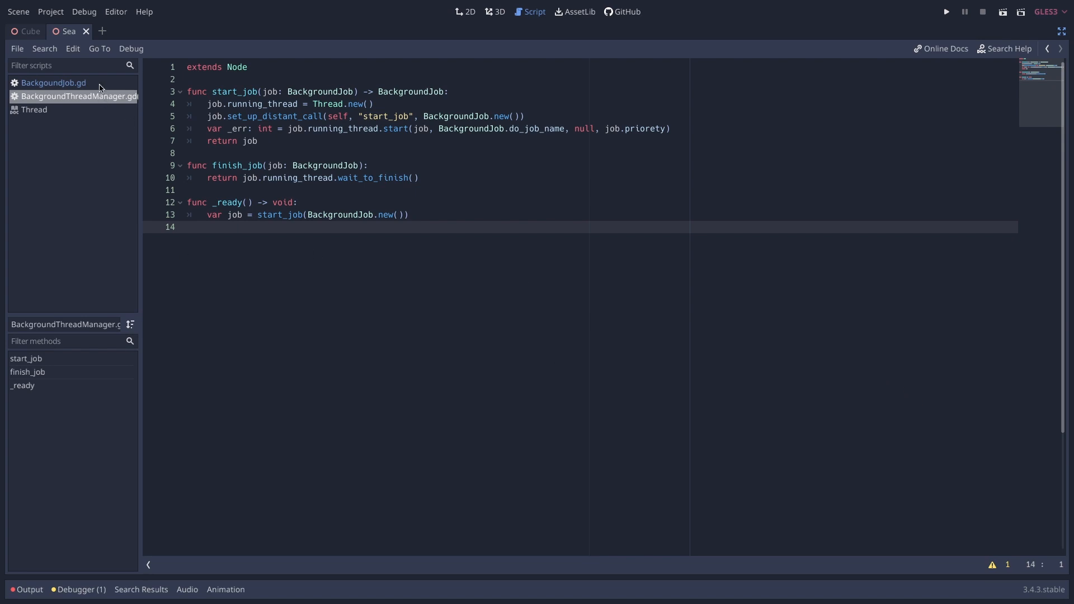
# - Add start_job, finish_job and a _ready call starting a BackgroundJob in BackgroundThreadManager.gd, checking BackgoundJob.gd alongside
pyautogui.click(53, 82)
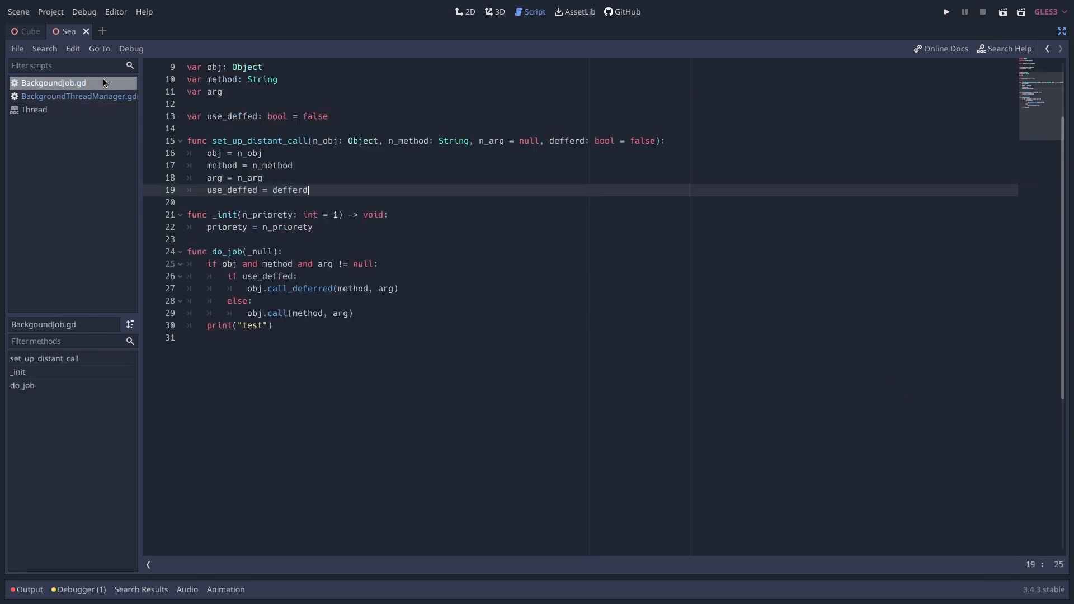
pyautogui.moveTo(935, 103)
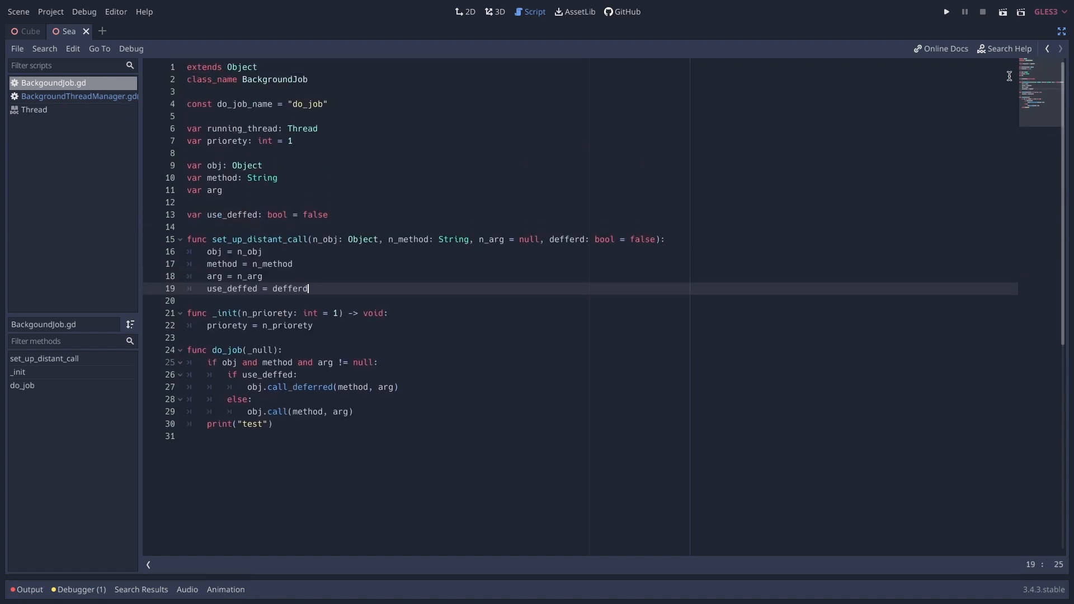
pyautogui.click(75, 97)
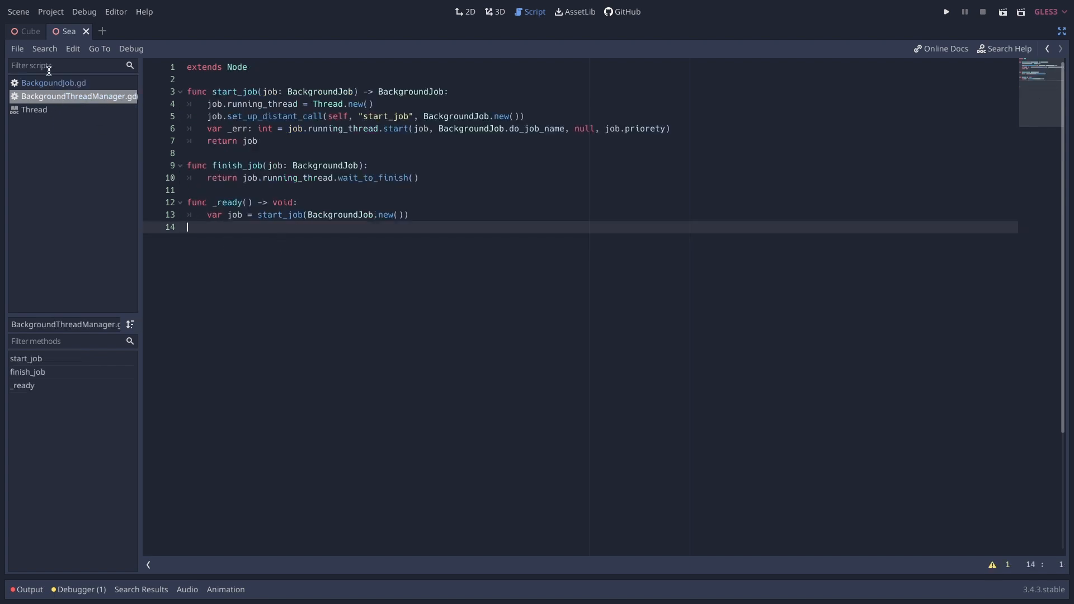
pyautogui.moveTo(228, 182)
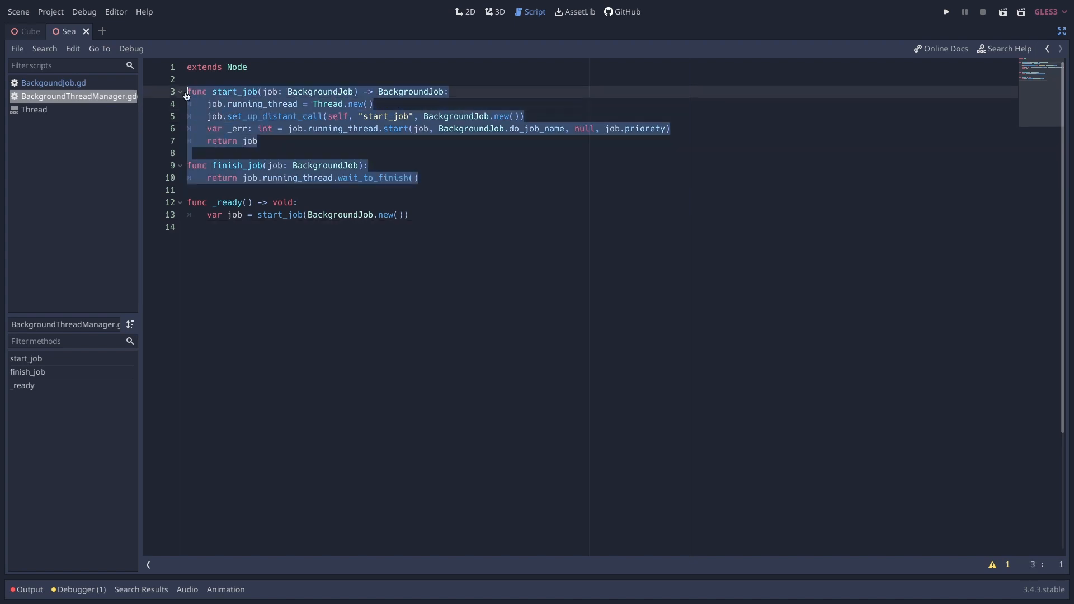
pyautogui.click(52, 82)
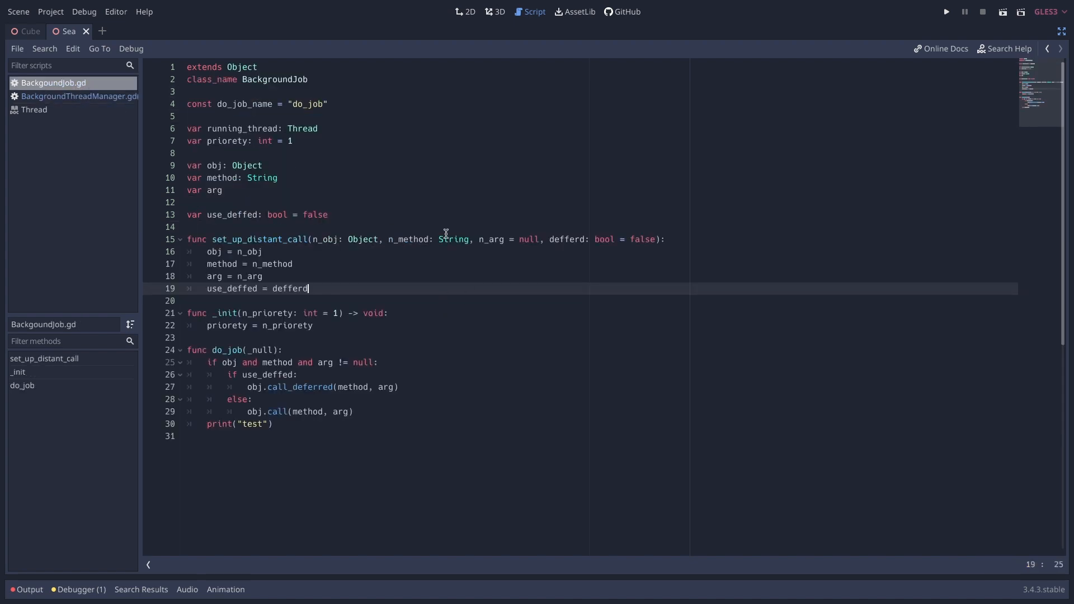
pyautogui.moveTo(78, 96)
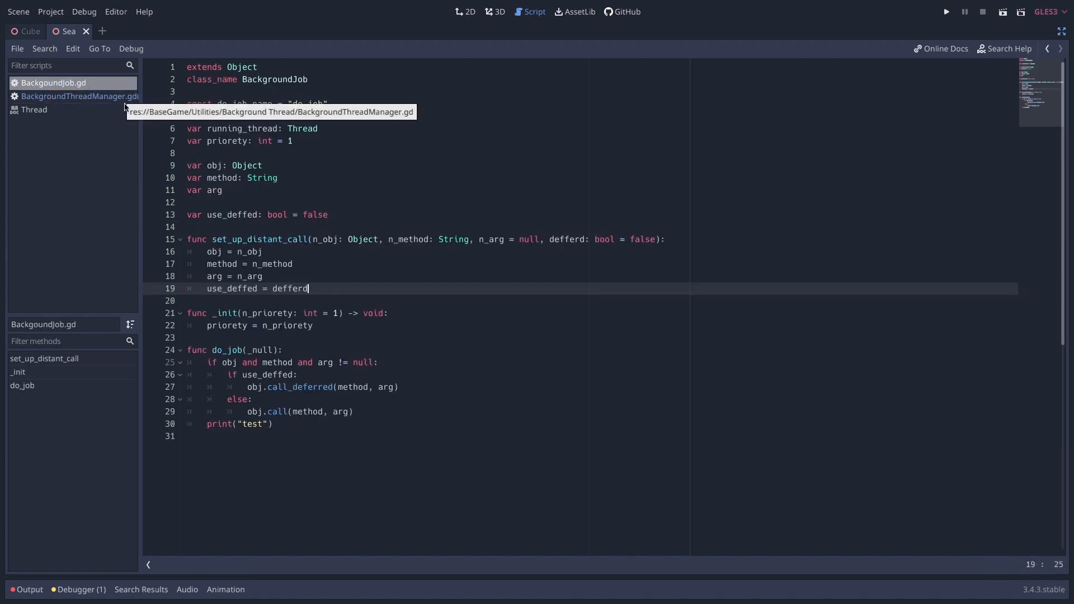
pyautogui.click(236, 435)
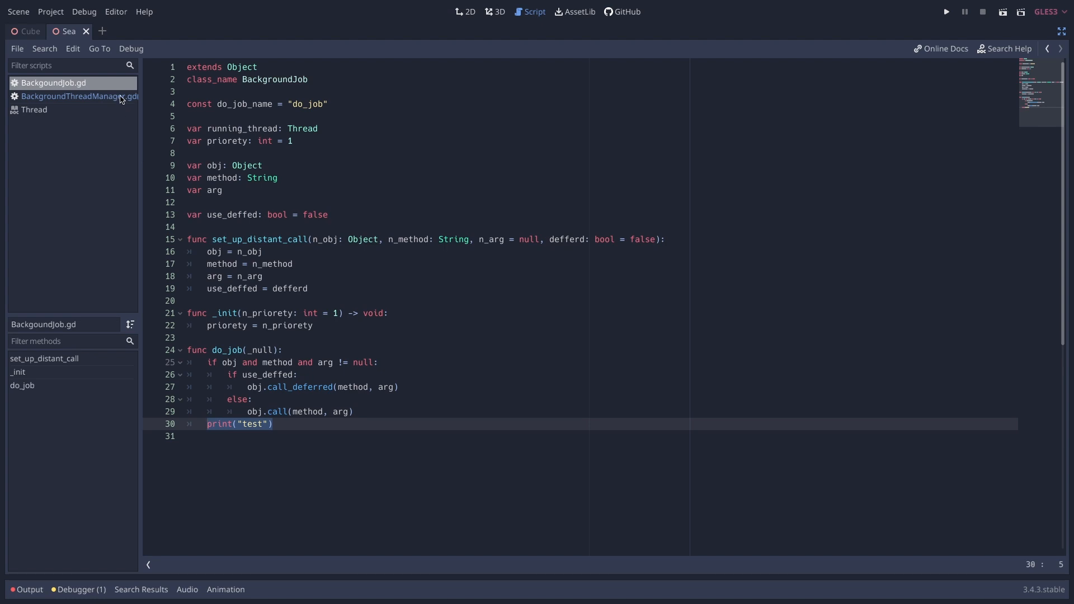
pyautogui.click(75, 97)
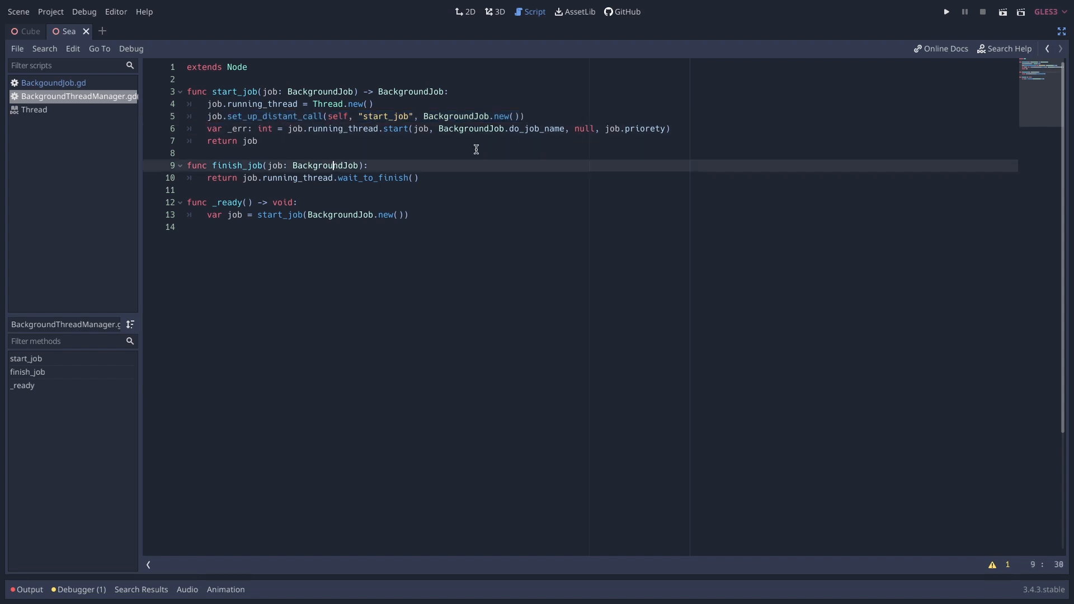
pyautogui.click(205, 153)
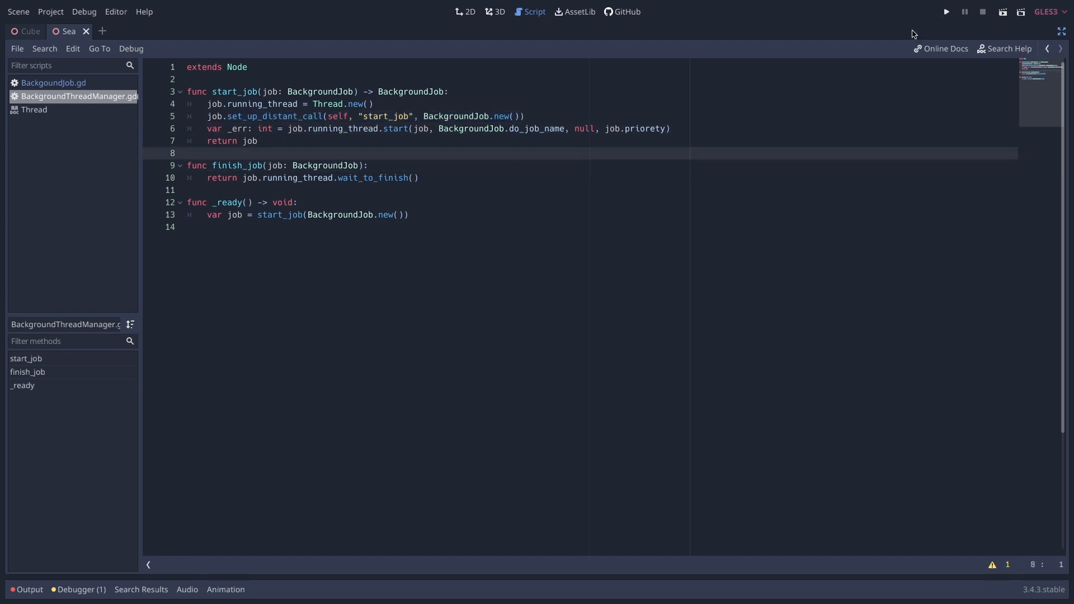
pyautogui.moveTo(945, 11)
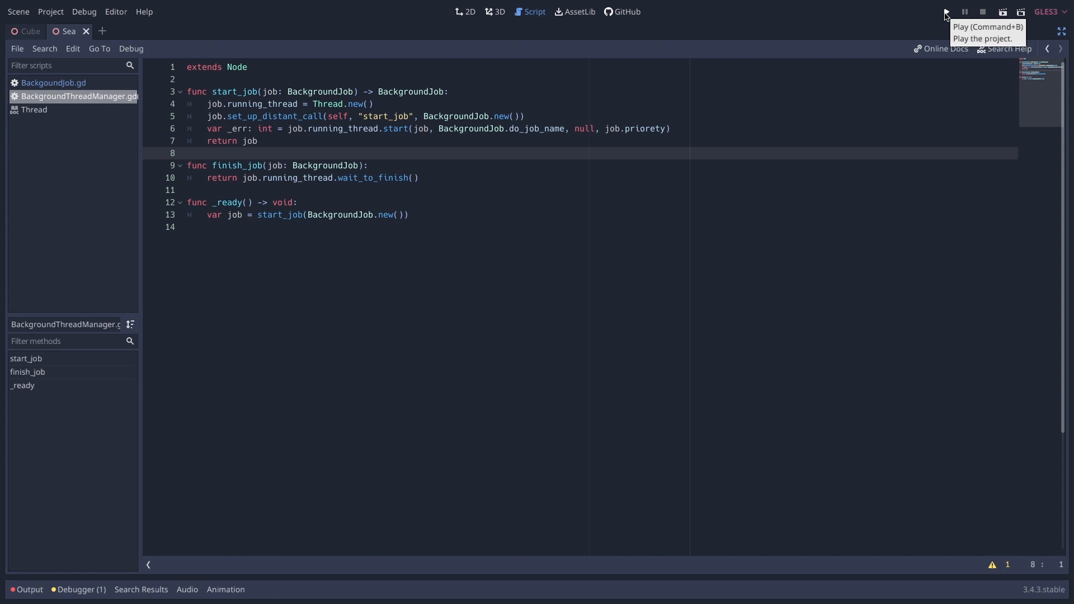
# - Run the project so the debugging session and its output log start
pyautogui.click(944, 11)
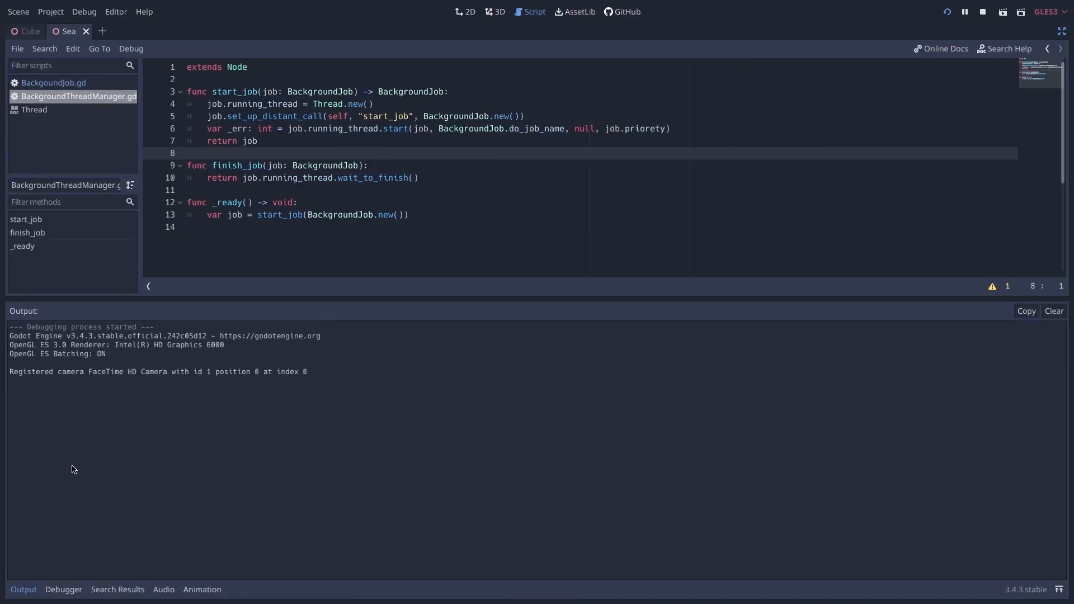
pyautogui.moveTo(68, 410)
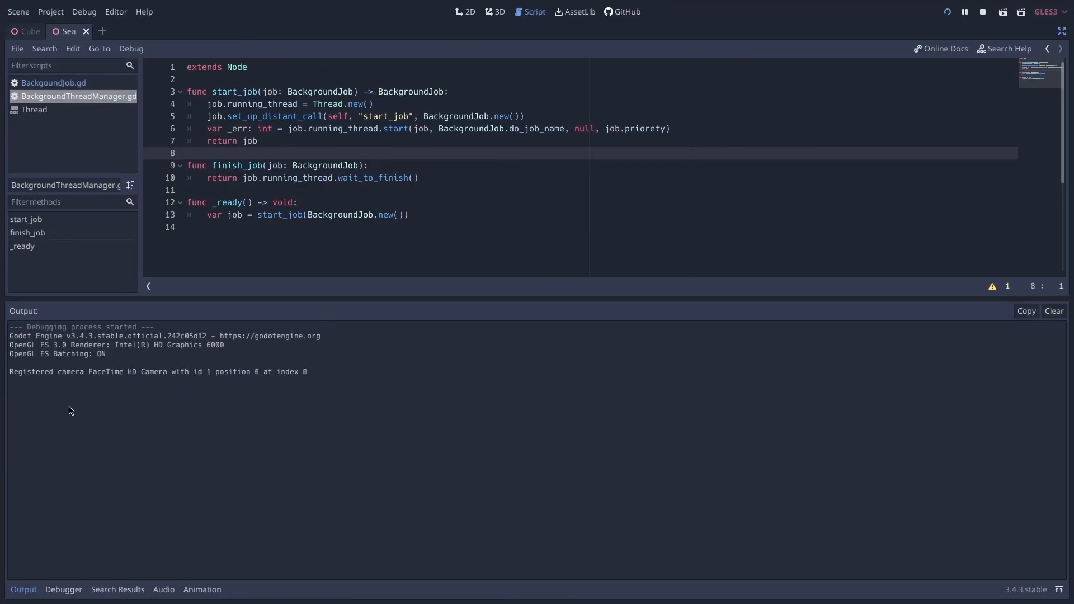
pyautogui.moveTo(78, 402)
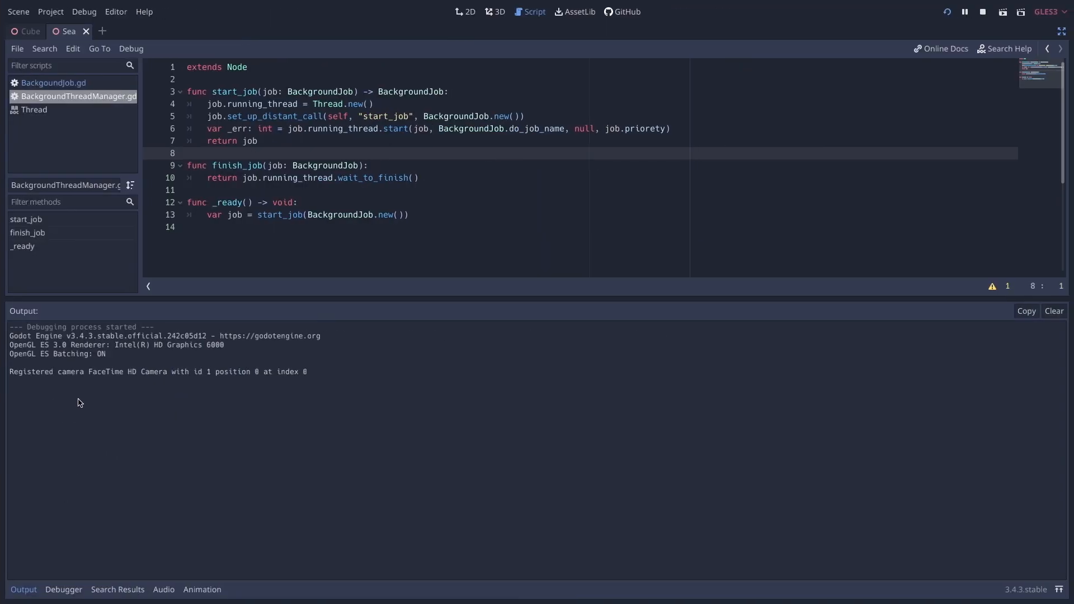
pyautogui.moveTo(68, 399)
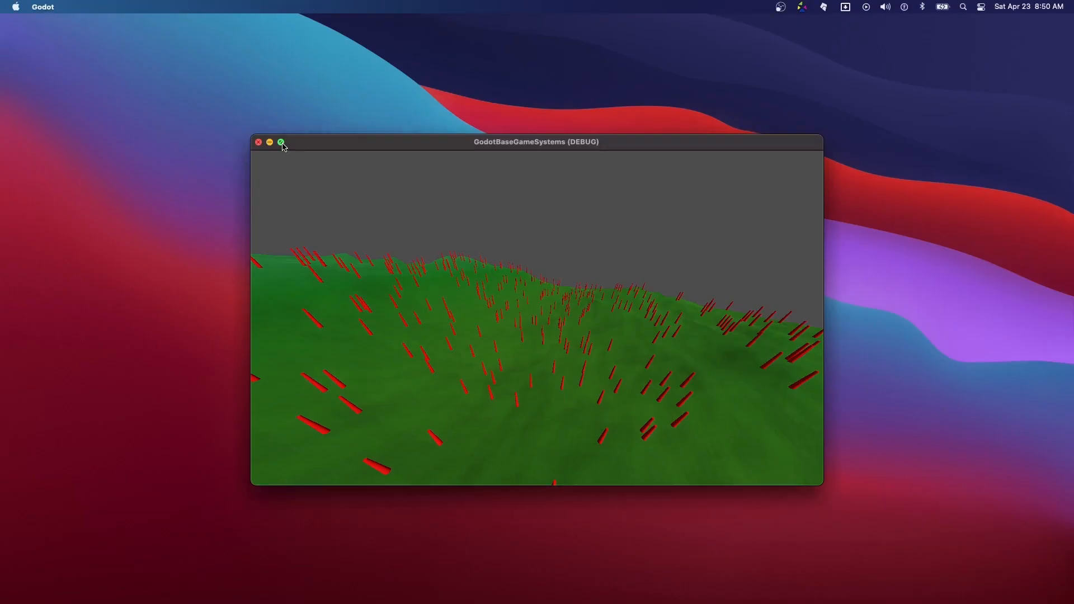
# - Enlarge the running GodotBaseGameSystems debug window to show the terrain scene
pyautogui.click(280, 142)
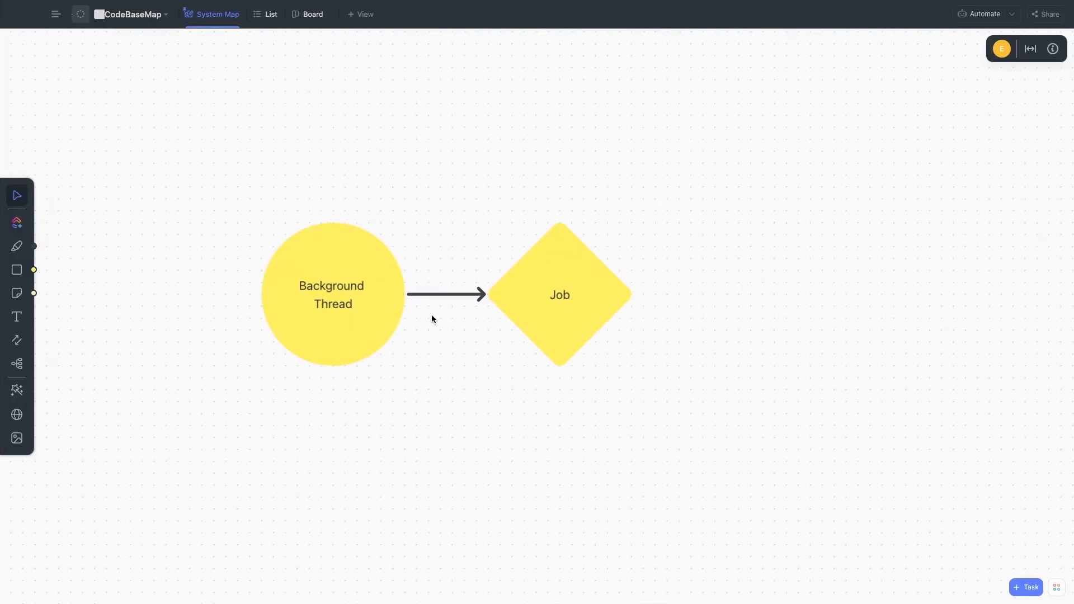
pyautogui.moveTo(487, 358)
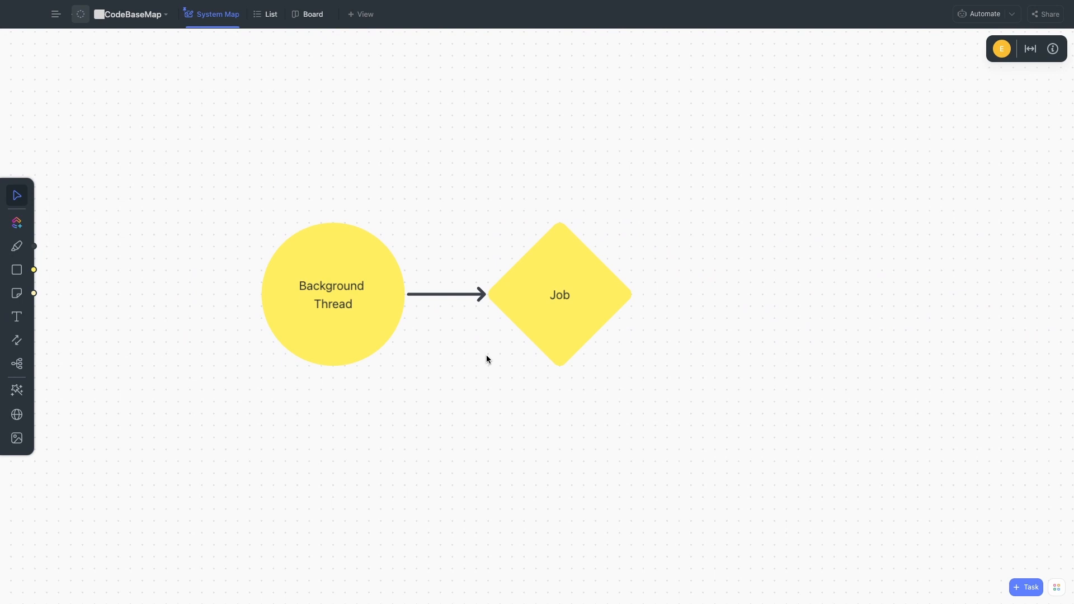
pyautogui.moveTo(347, 300)
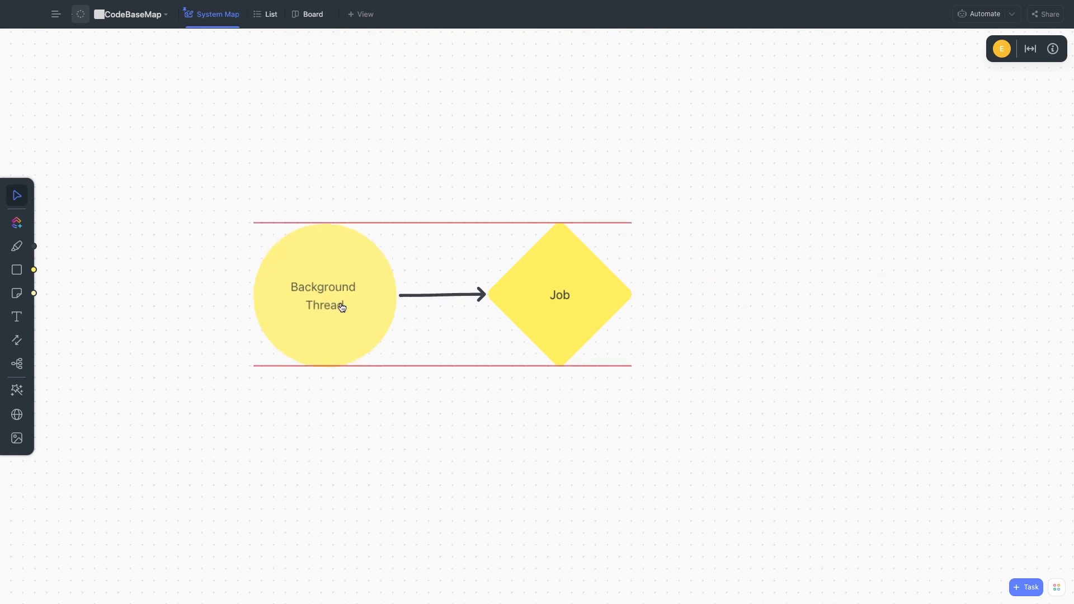
pyautogui.moveTo(503, 406)
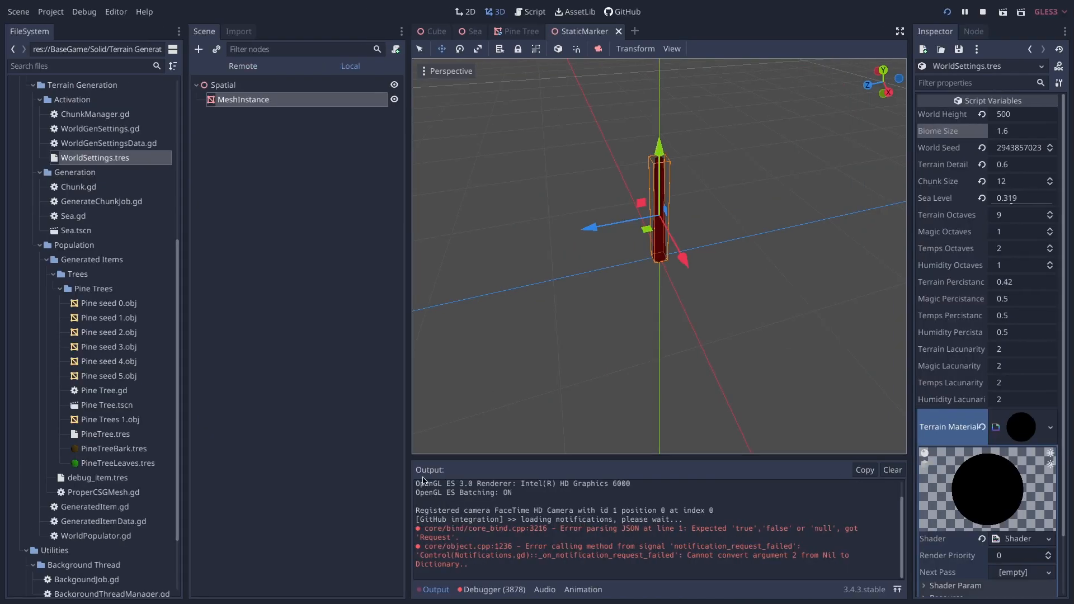
# - List the run's errors about empty mesh shapes and invalid transforms in the Debugger
pyautogui.click(495, 590)
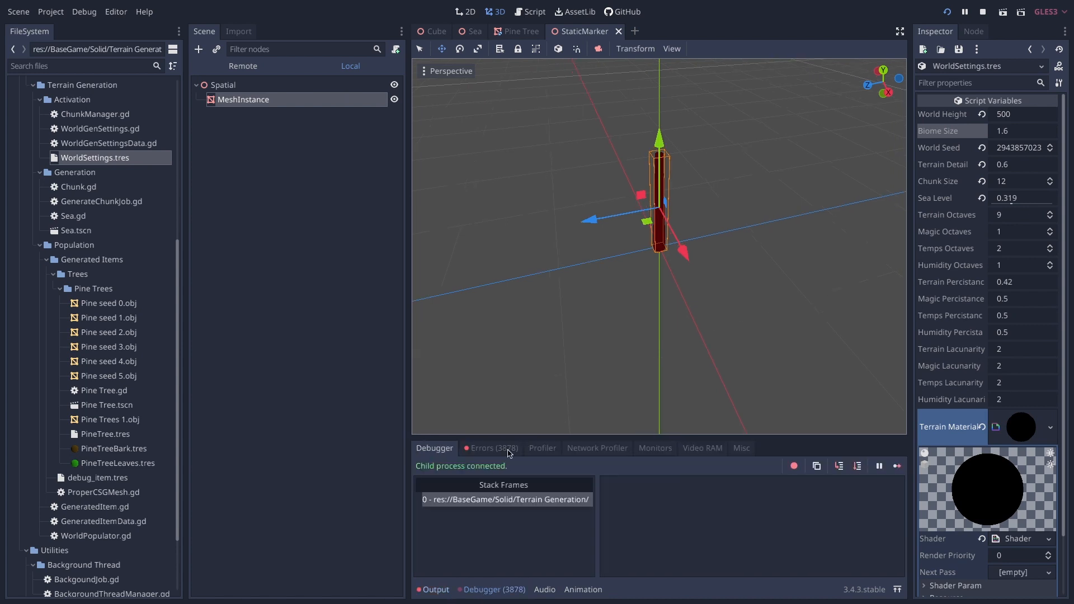
pyautogui.click(494, 447)
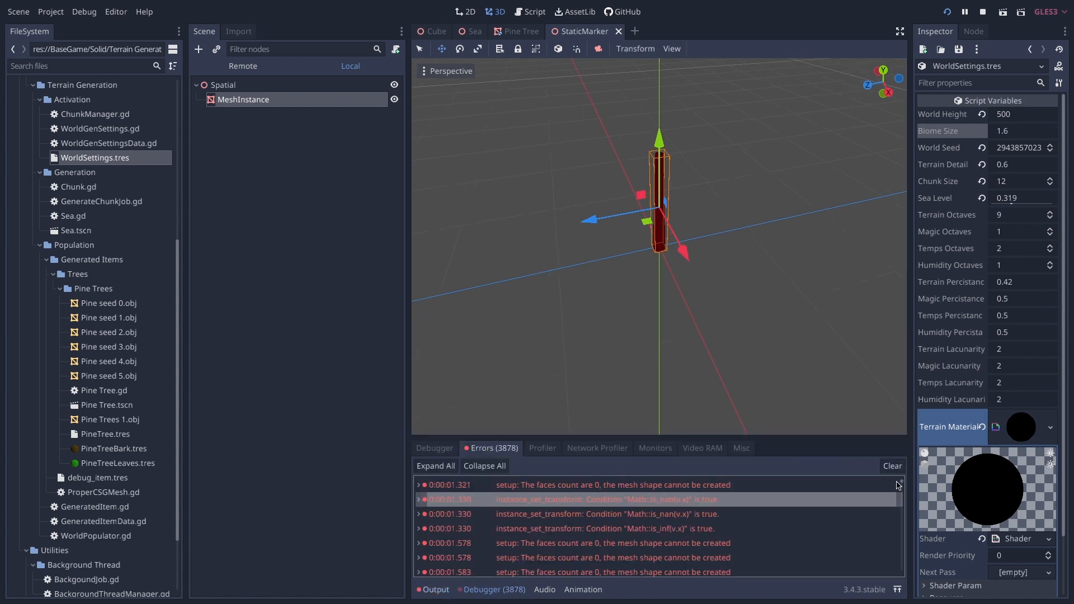
pyautogui.scroll(-3)
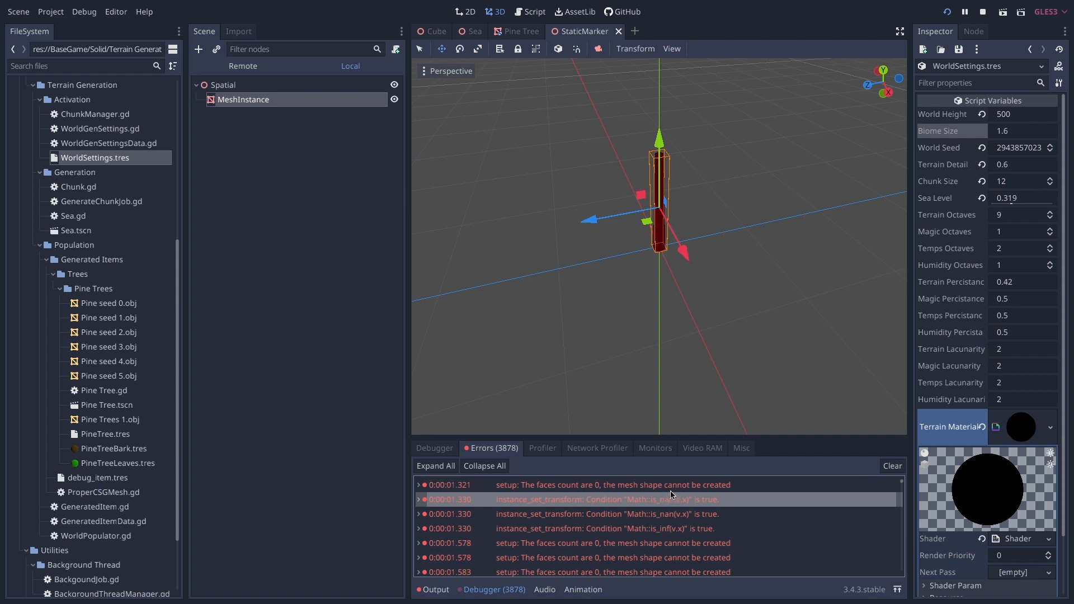
pyautogui.moveTo(111, 150)
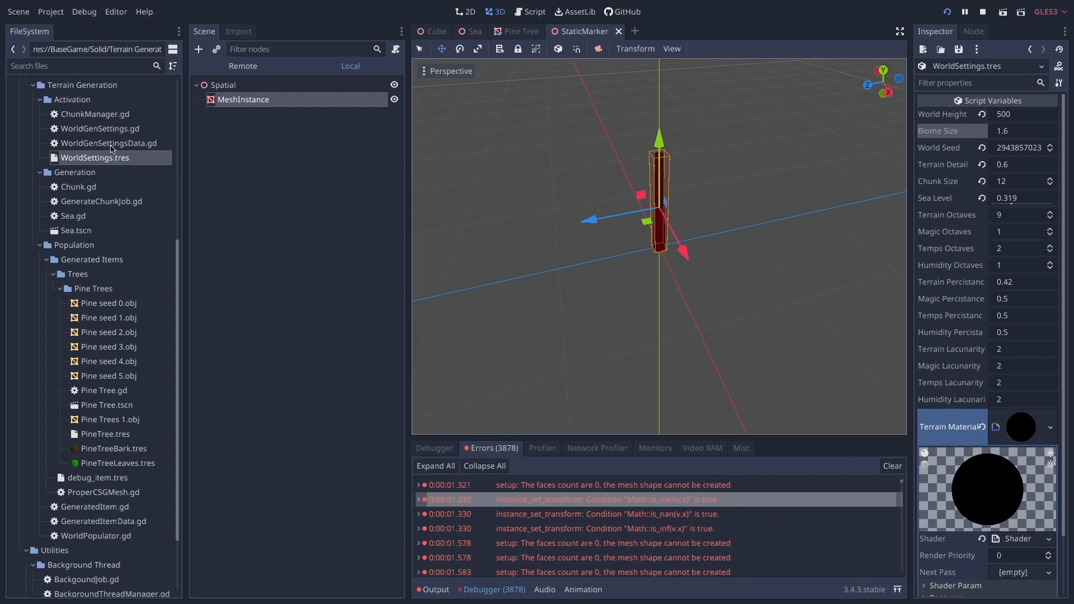
# - Select Chunk.gd in the FileSystem dock and switch to the Script workspace
pyautogui.click(78, 187)
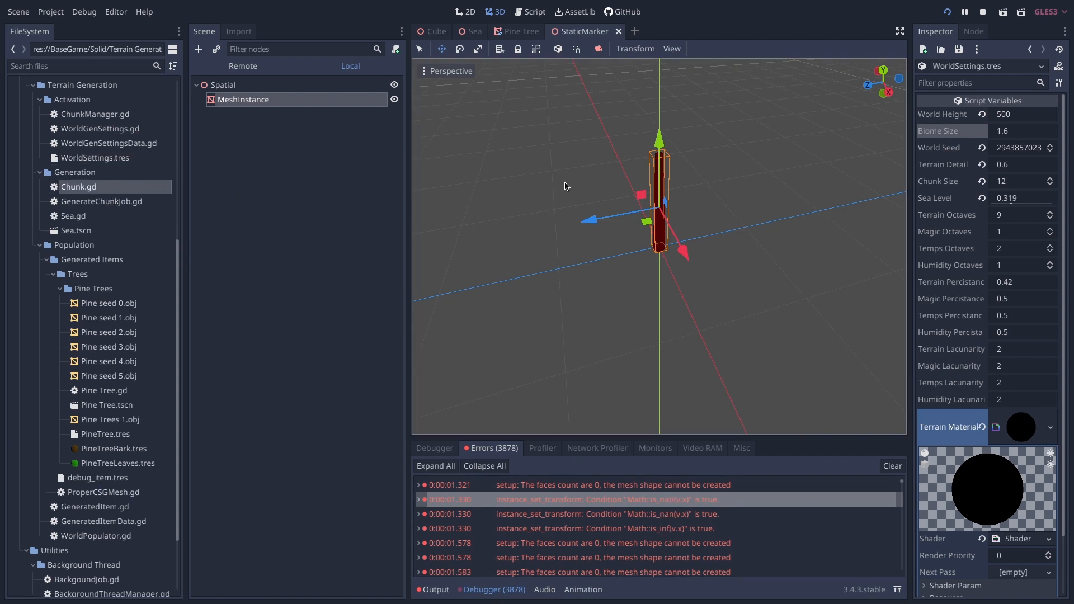
pyautogui.click(533, 11)
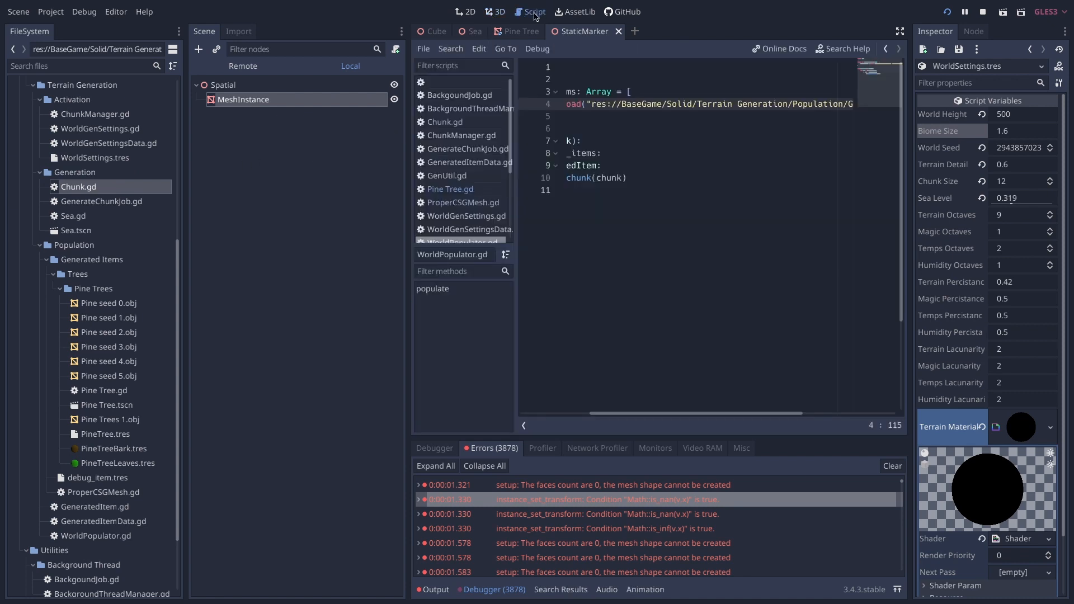
# - Read through Chunk.gd's generate_terrain down to set_up_material and place_at_loc, then hide the debug panel
pyautogui.click(444, 121)
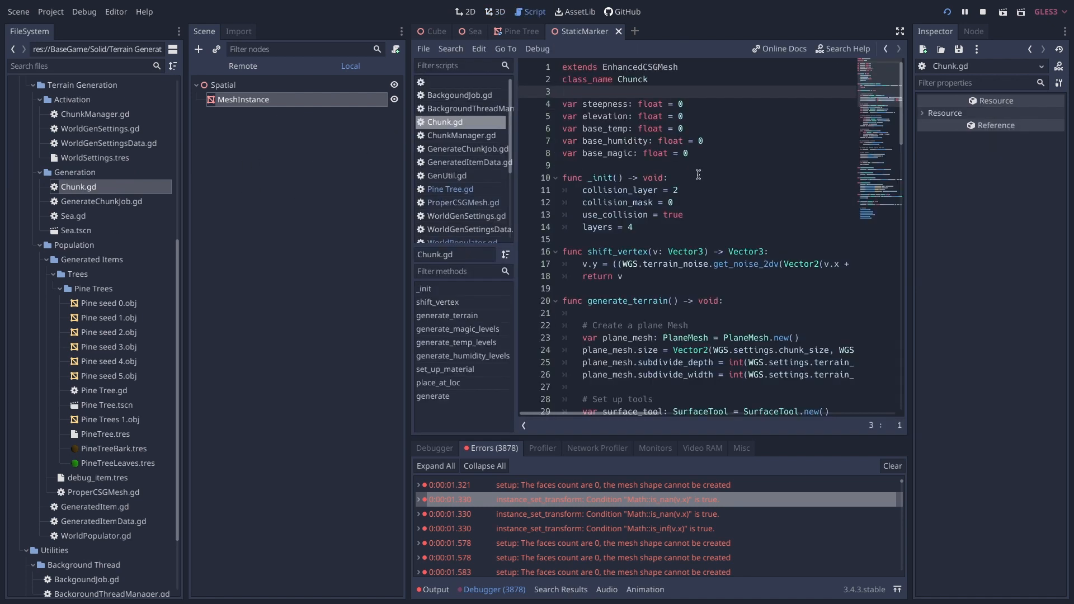
pyautogui.scroll(-3)
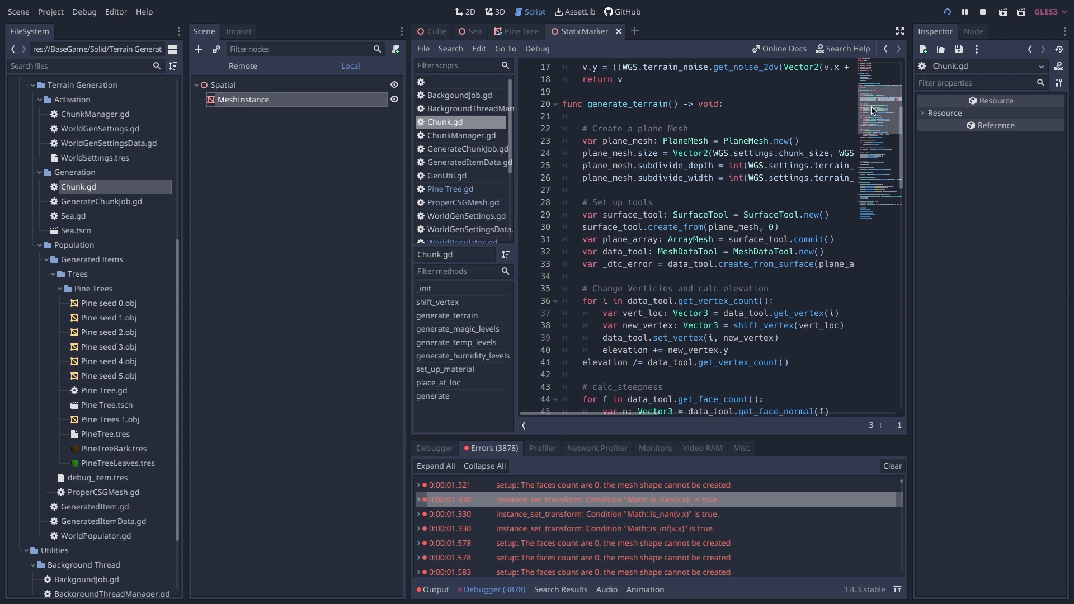
pyautogui.scroll(-3)
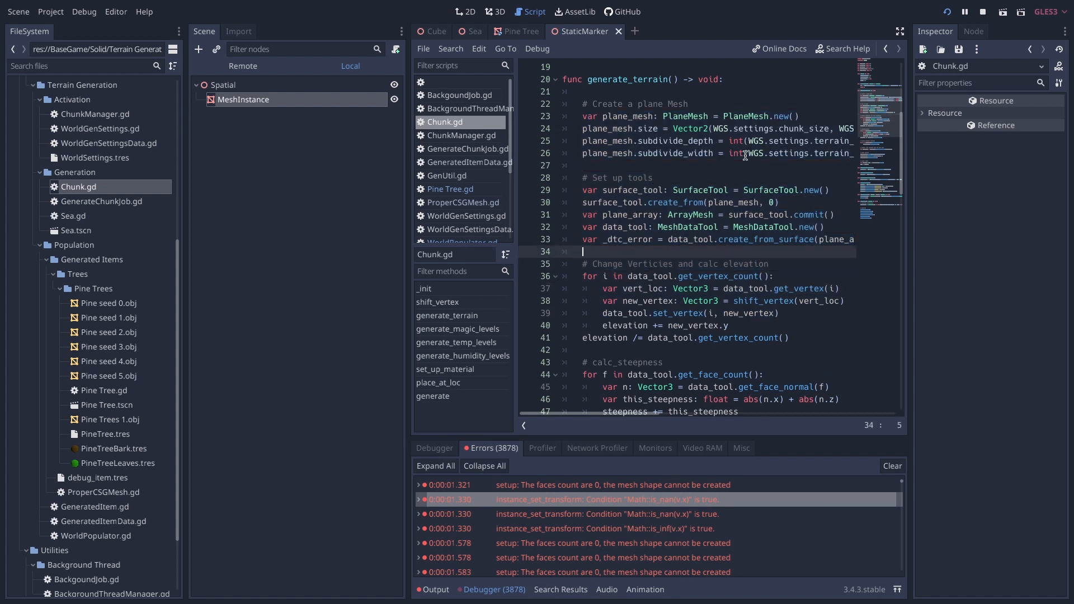
pyautogui.moveTo(649, 165)
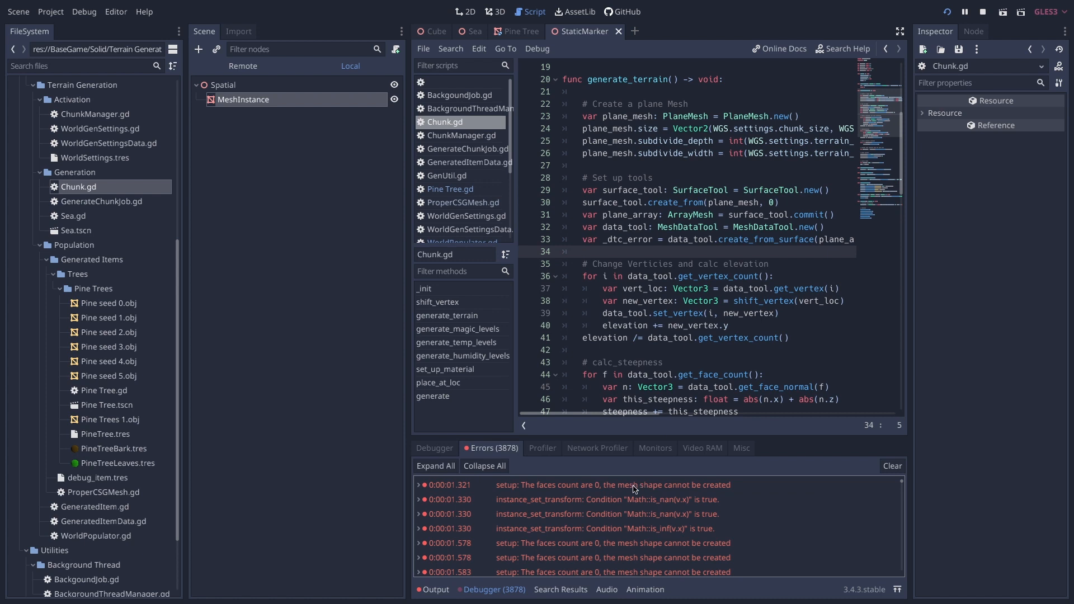
pyautogui.moveTo(536, 495)
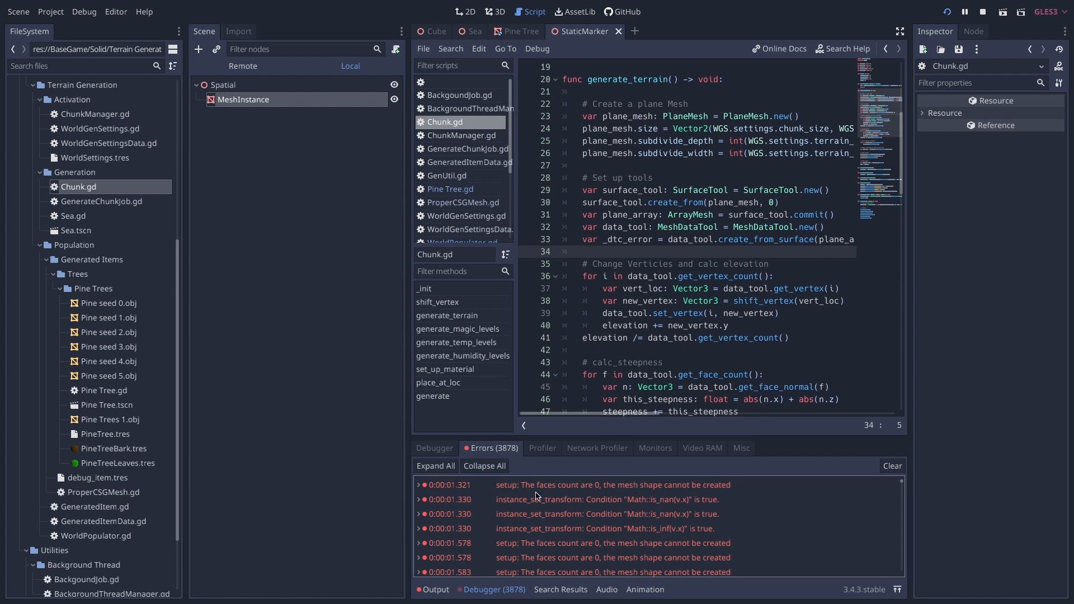
pyautogui.moveTo(624, 499)
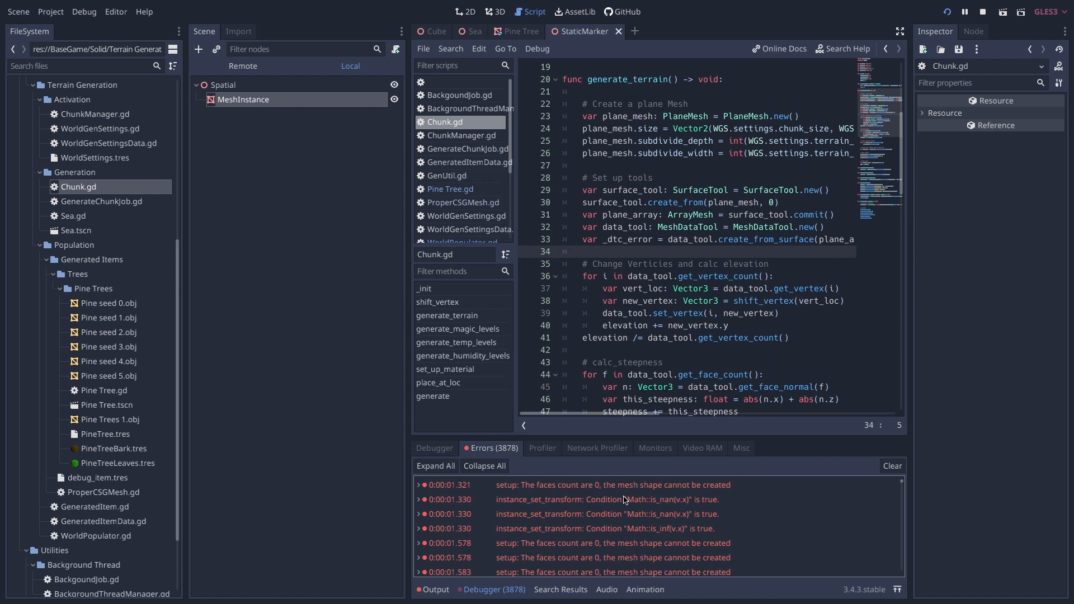
pyautogui.moveTo(642, 438)
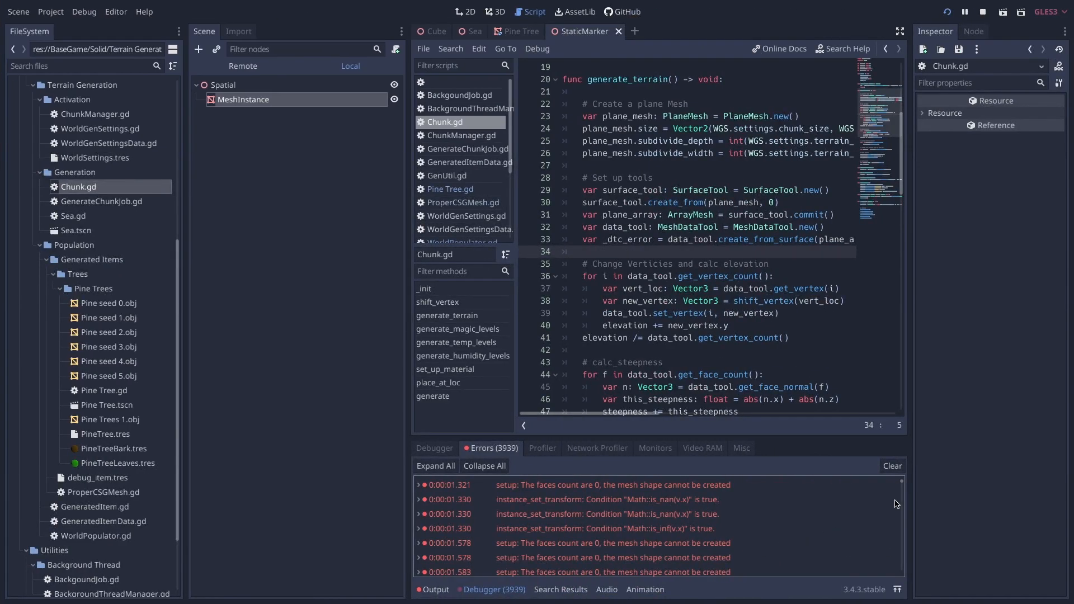
pyautogui.moveTo(903, 483)
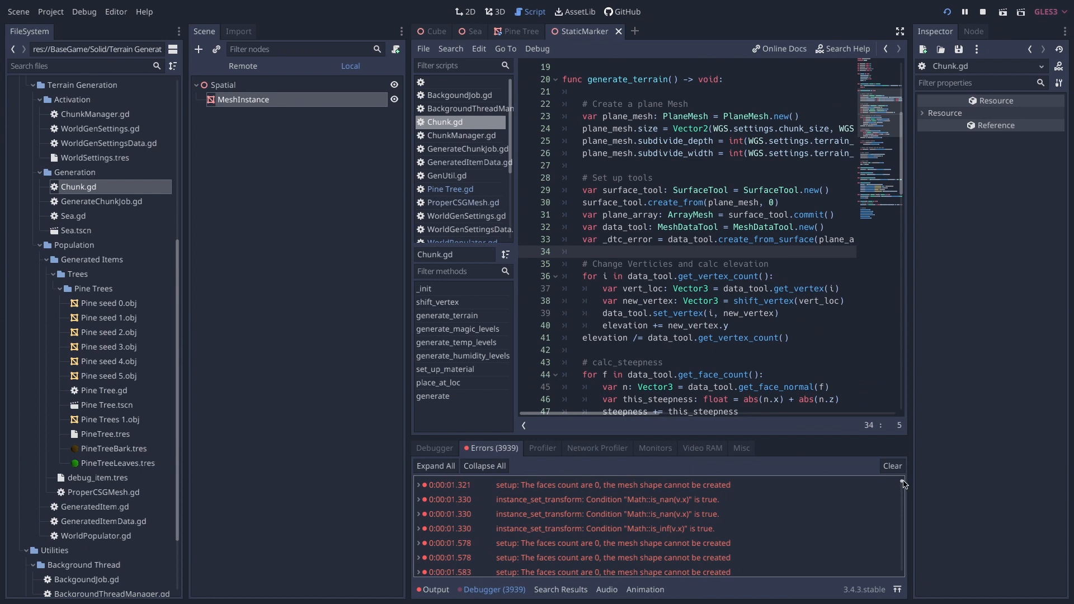
pyautogui.moveTo(864, 165)
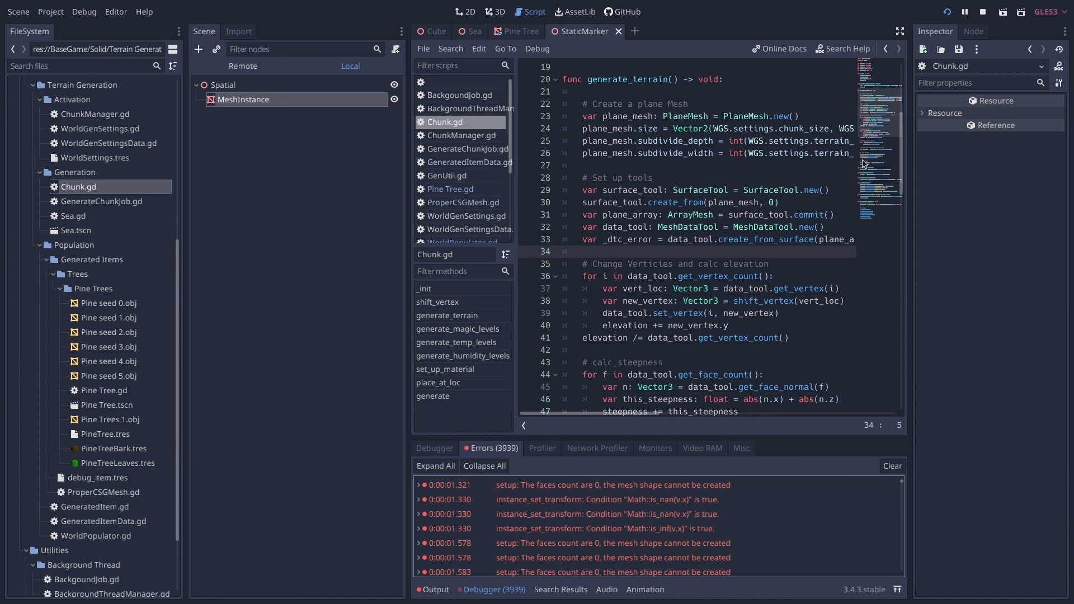
pyautogui.scroll(-3)
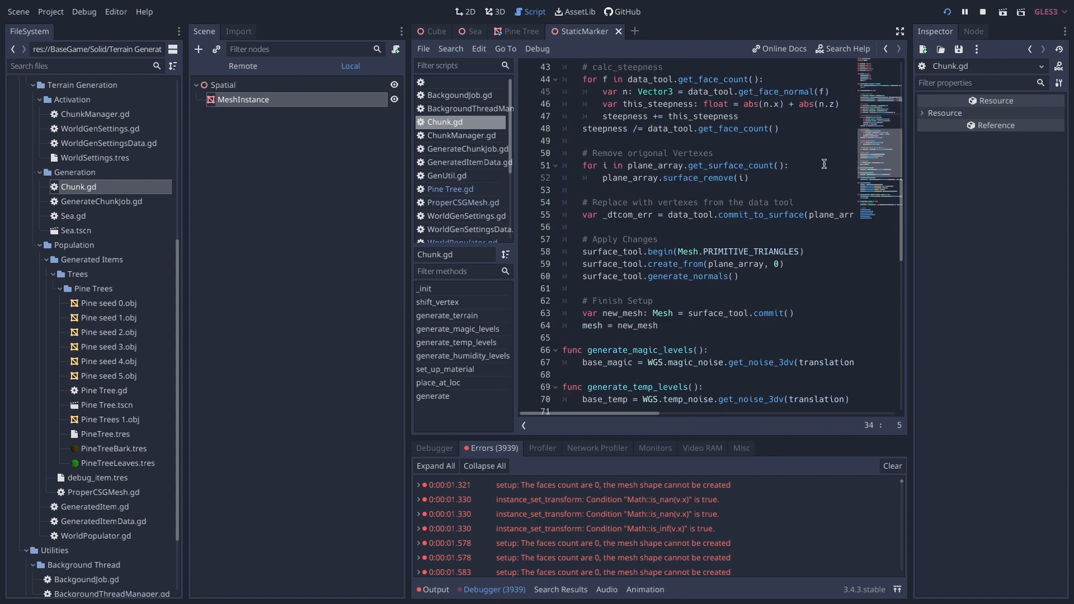
pyautogui.scroll(-3)
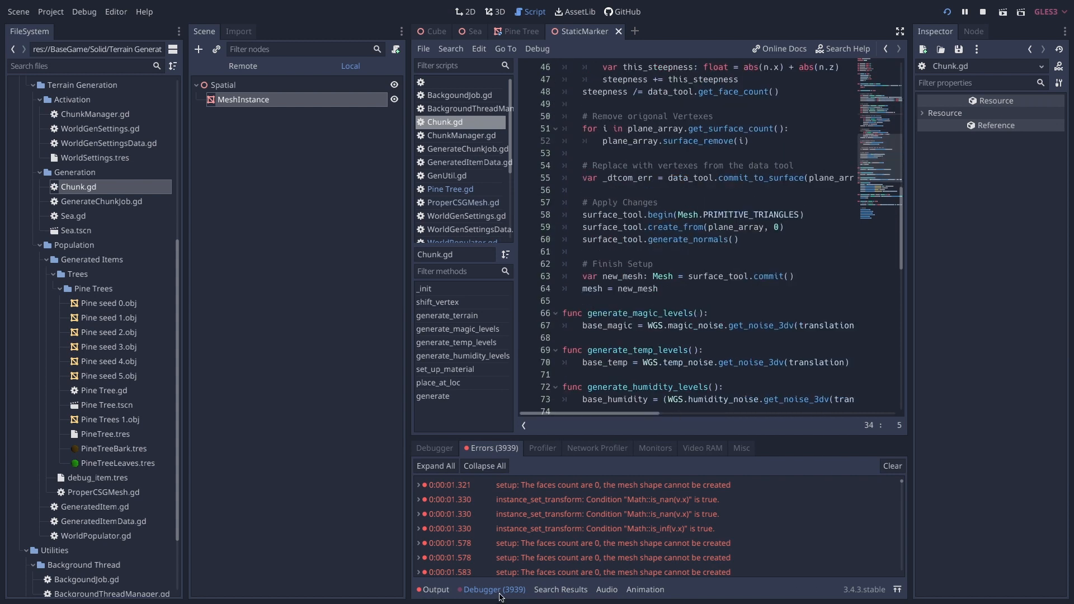
pyautogui.click(492, 590)
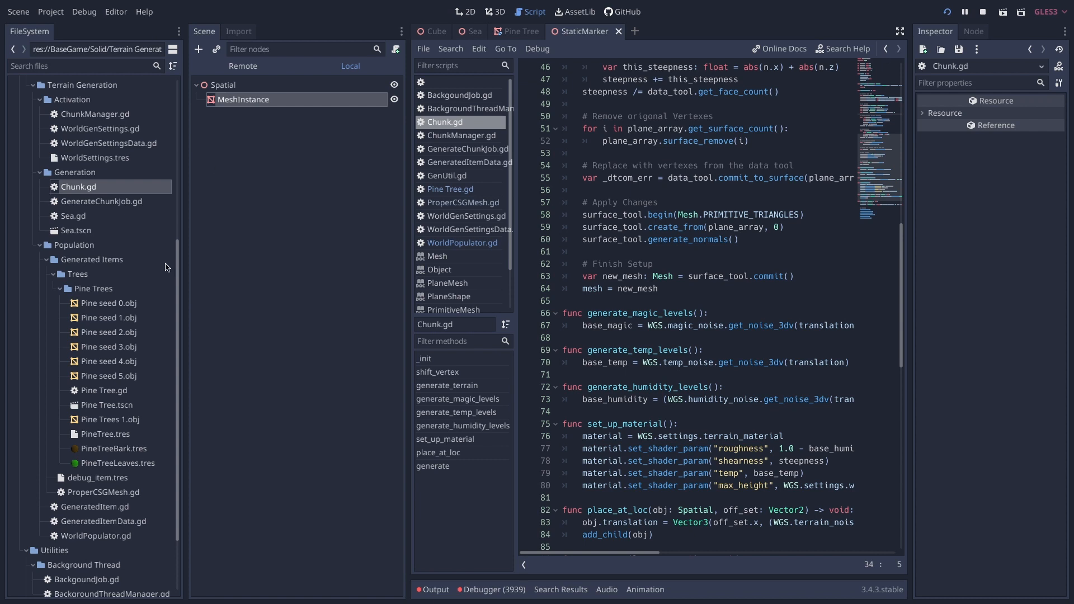
pyautogui.moveTo(160, 300)
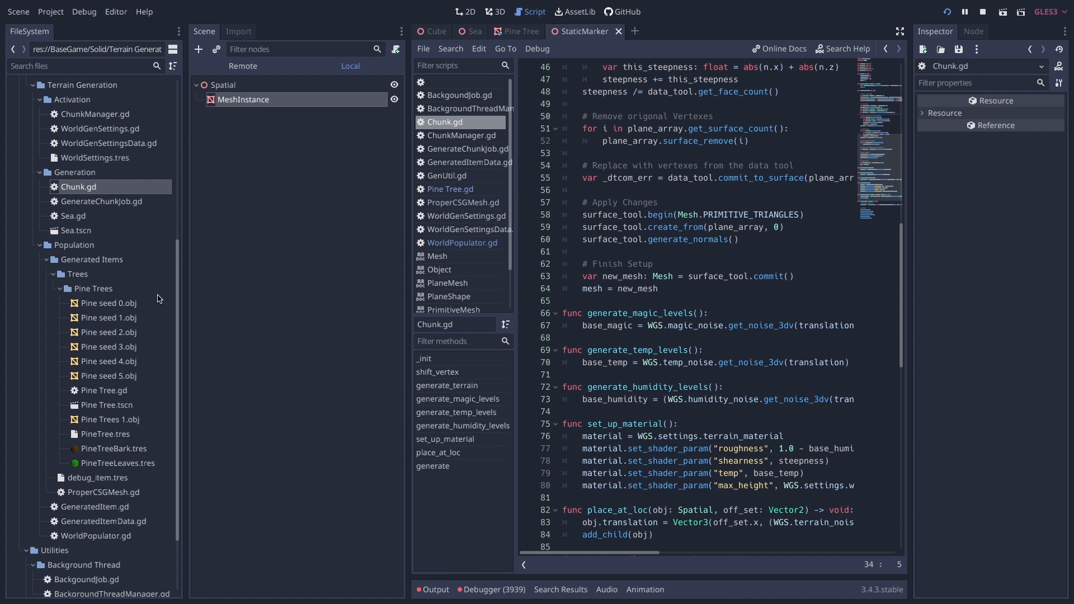
# - Open GenerateChunkJob.gd to review its set_up and execute functions
pyautogui.scroll(3)
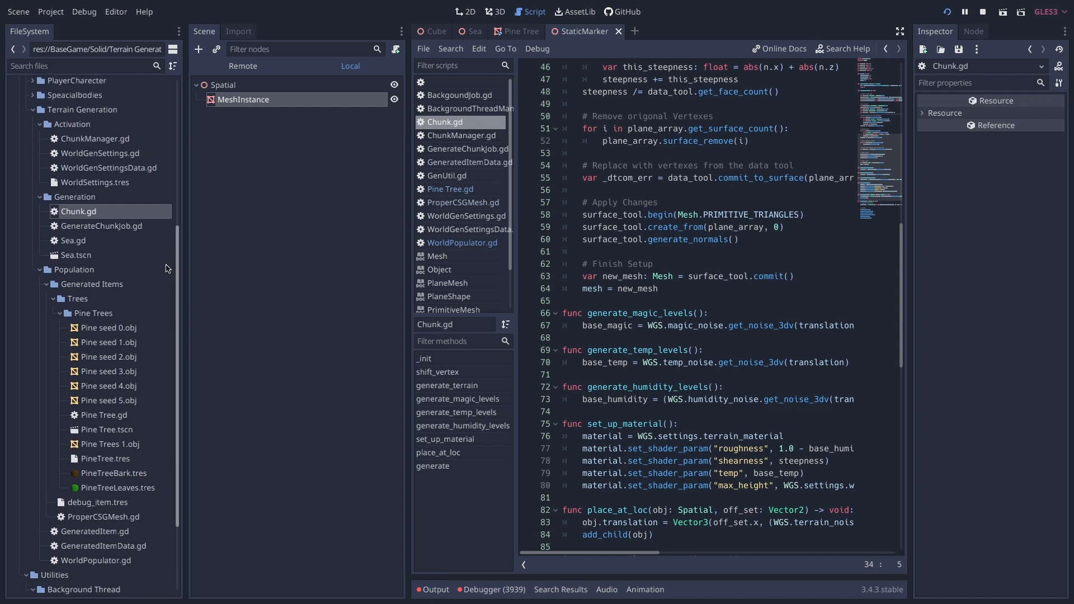
pyautogui.scroll(-3)
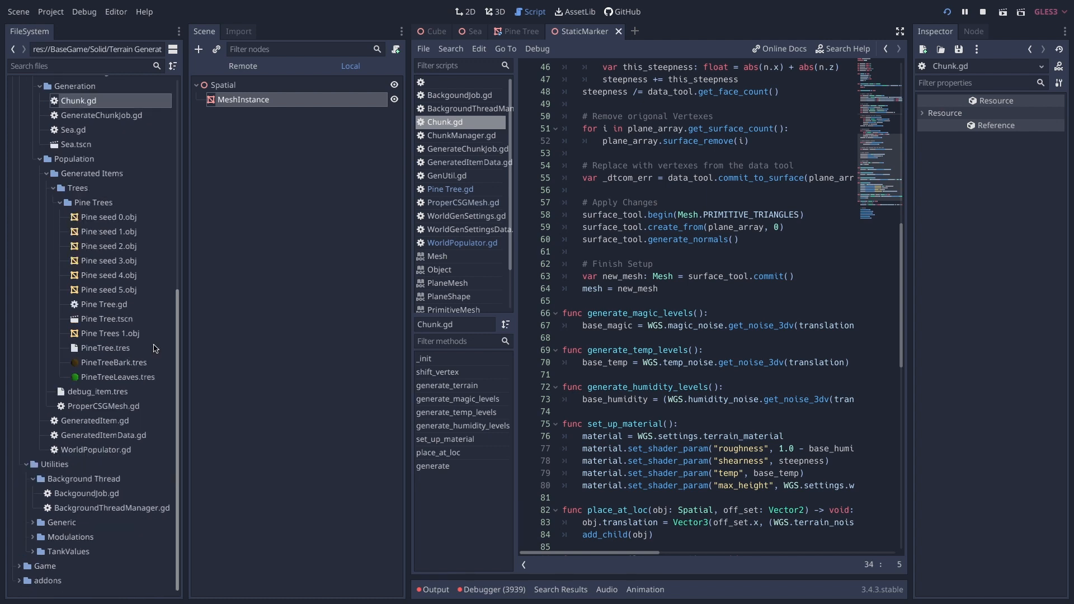
pyautogui.scroll(3)
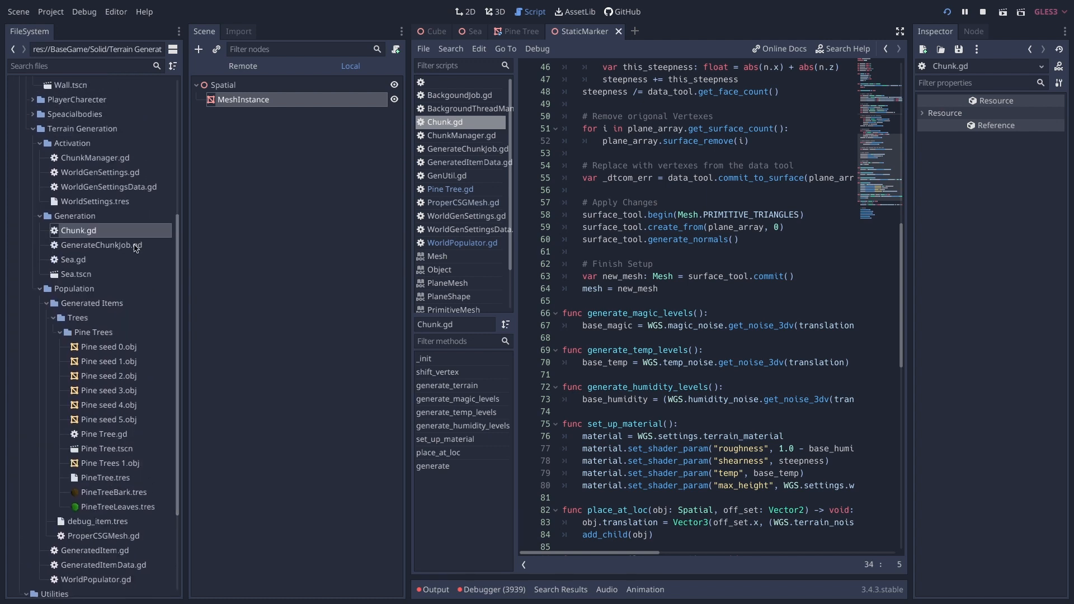
pyautogui.click(467, 149)
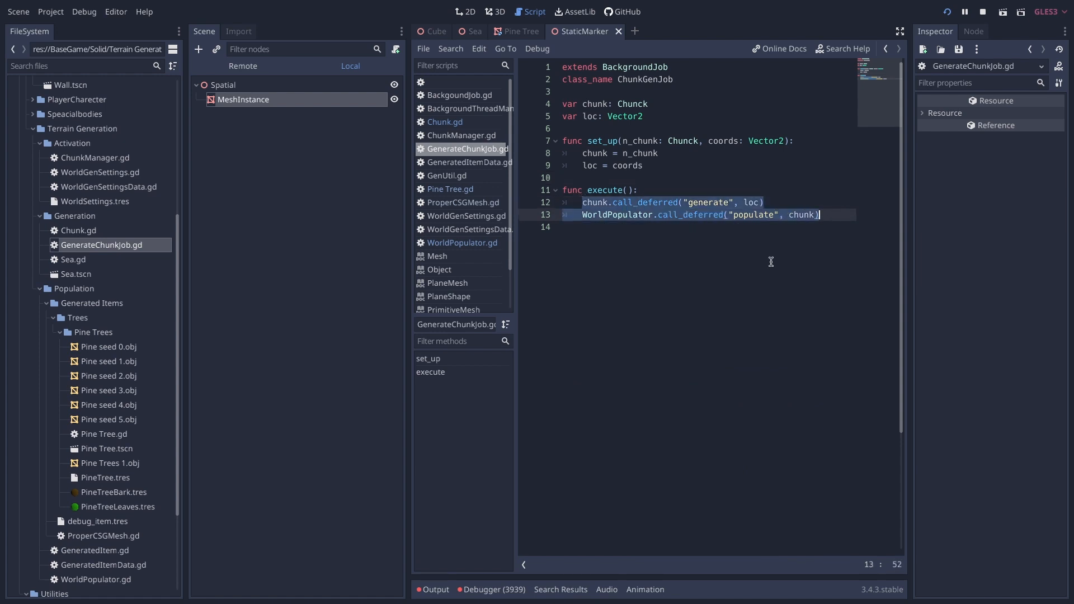
pyautogui.click(695, 202)
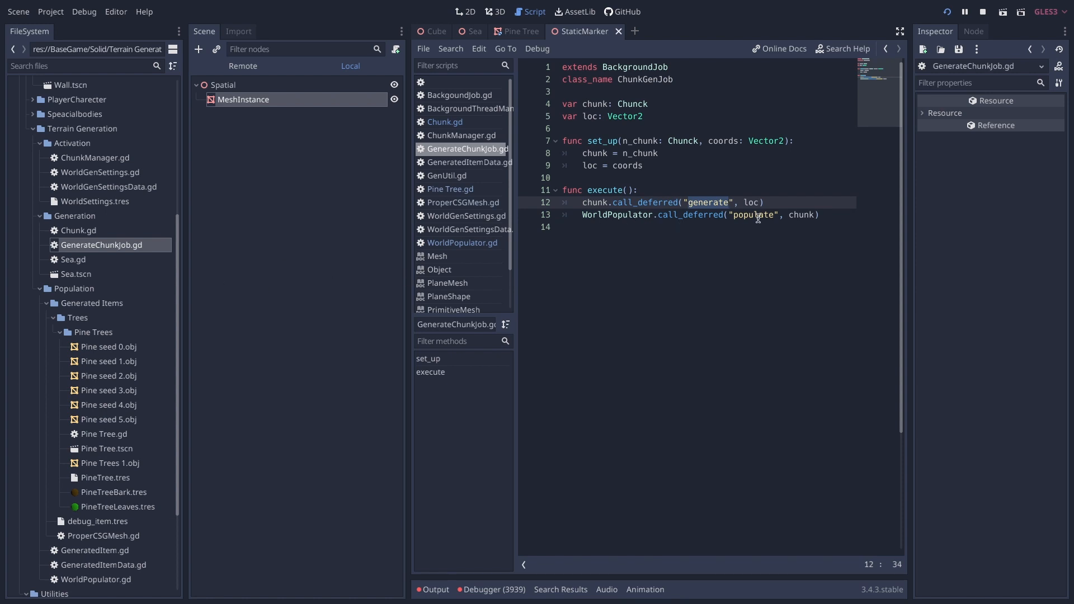
pyautogui.moveTo(630, 246)
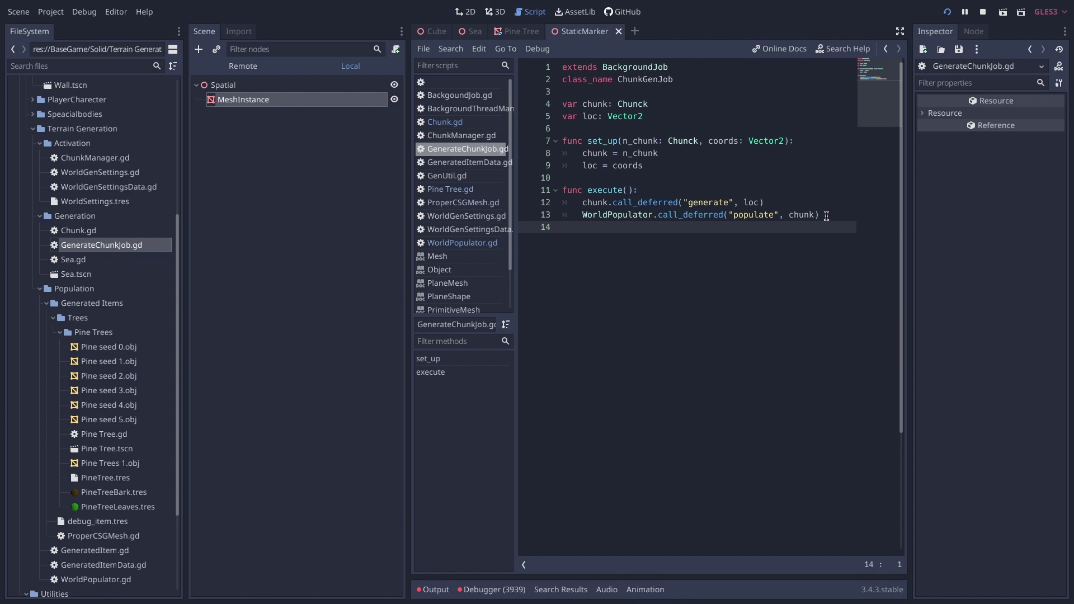
pyautogui.moveTo(757, 149)
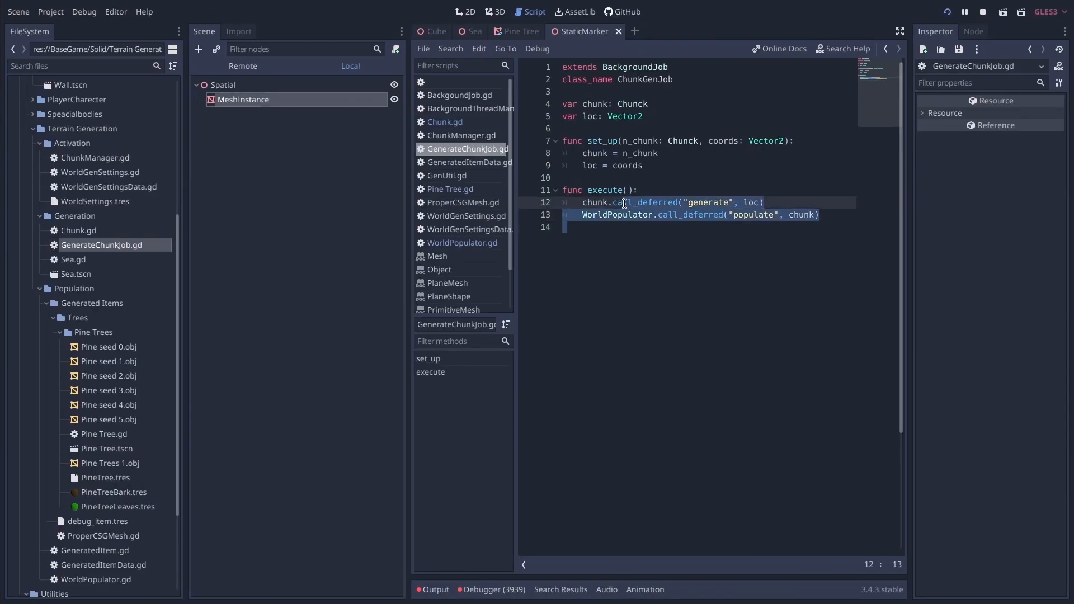
pyautogui.click(651, 227)
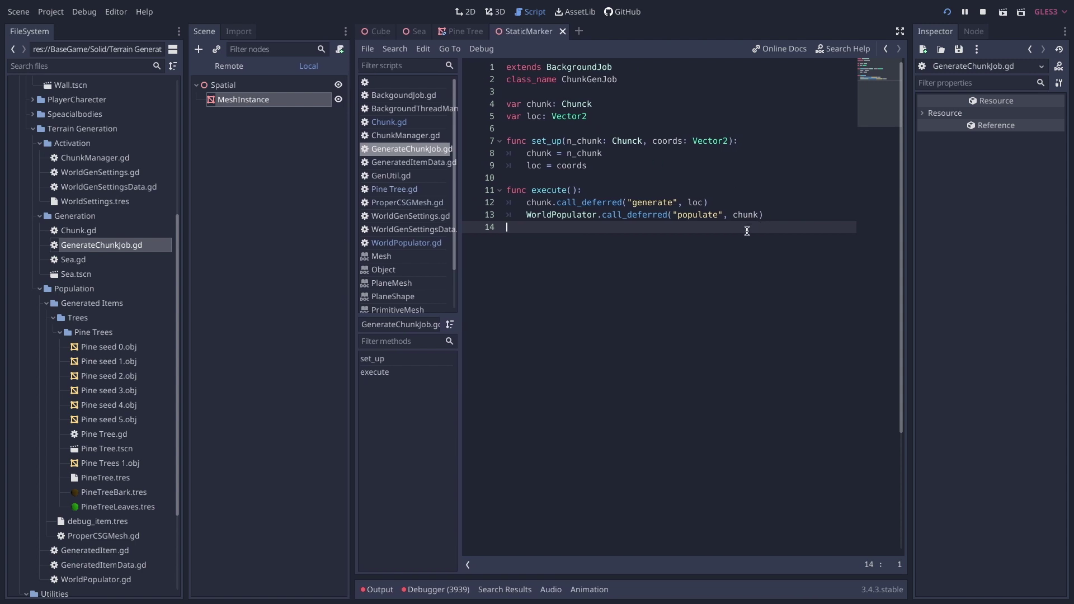
pyautogui.moveTo(614, 214)
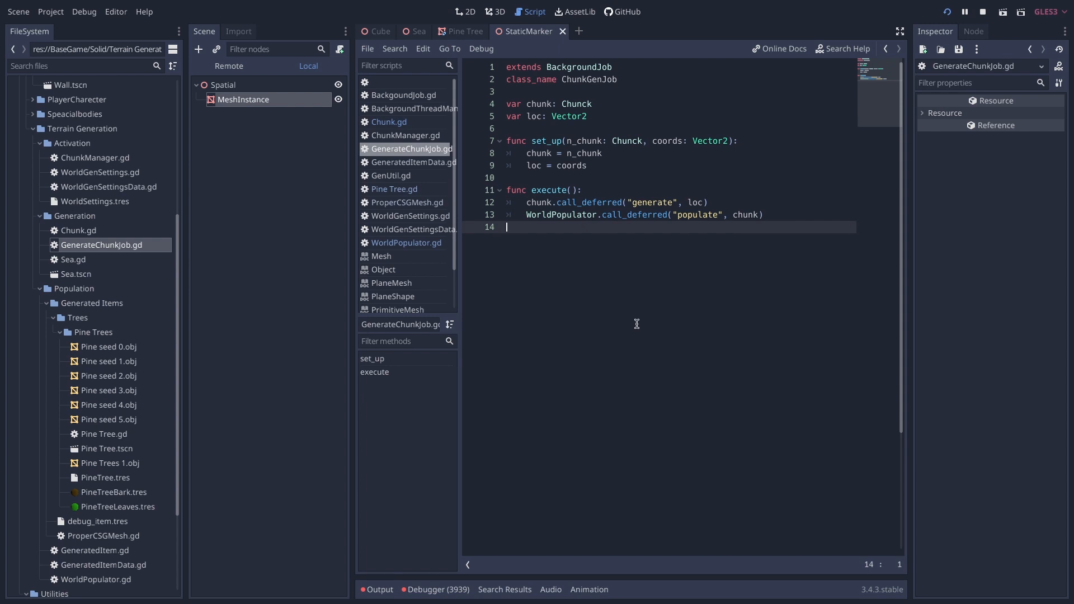
pyautogui.moveTo(600, 209)
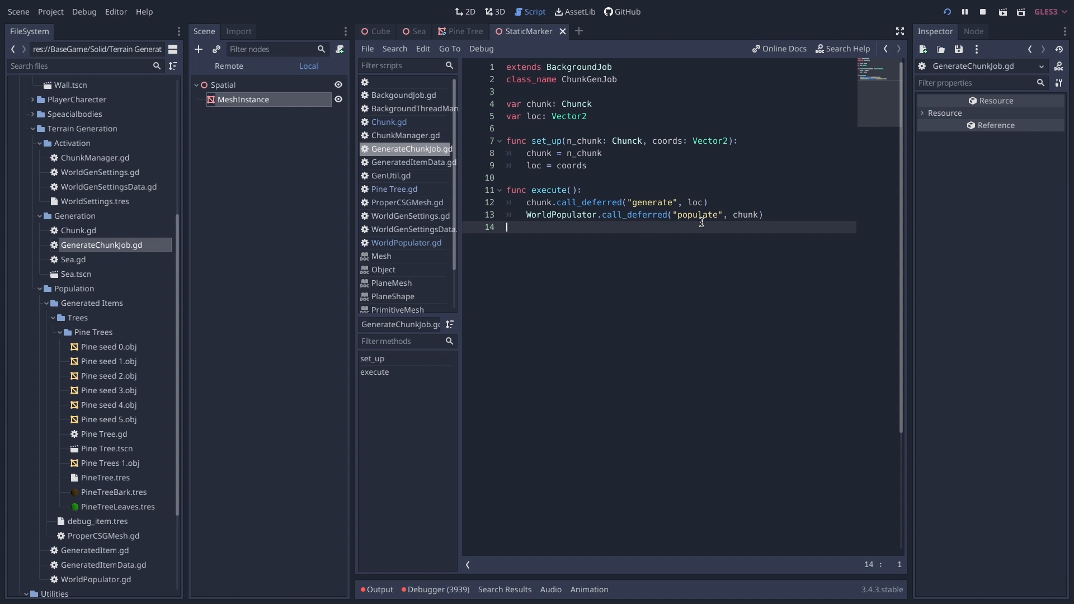
pyautogui.moveTo(731, 211)
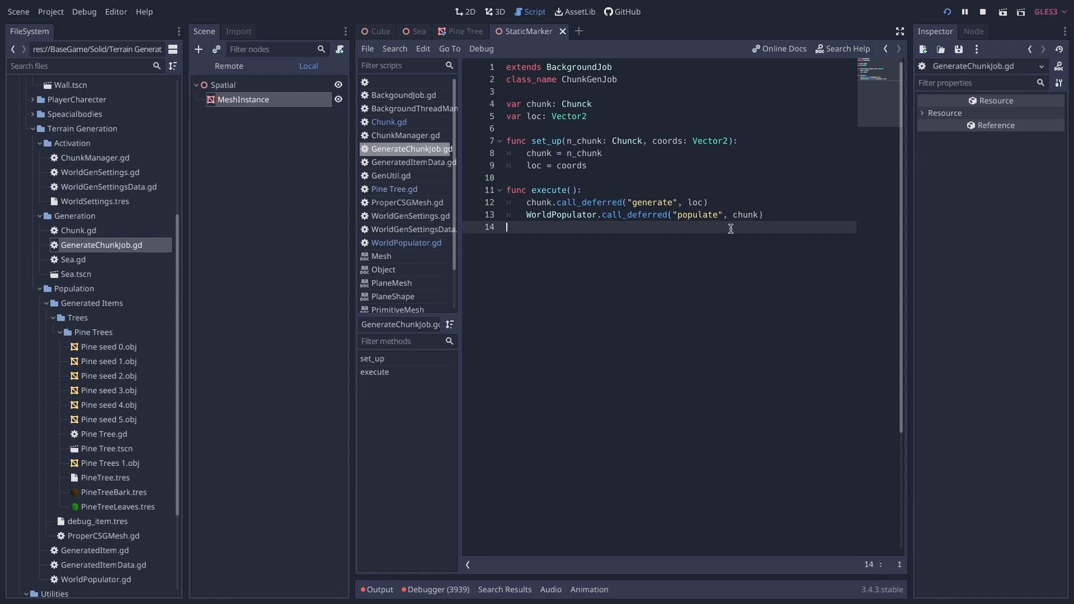
pyautogui.moveTo(634, 221)
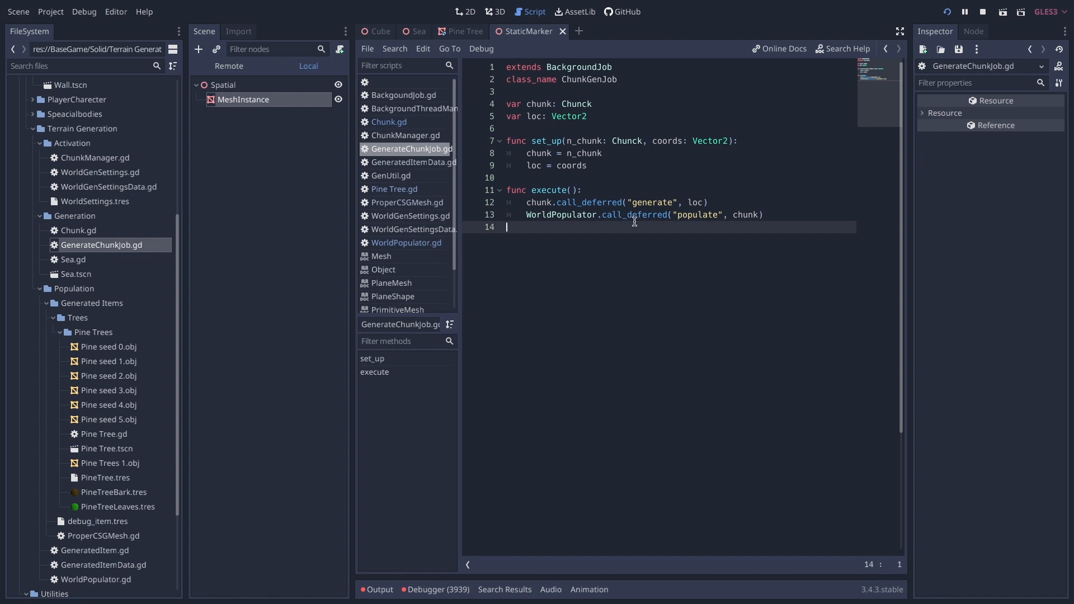
pyautogui.moveTo(760, 212)
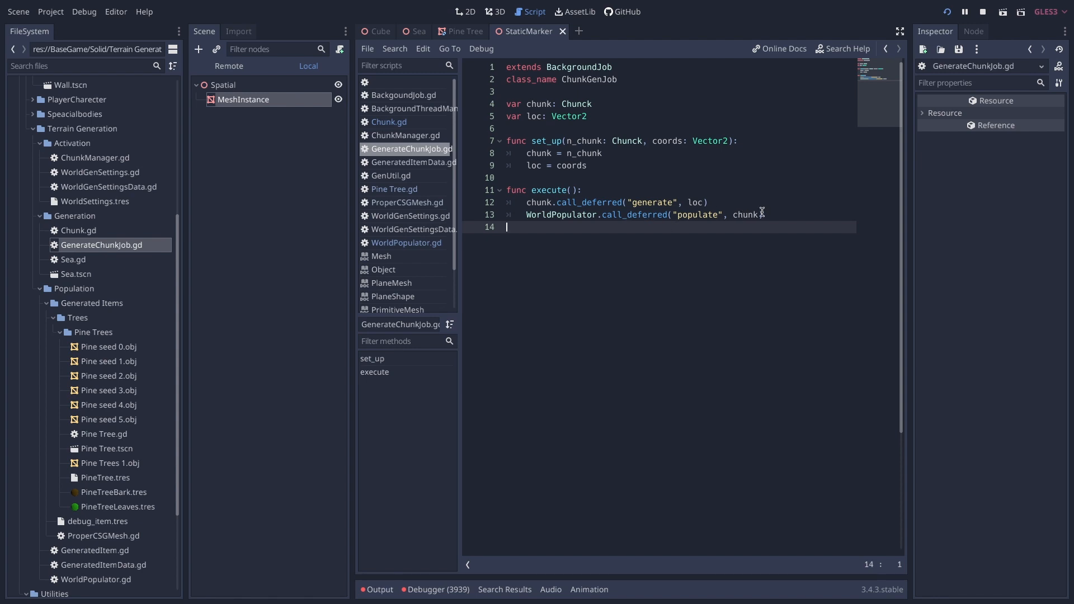
pyautogui.moveTo(699, 179)
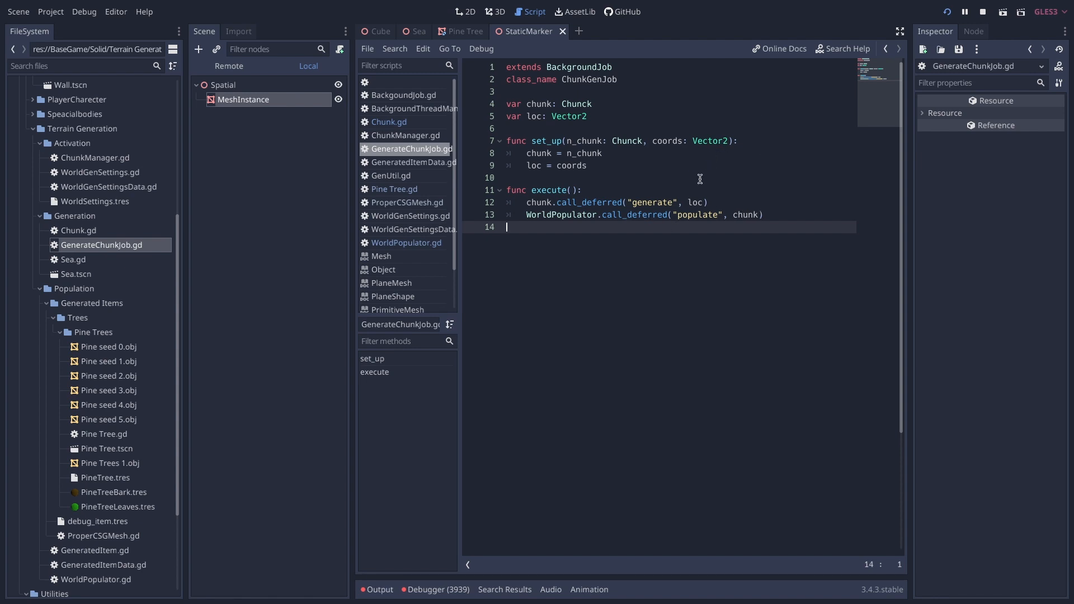
pyautogui.moveTo(544, 177)
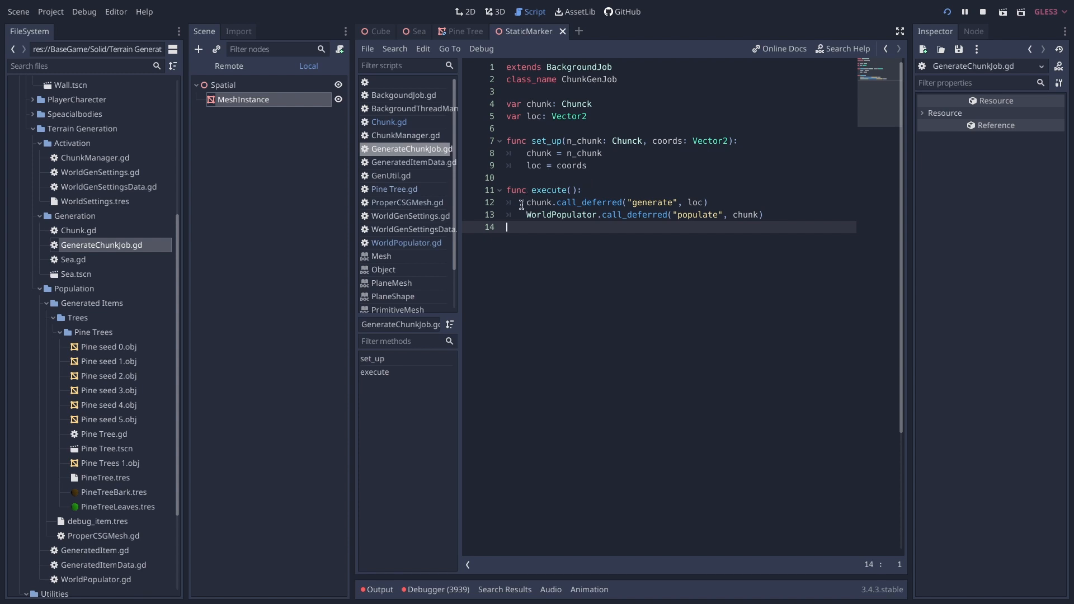
pyautogui.click(524, 201)
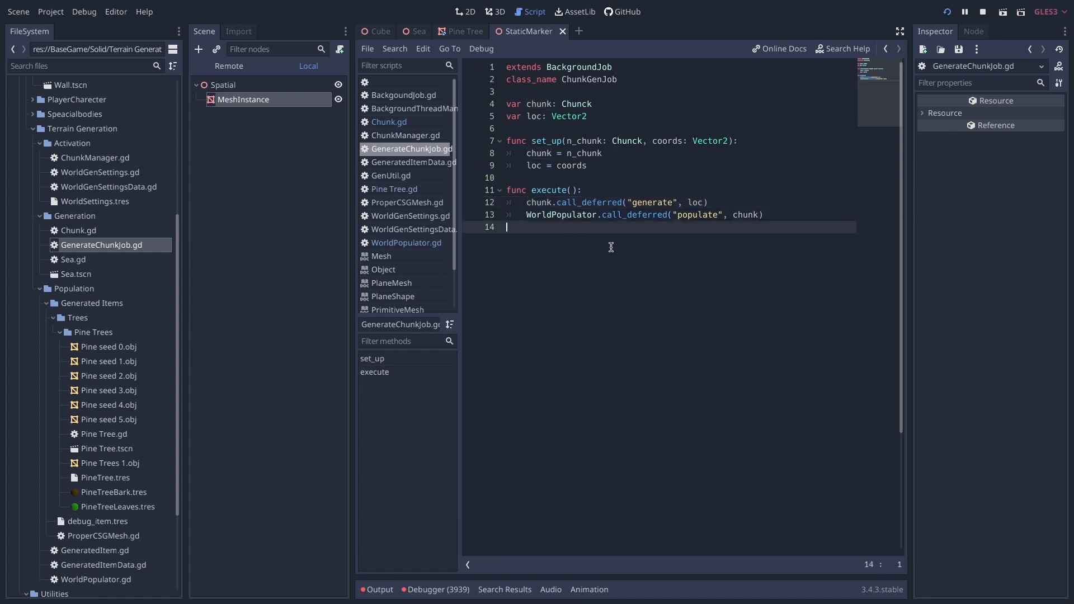
pyautogui.moveTo(770, 166)
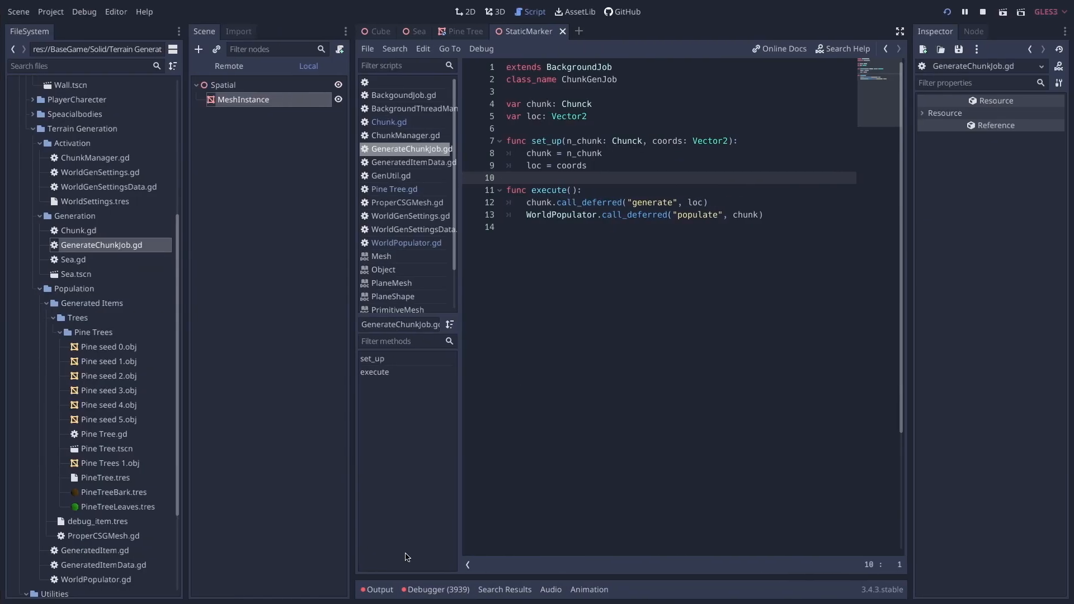
# - Expand the faces-count and transform error entries in the runtime error list, then fold them back
pyautogui.click(435, 589)
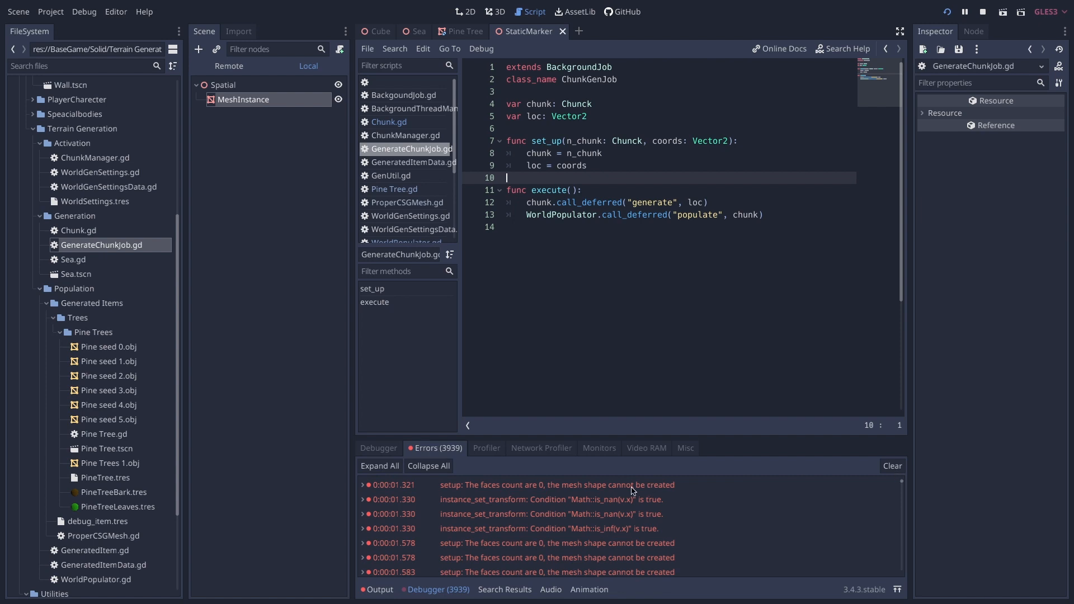
pyautogui.click(362, 484)
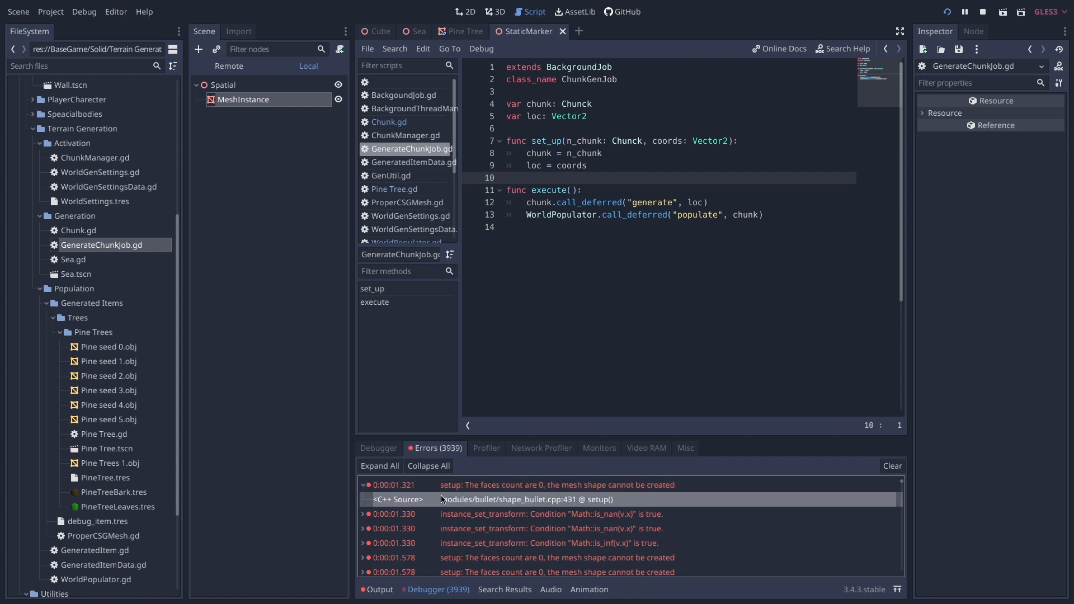
pyautogui.click(556, 484)
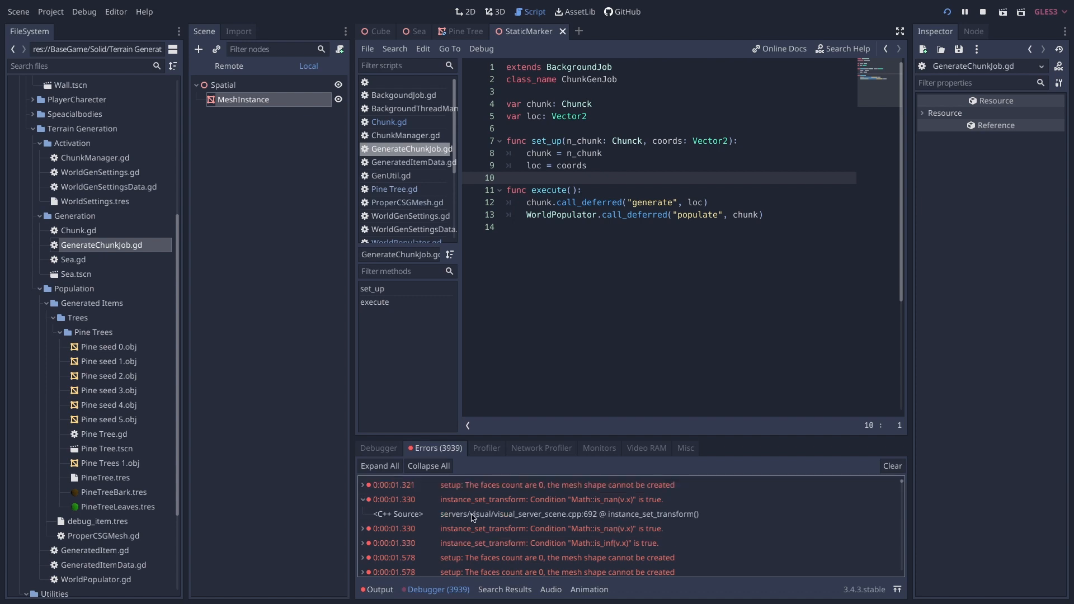
pyautogui.click(390, 499)
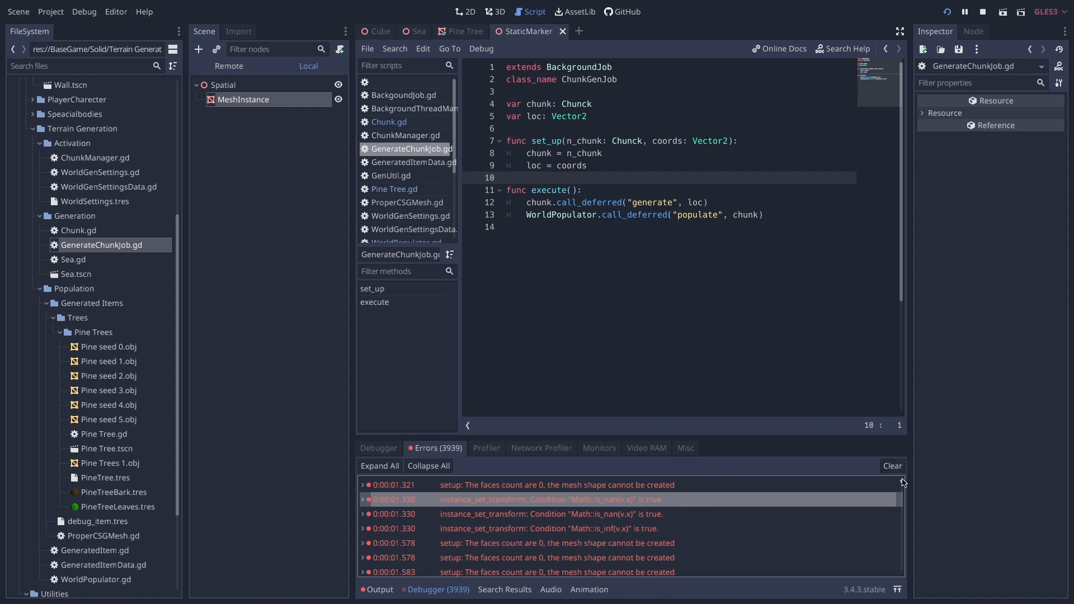
pyautogui.scroll(-3)
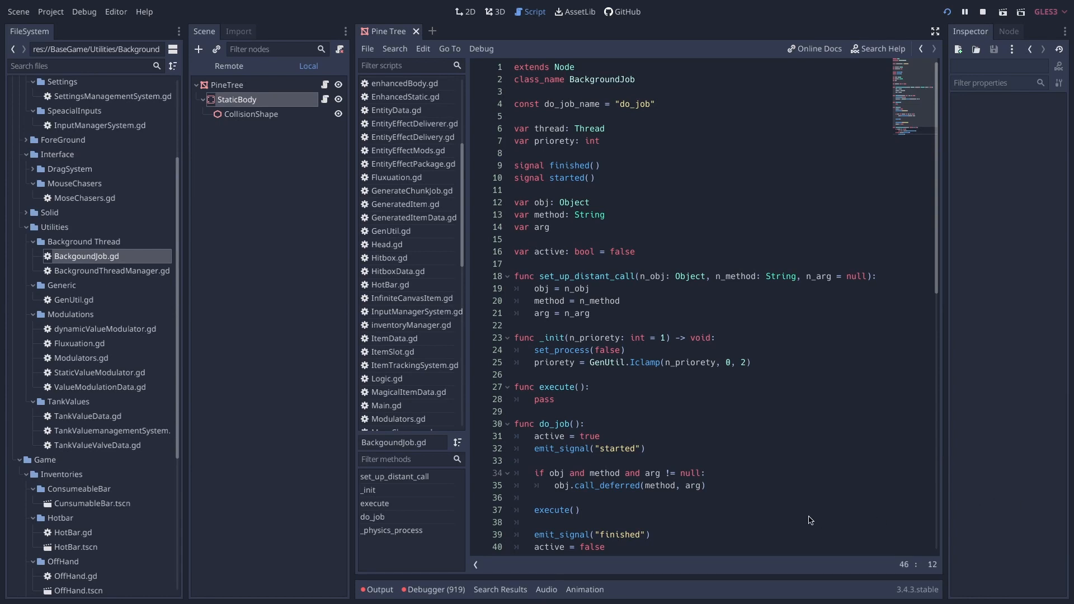
pyautogui.moveTo(829, 514)
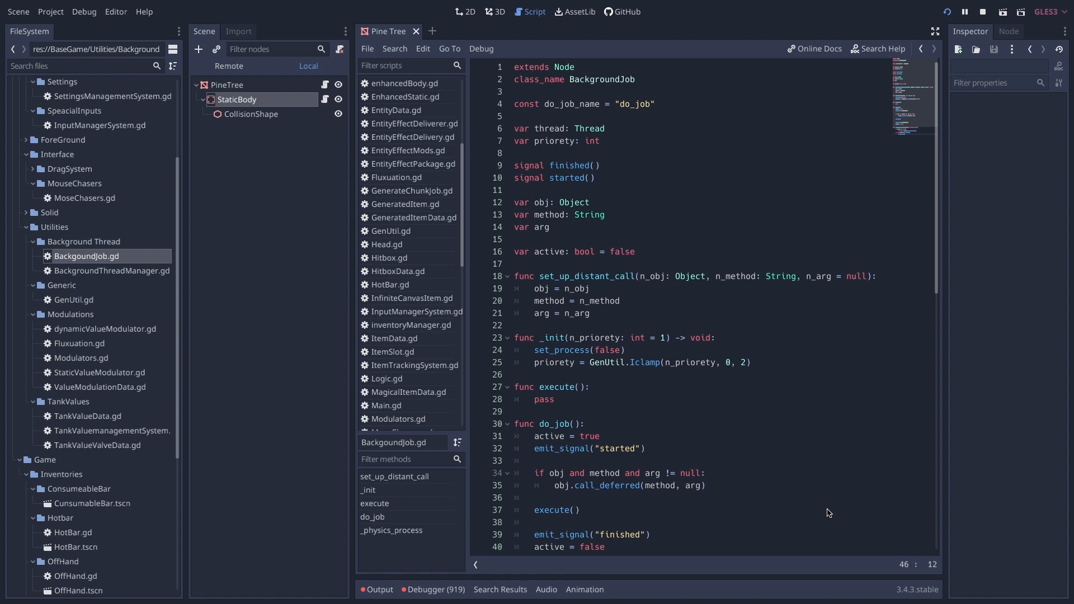
pyautogui.moveTo(905, 103)
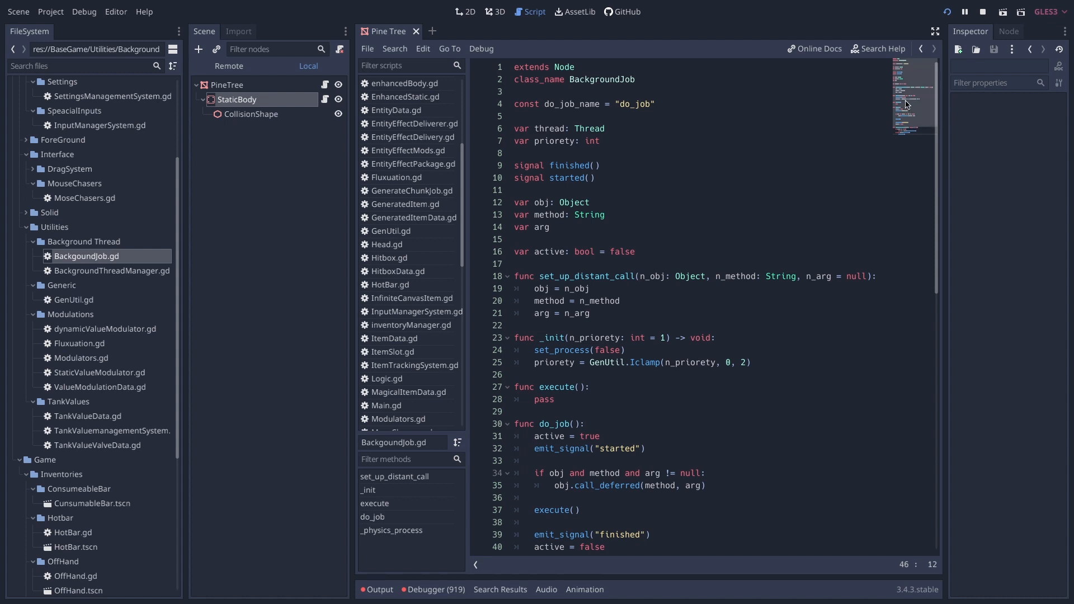
# - Scroll BackgoundJob.gd to glance at its _physics_process function
pyautogui.scroll(-3)
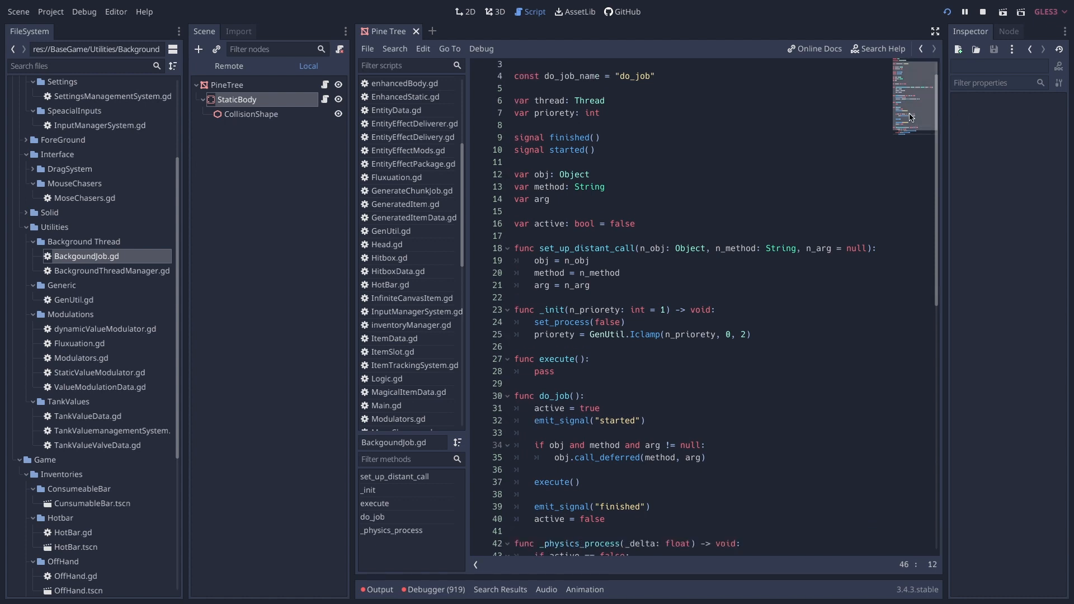
pyautogui.scroll(3)
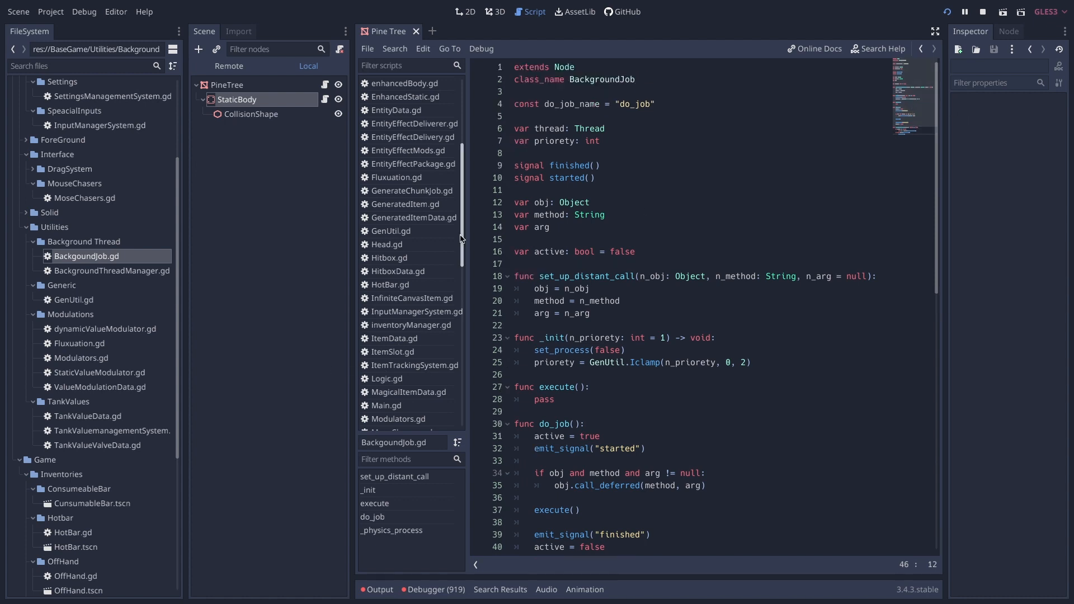
pyautogui.scroll(-3)
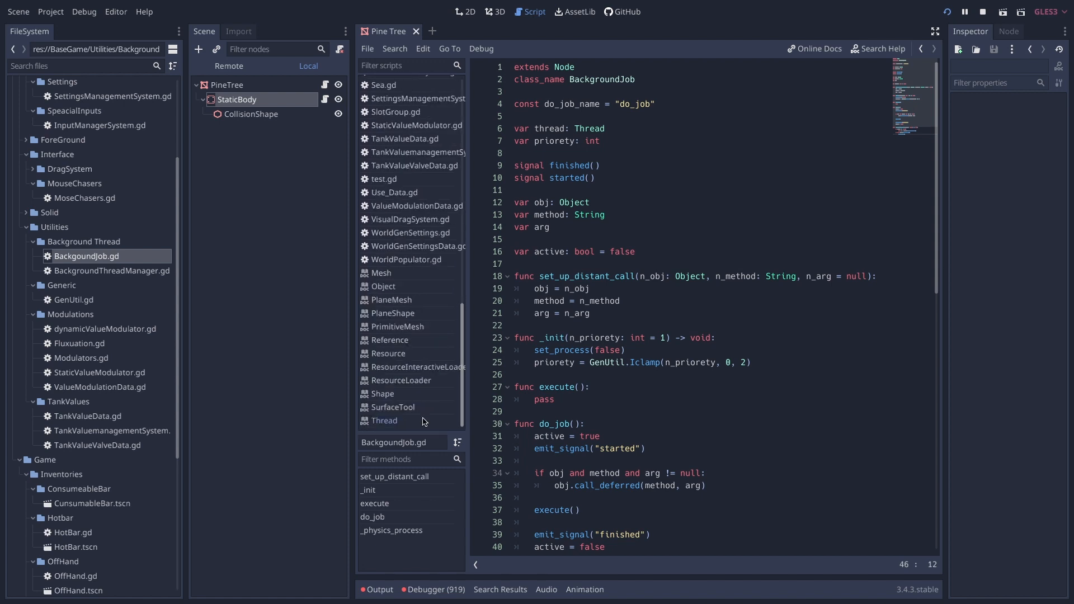
# - Consult the built-in docs for the Object class, then the Reference class description
pyautogui.click(384, 287)
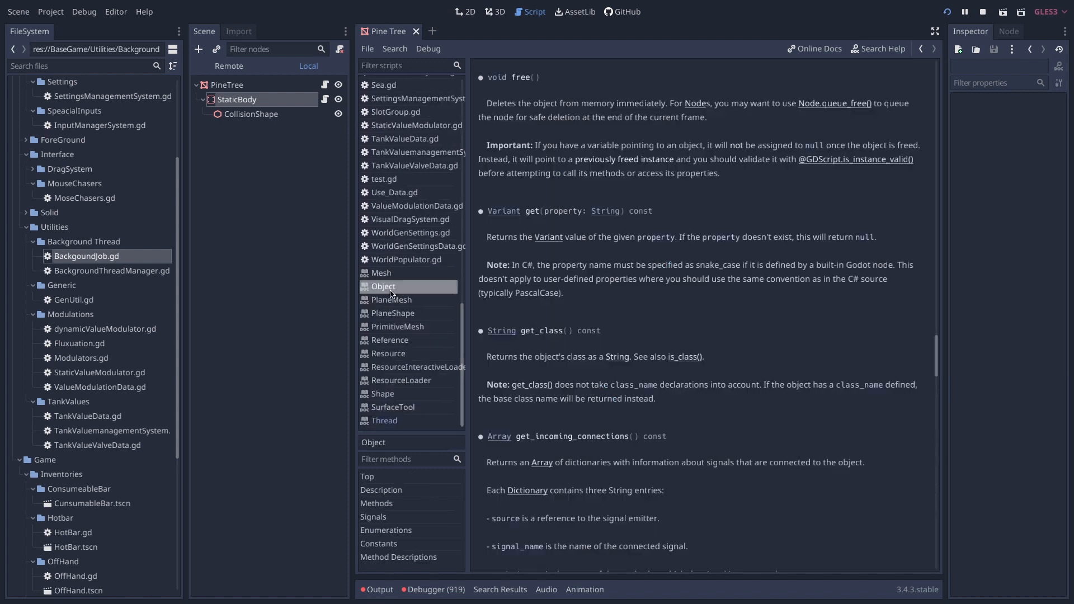
pyautogui.scroll(3)
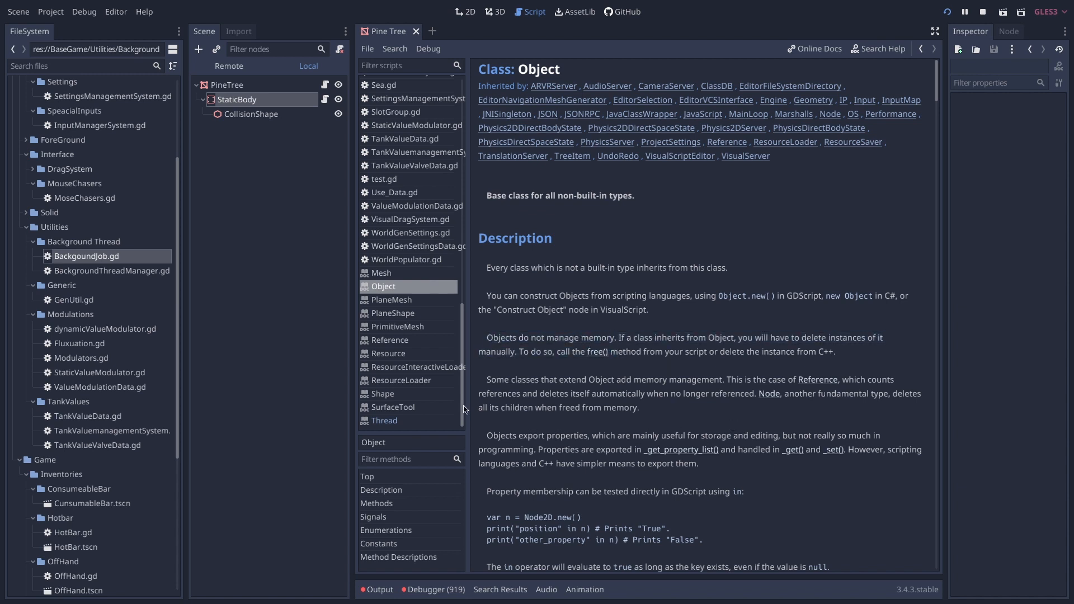
pyautogui.click(389, 340)
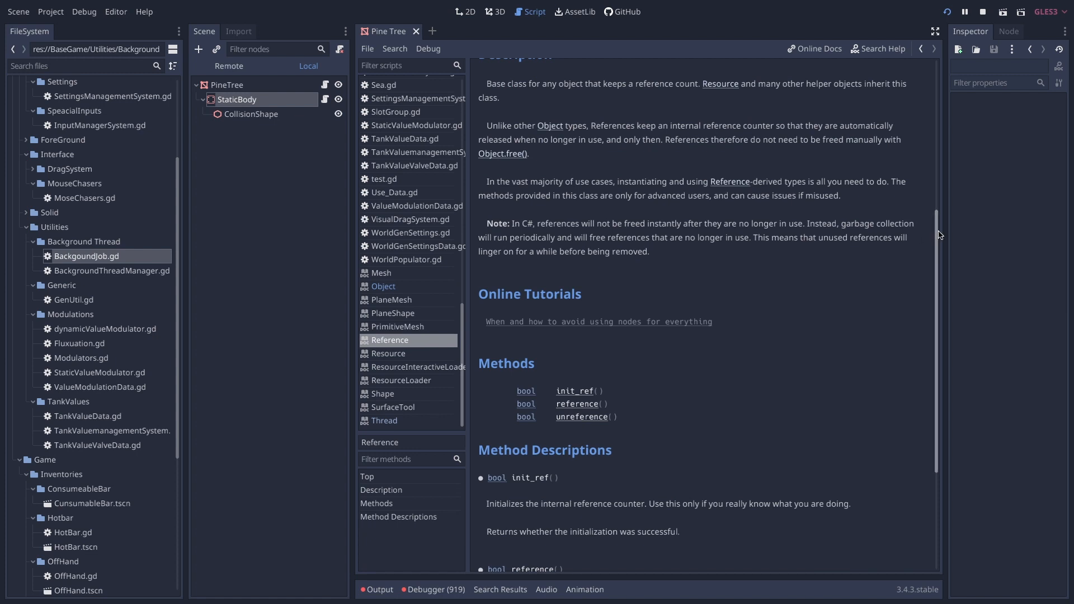
pyautogui.scroll(3)
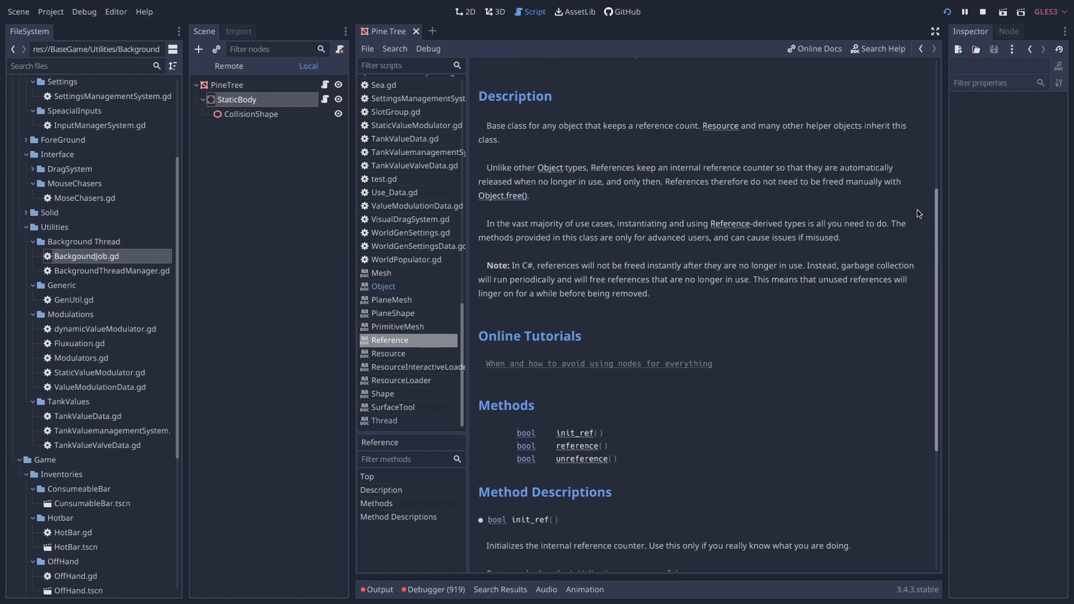
pyautogui.scroll(3)
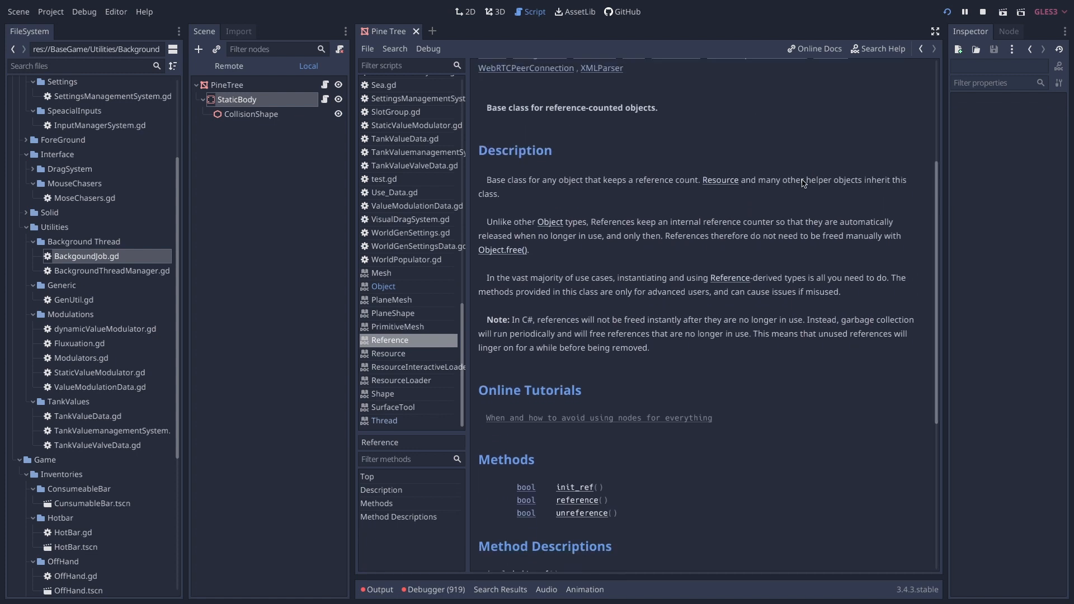
pyautogui.scroll(3)
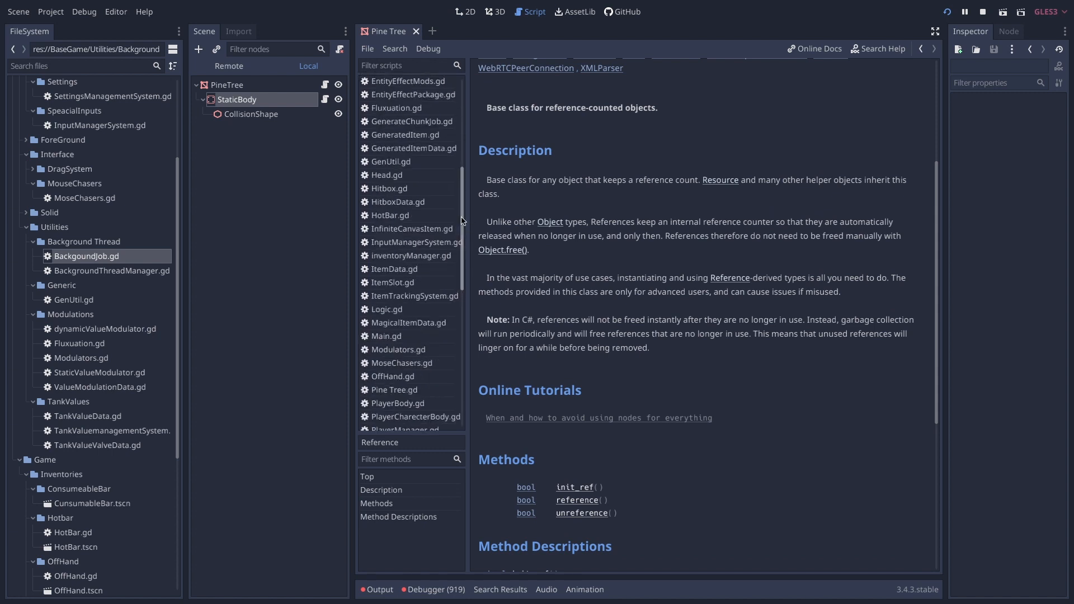
pyautogui.scroll(3)
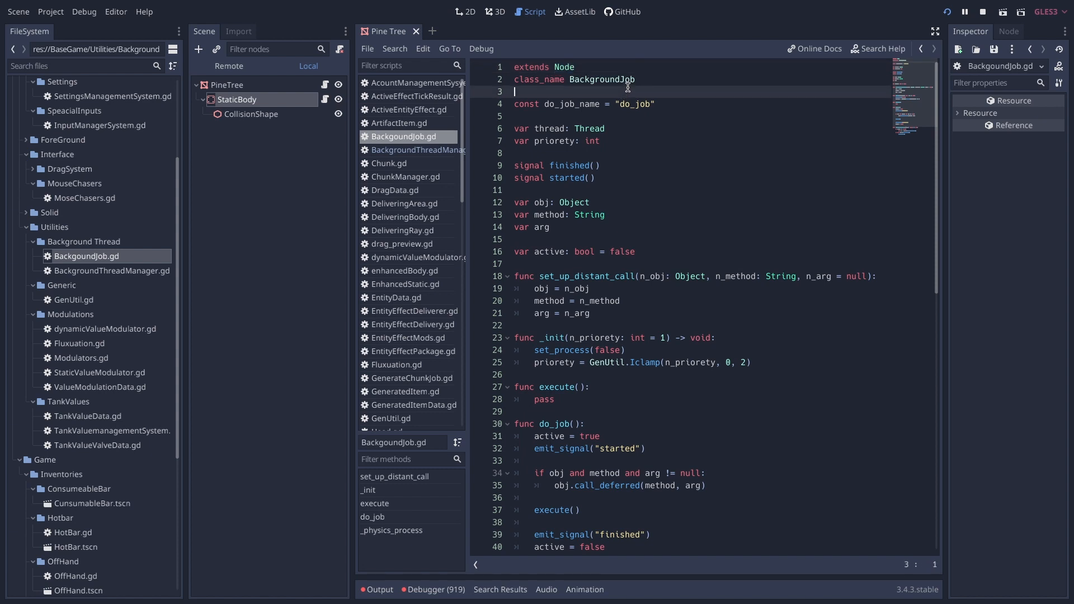
pyautogui.moveTo(914, 114)
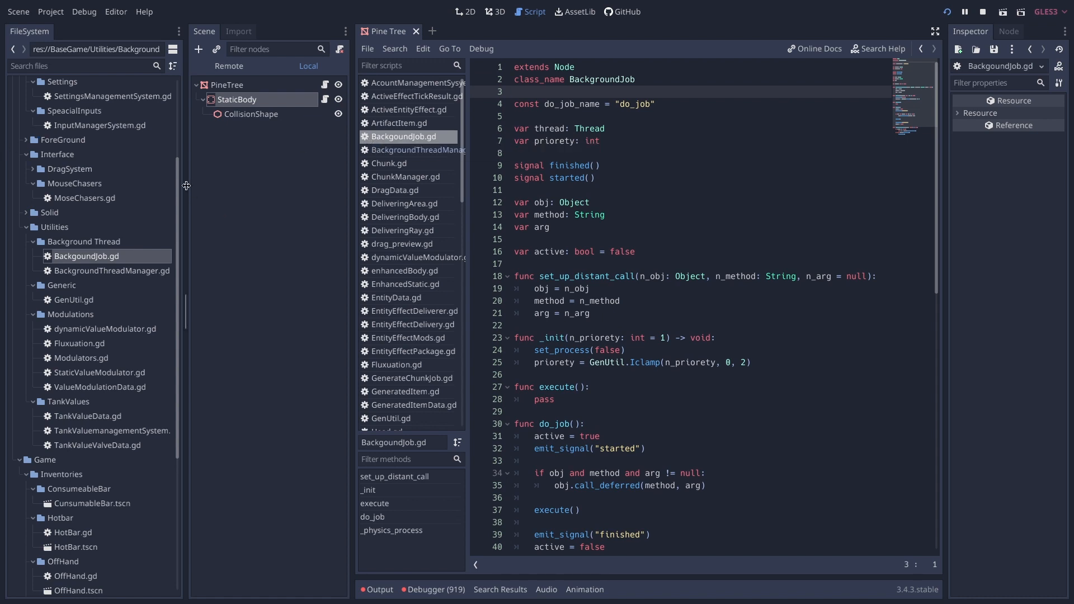
# - Scroll up and down through BackgoundJob.gd to read its job and thread code
pyautogui.scroll(3)
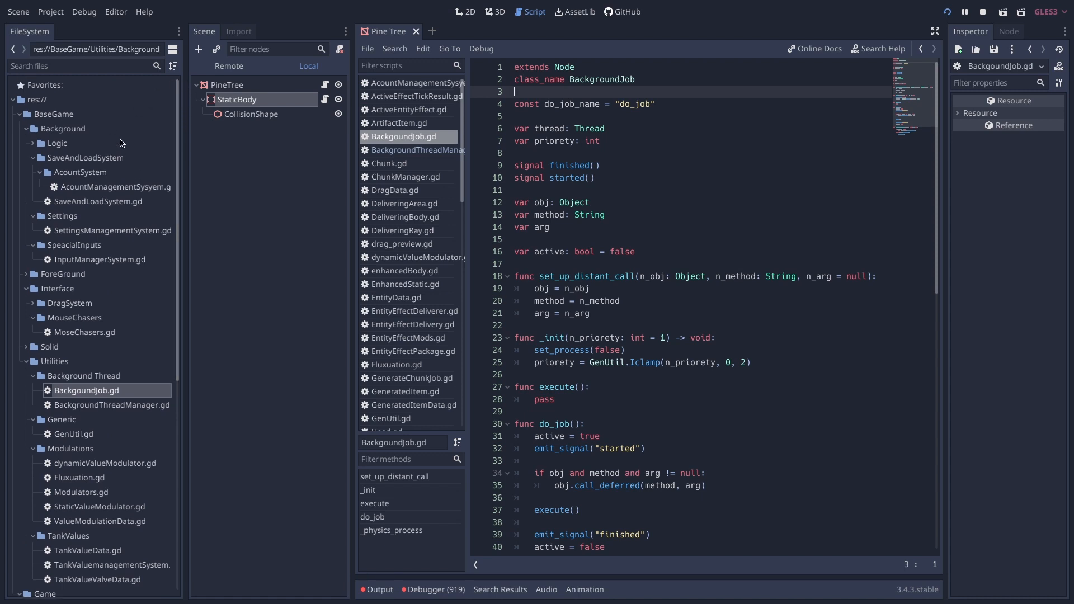
pyautogui.click(57, 143)
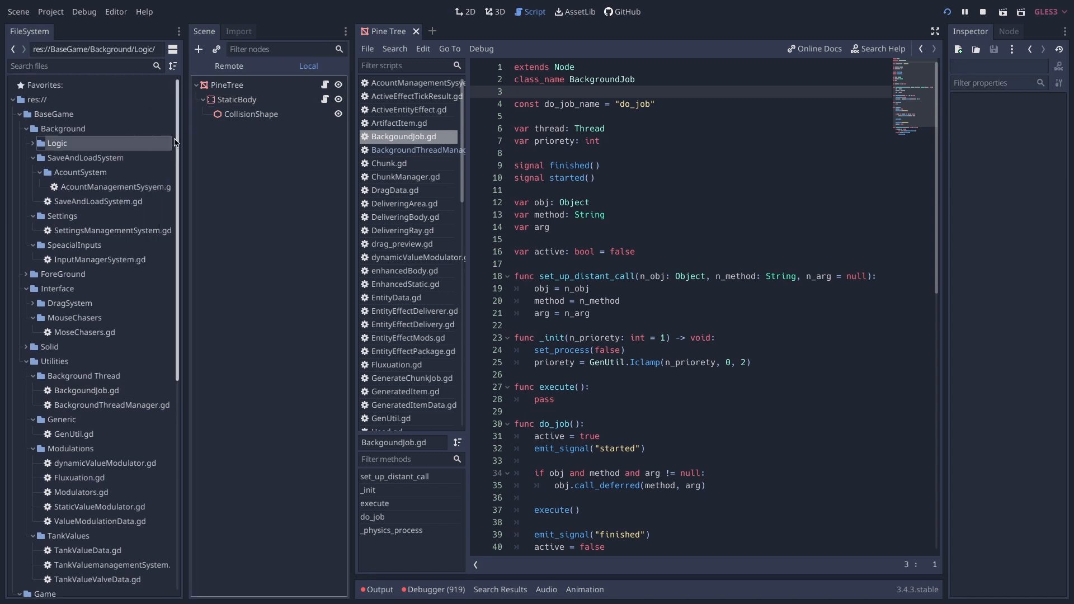
pyautogui.scroll(-3)
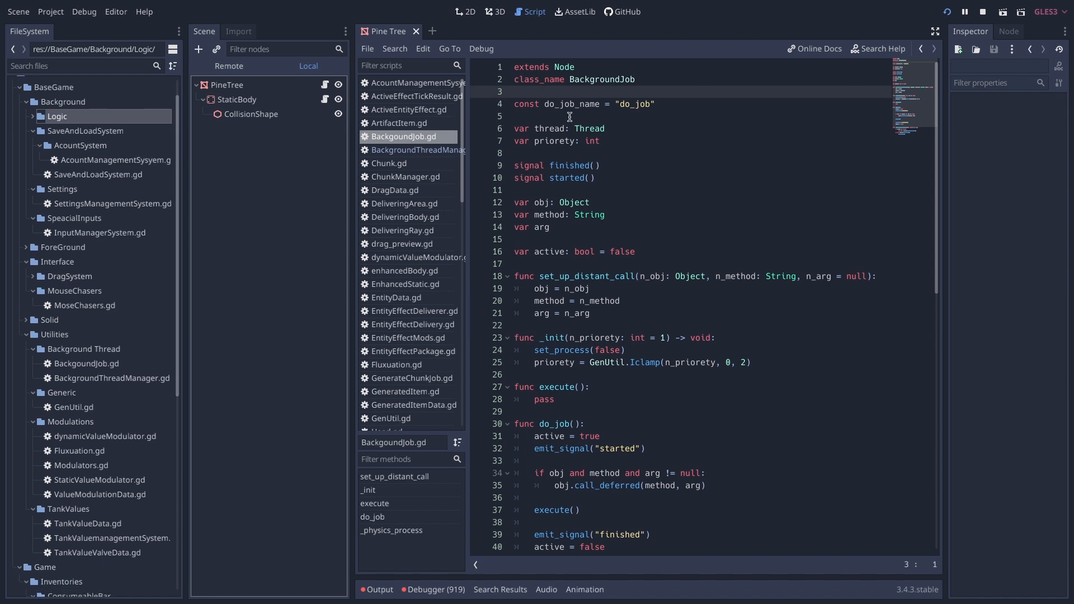
pyautogui.moveTo(558, 75)
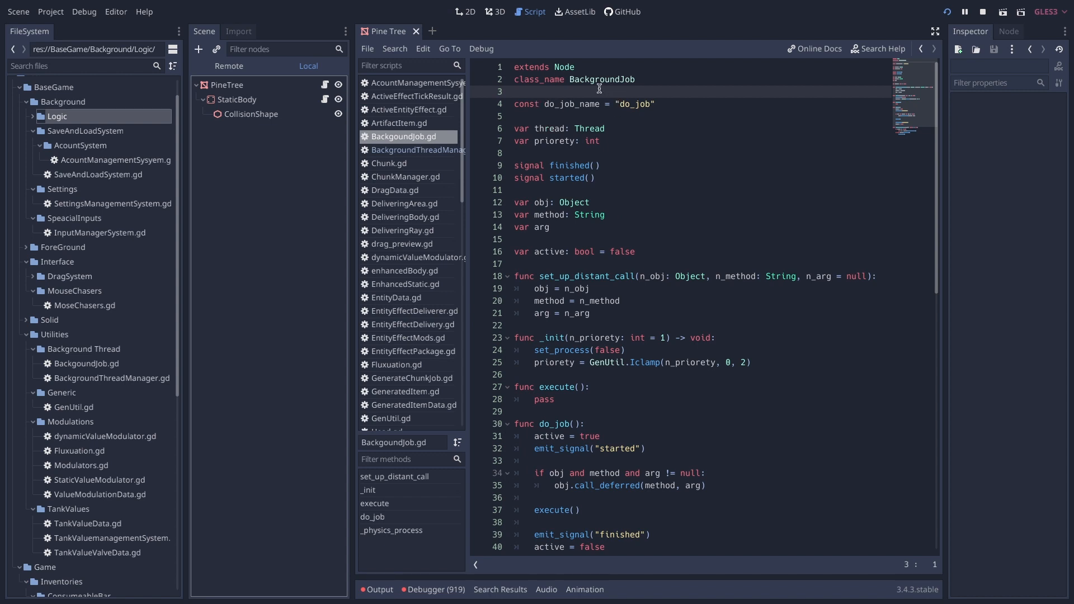
pyautogui.scroll(-3)
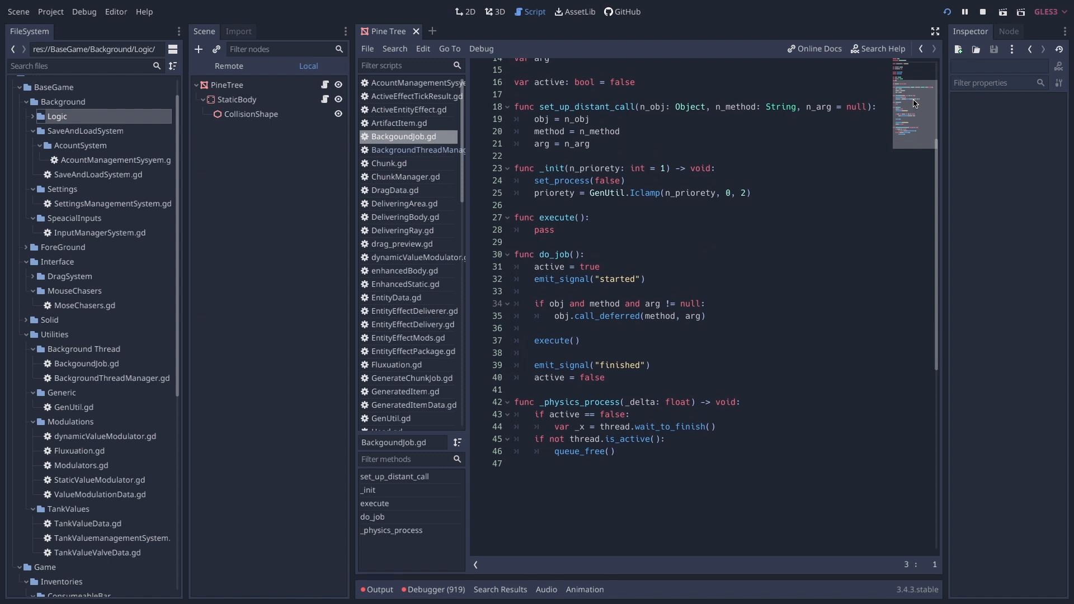
pyautogui.scroll(3)
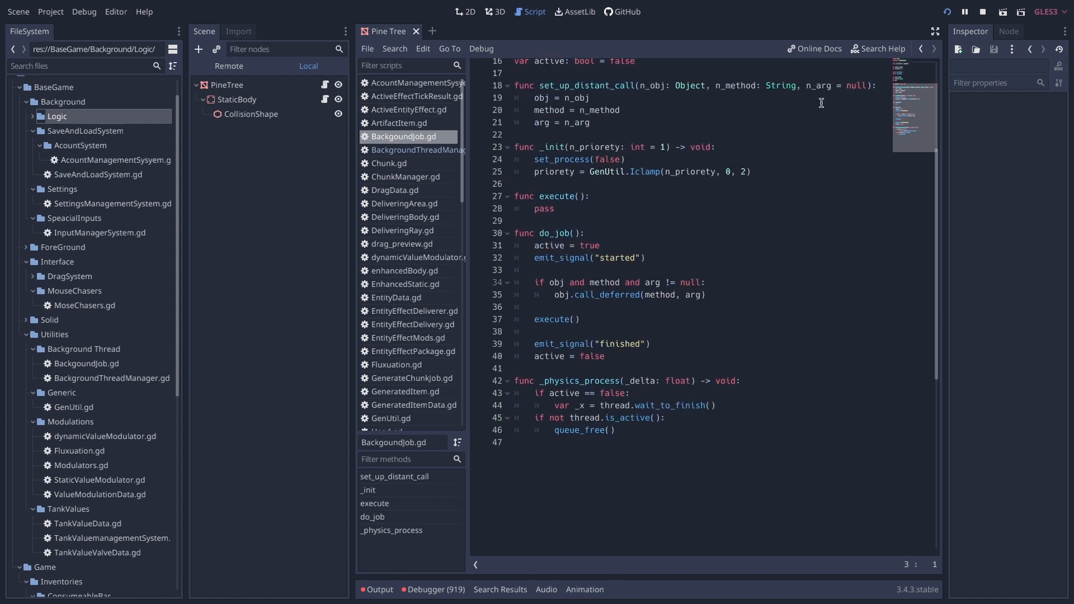
pyautogui.scroll(3)
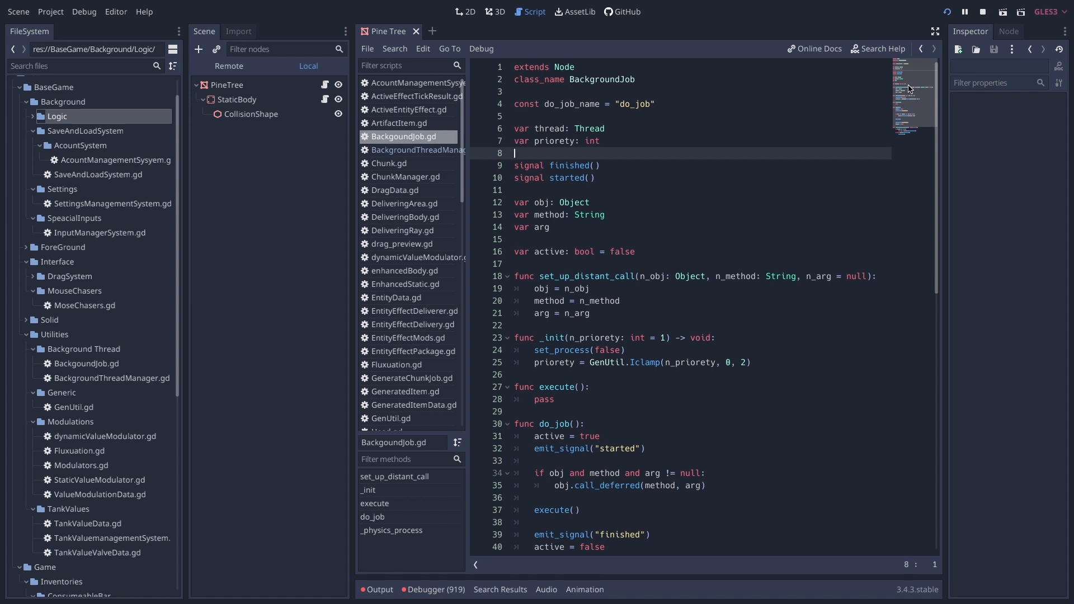
pyautogui.moveTo(897, 120)
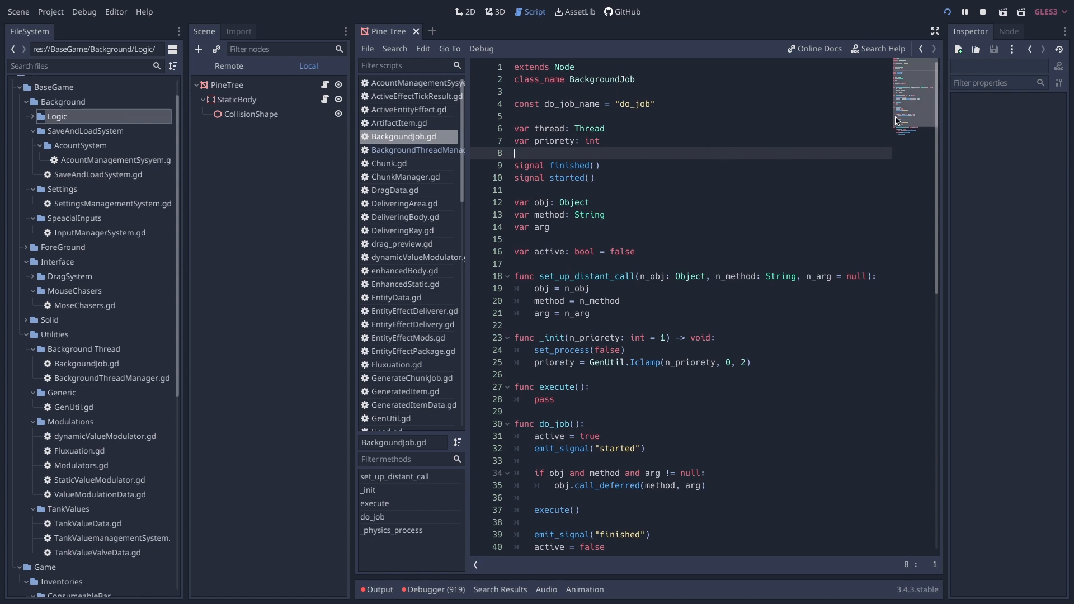
pyautogui.scroll(-3)
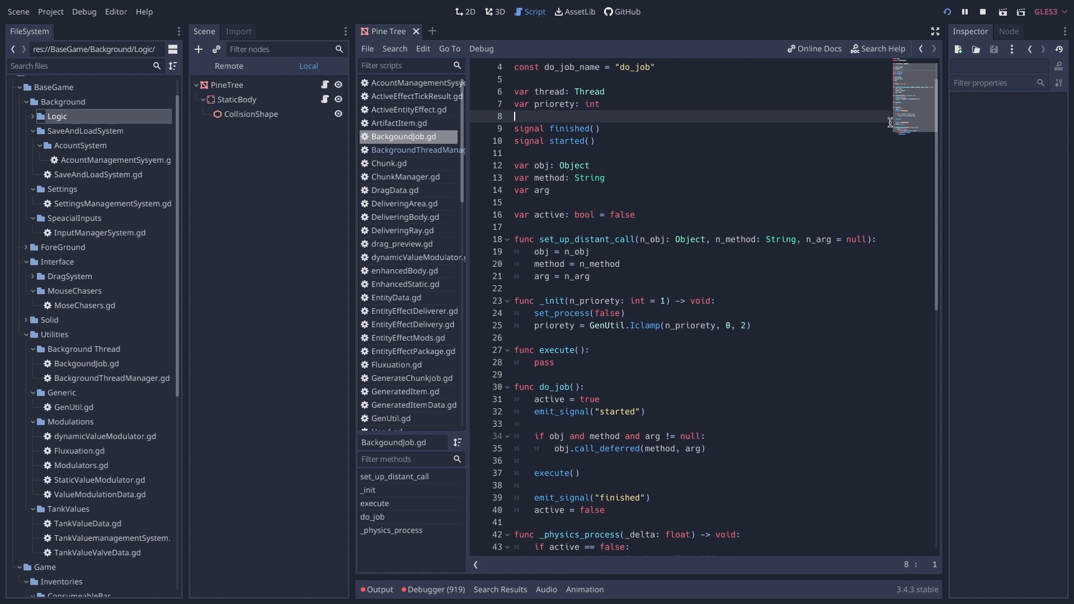
pyautogui.scroll(-3)
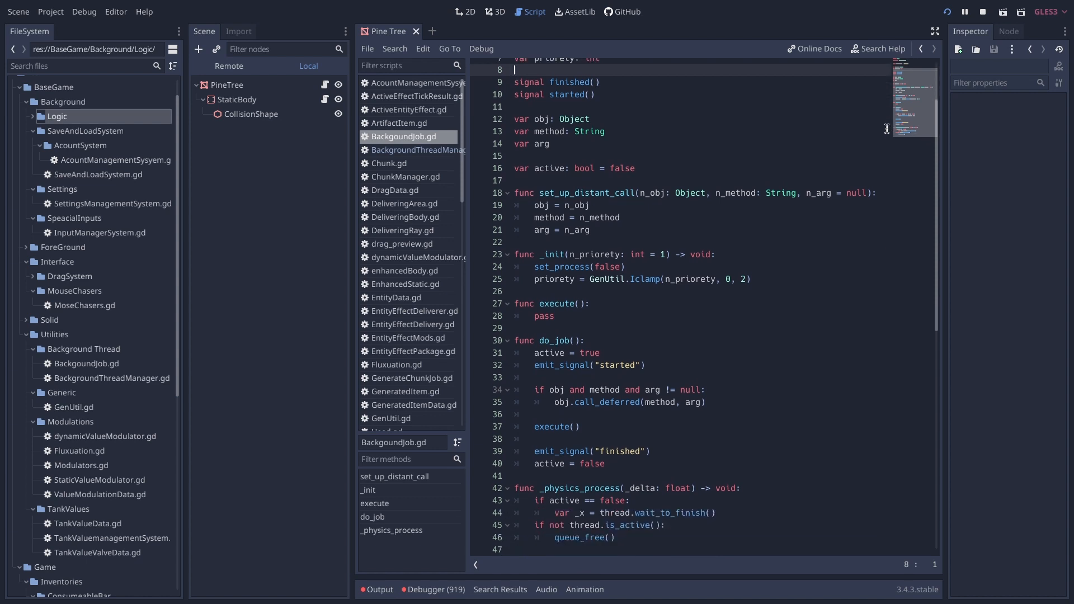
pyautogui.scroll(3)
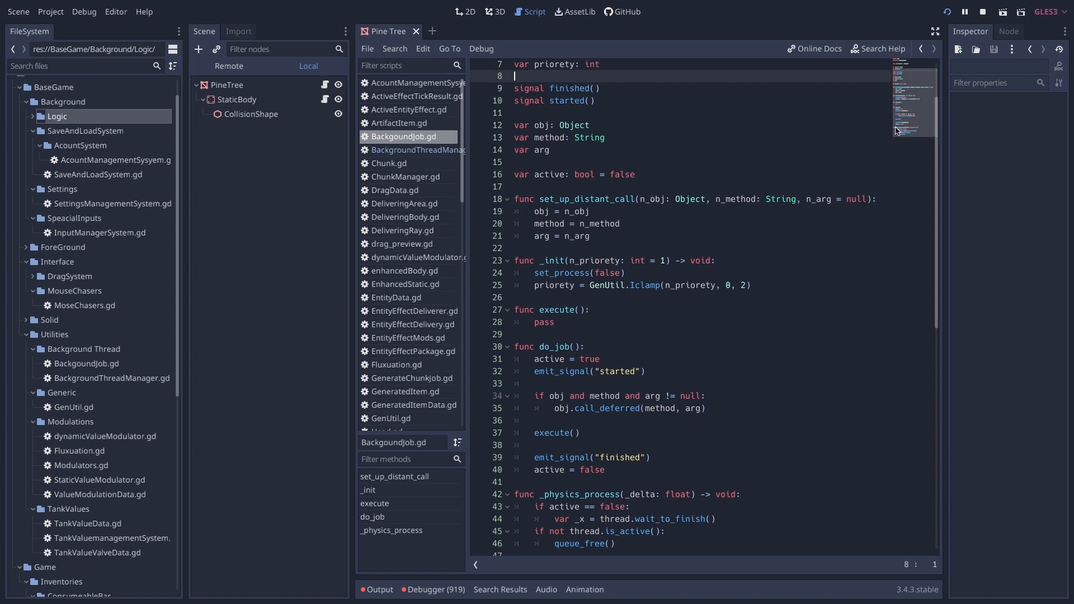
pyautogui.scroll(3)
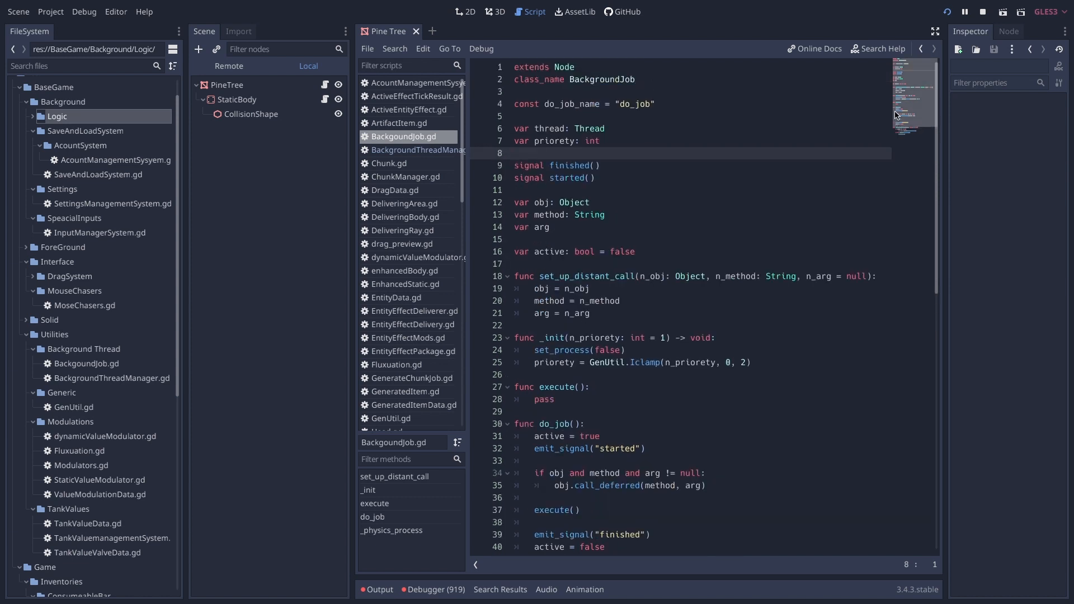
pyautogui.scroll(-3)
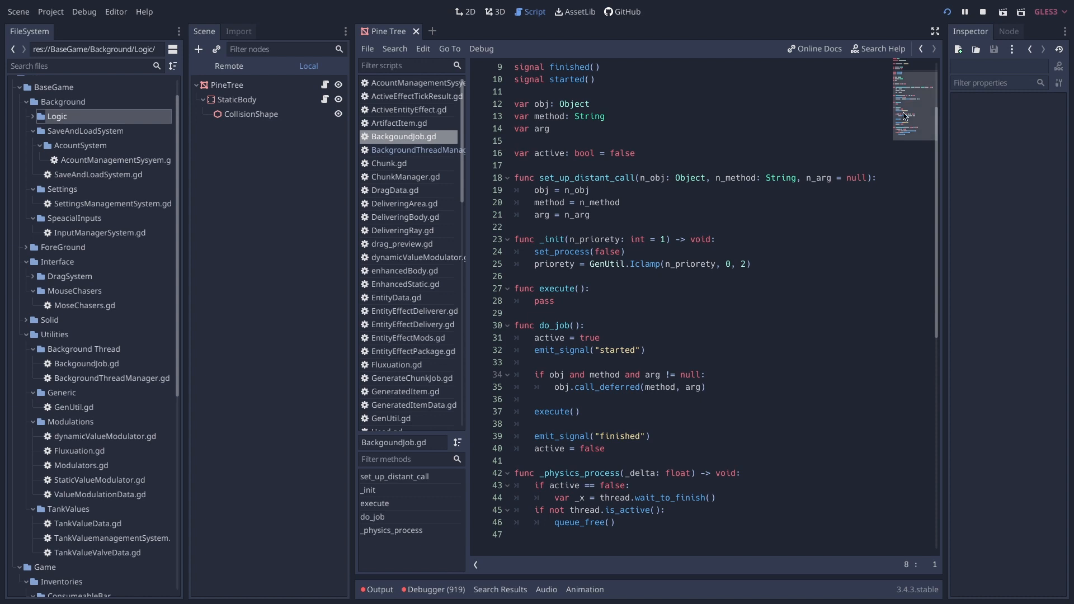
pyautogui.scroll(3)
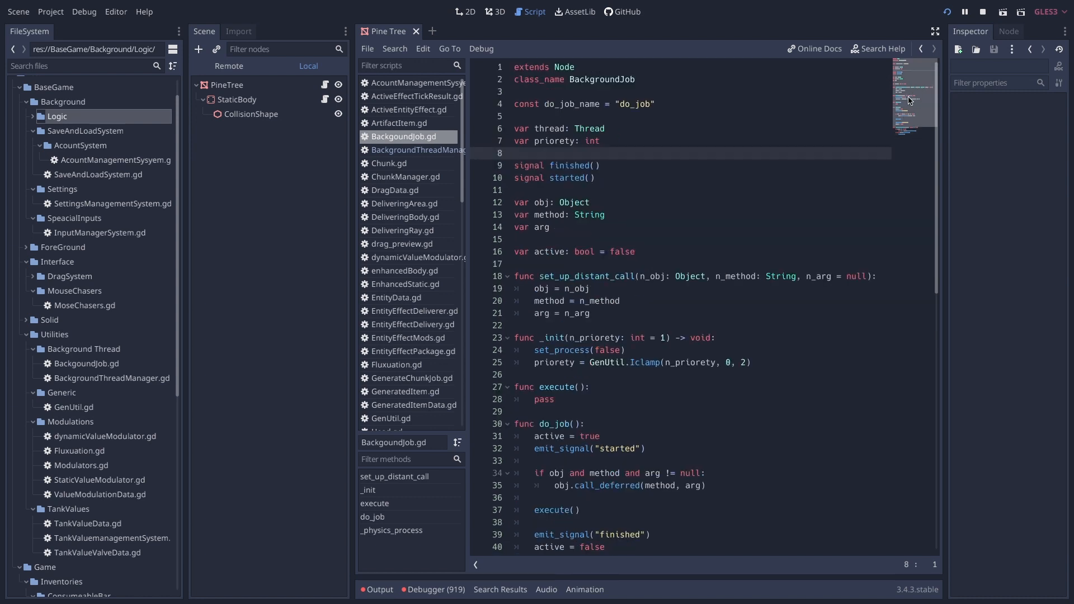
pyautogui.scroll(3)
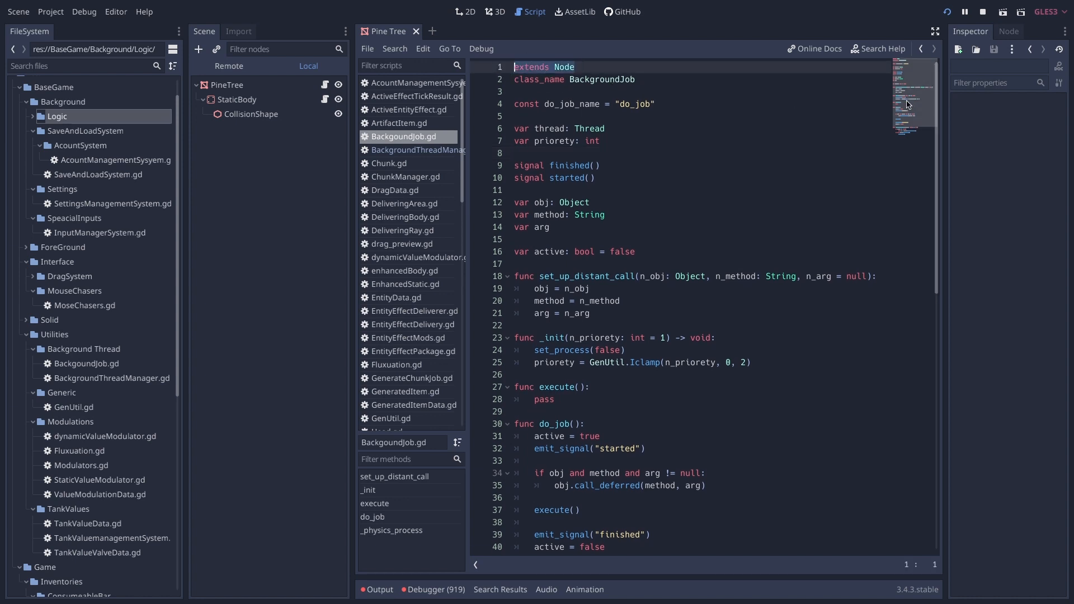
# - Switch to BackgroundThreadManager.gd showing start_job adding the job as a child
pyautogui.click(417, 149)
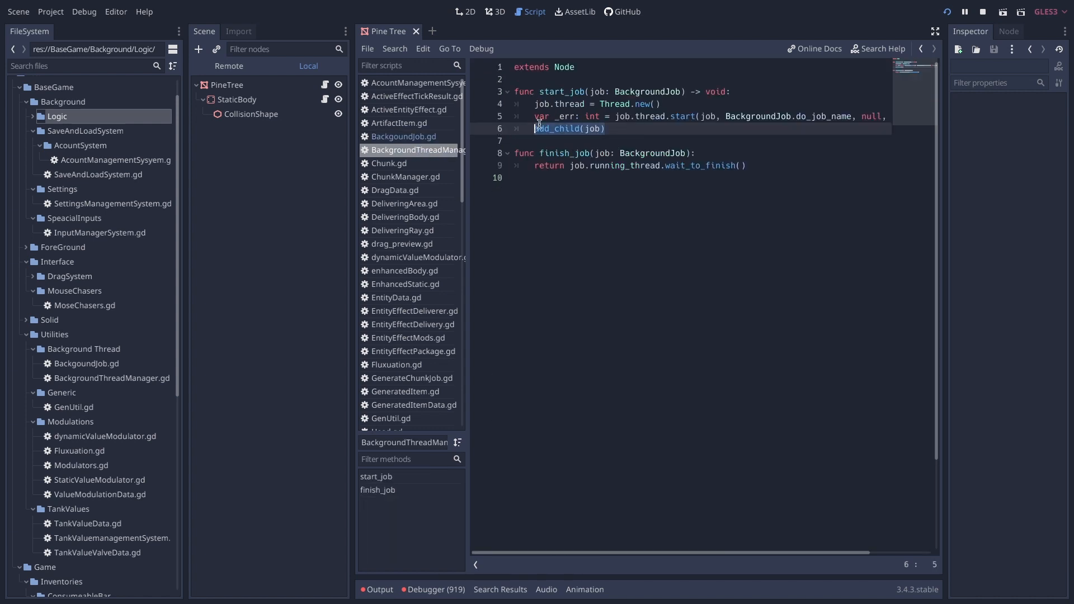
# - Return to BackgoundJob.gd and highlight the active=false and wait_to_finish lines in _physics_process
pyautogui.click(407, 136)
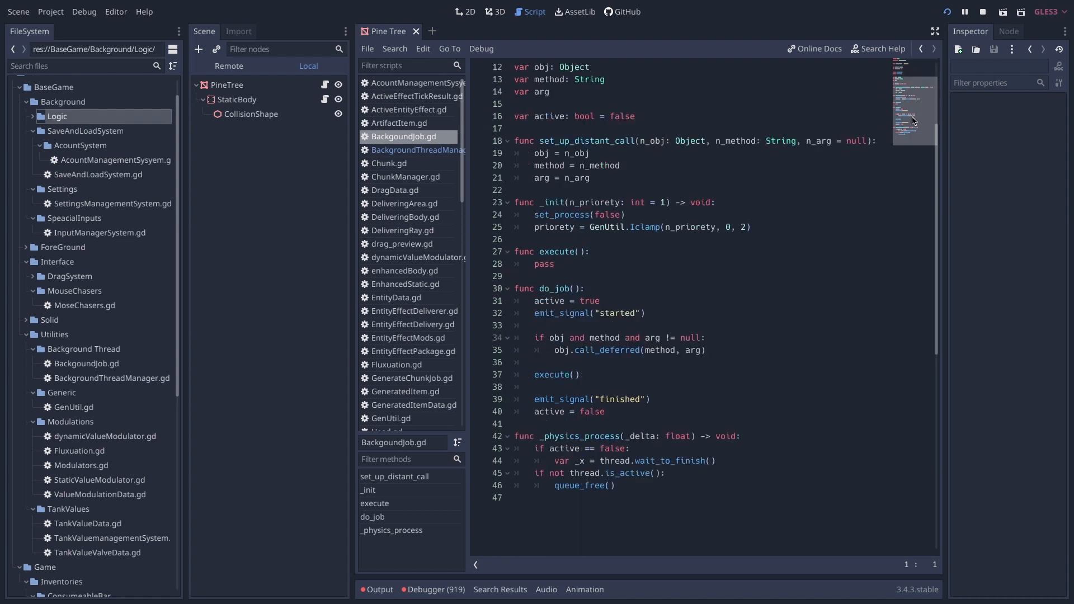
pyautogui.scroll(-3)
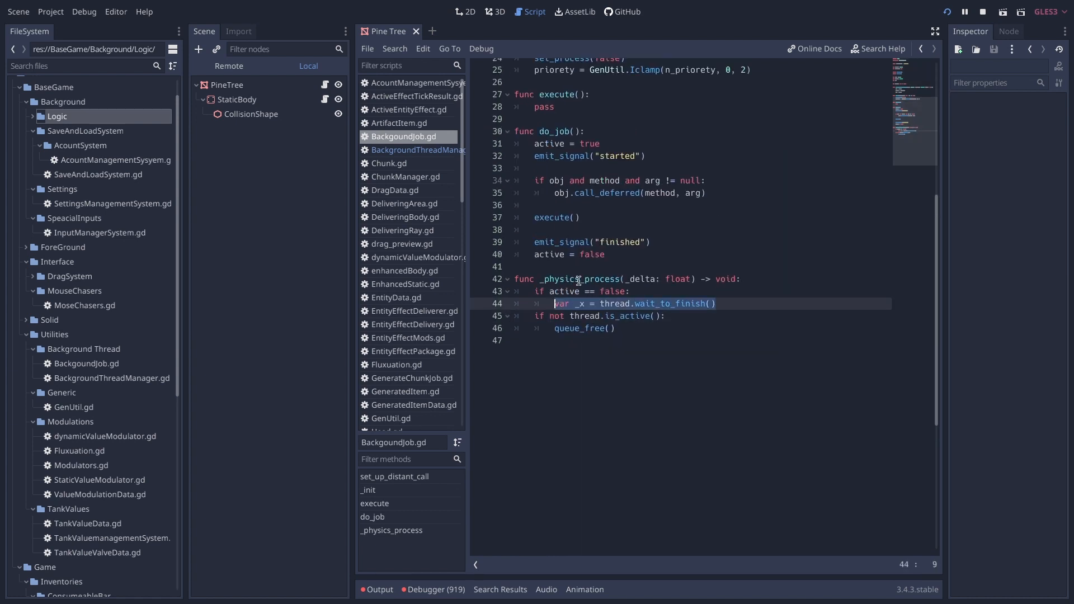
pyautogui.click(567, 254)
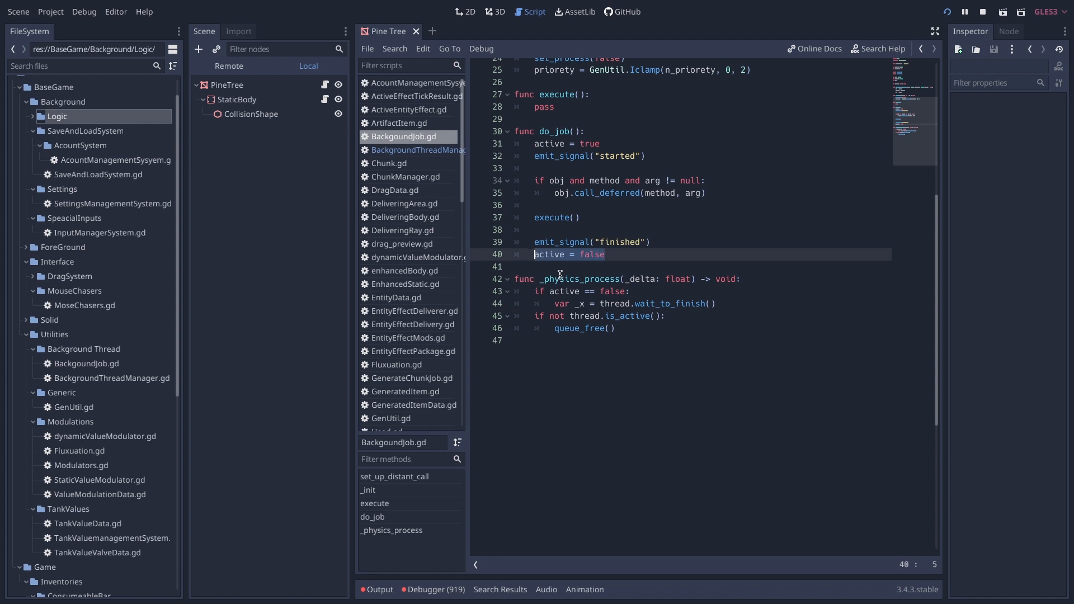
pyautogui.moveTo(619, 180)
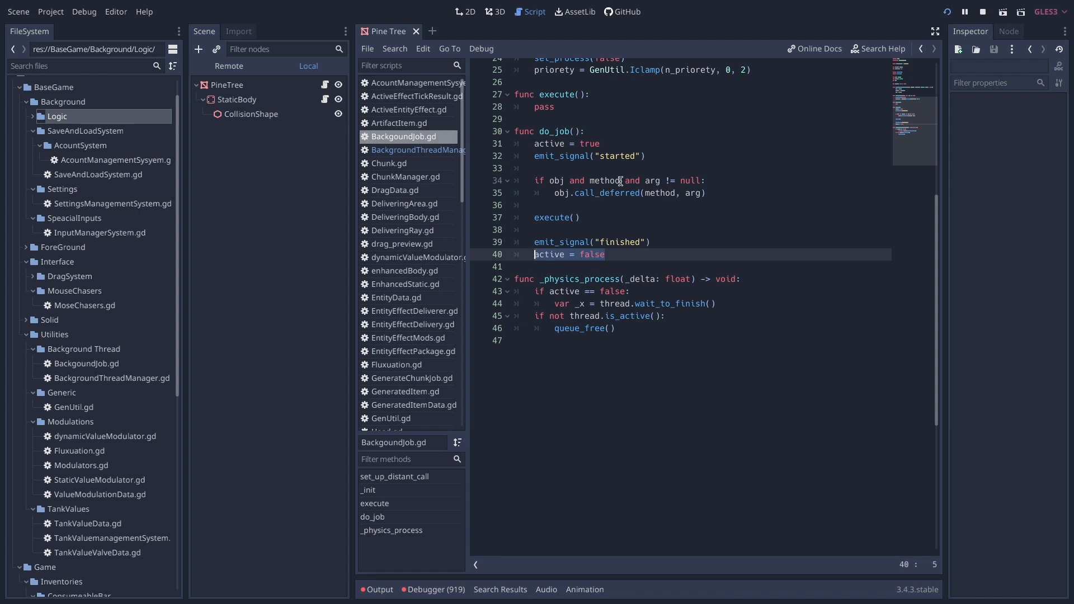
pyautogui.moveTo(610, 243)
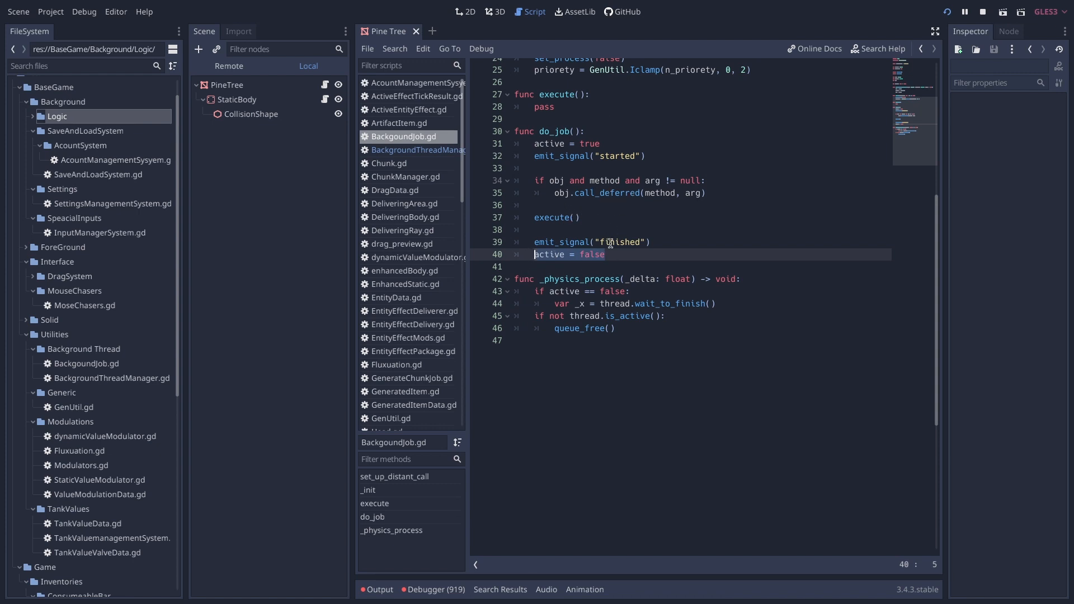
pyautogui.click(555, 303)
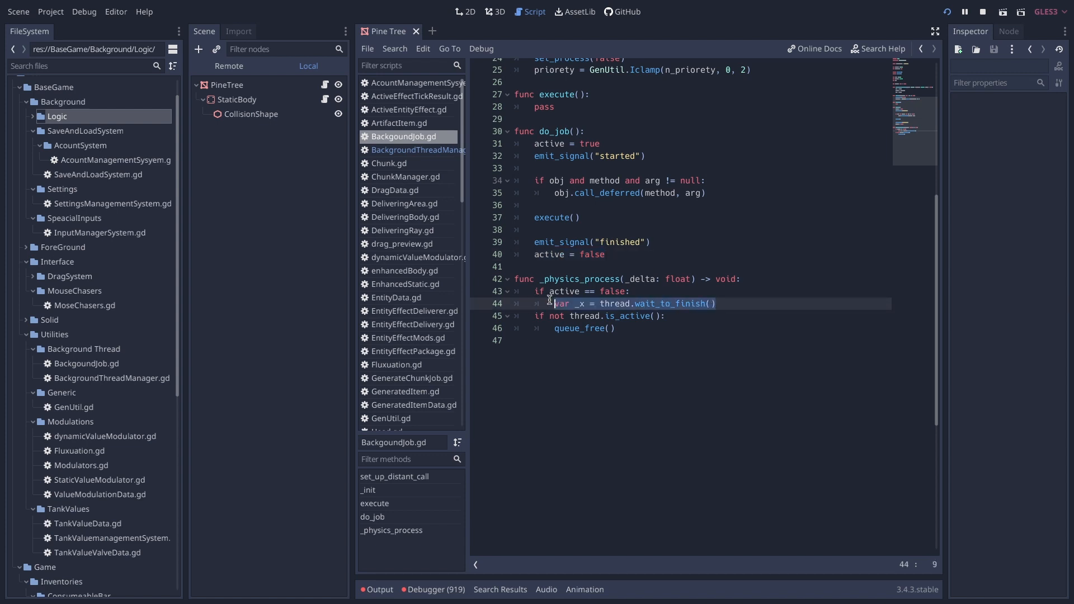
pyautogui.moveTo(633, 329)
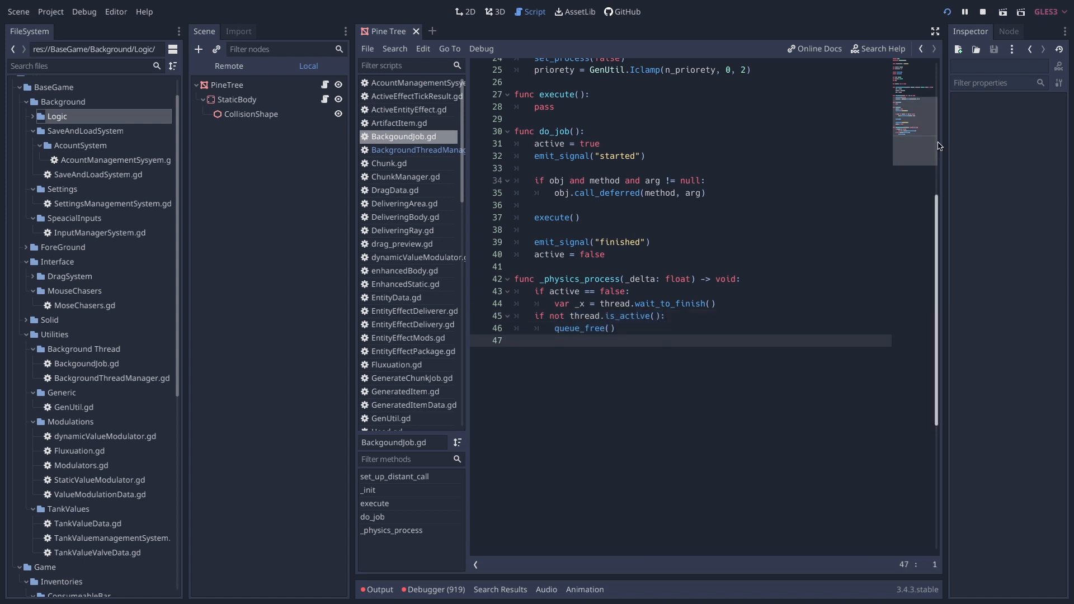
pyautogui.scroll(3)
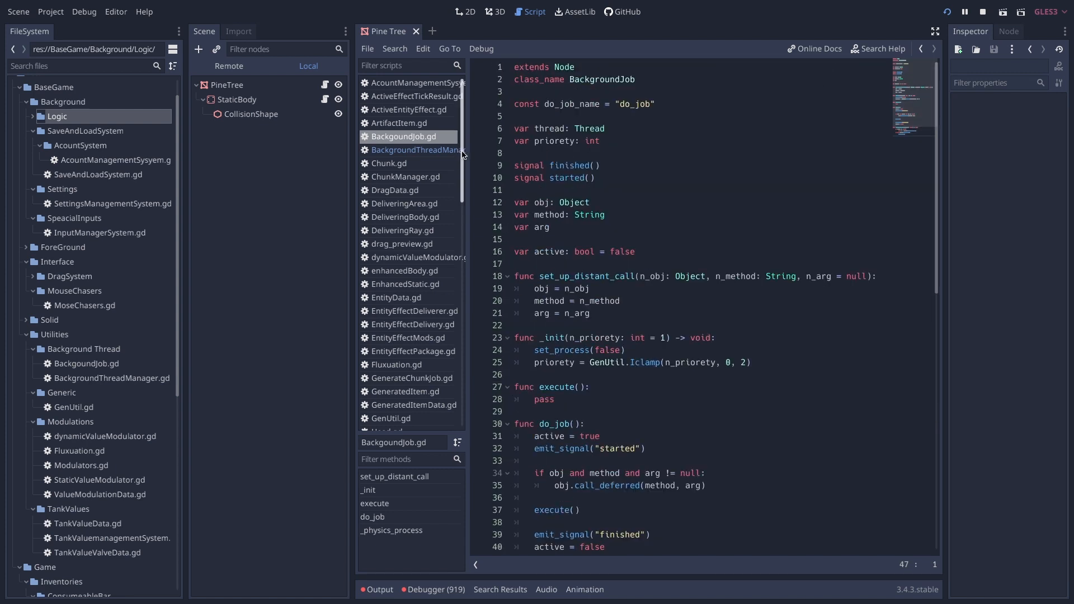
pyautogui.moveTo(471, 175)
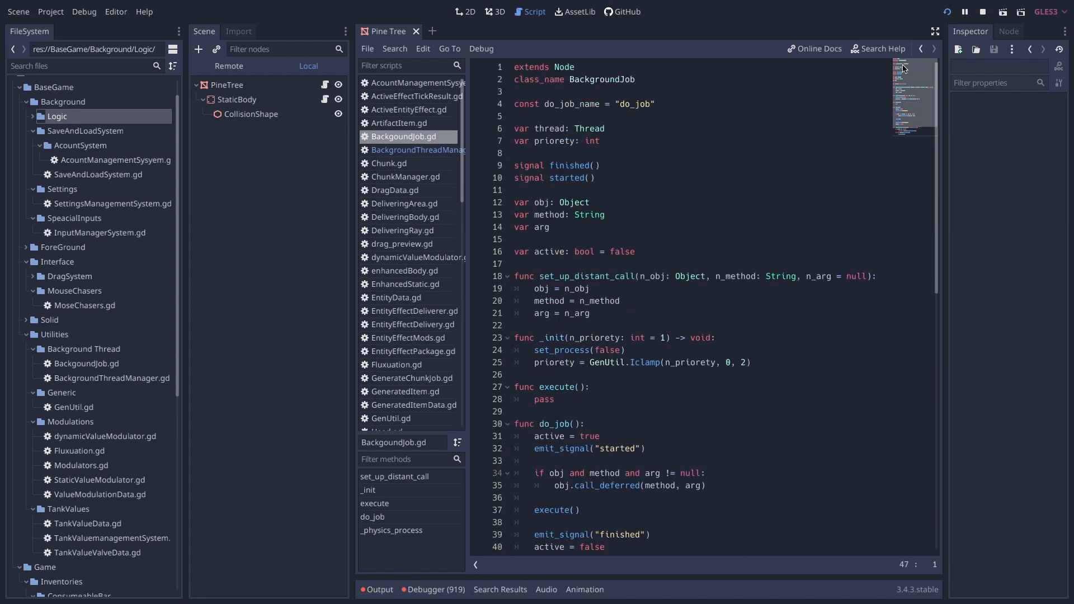
pyautogui.moveTo(681, 149)
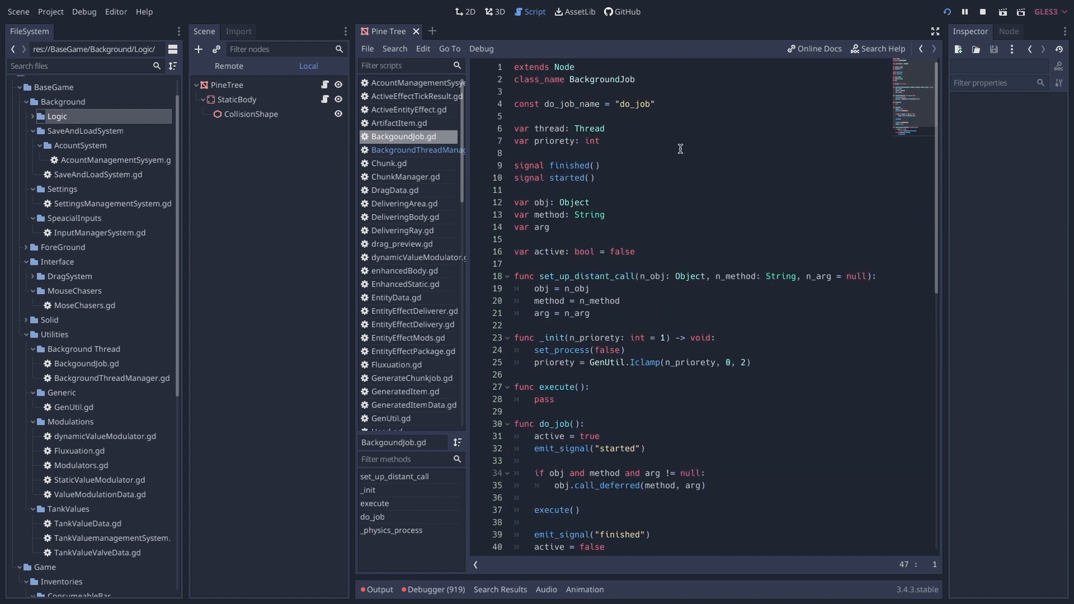